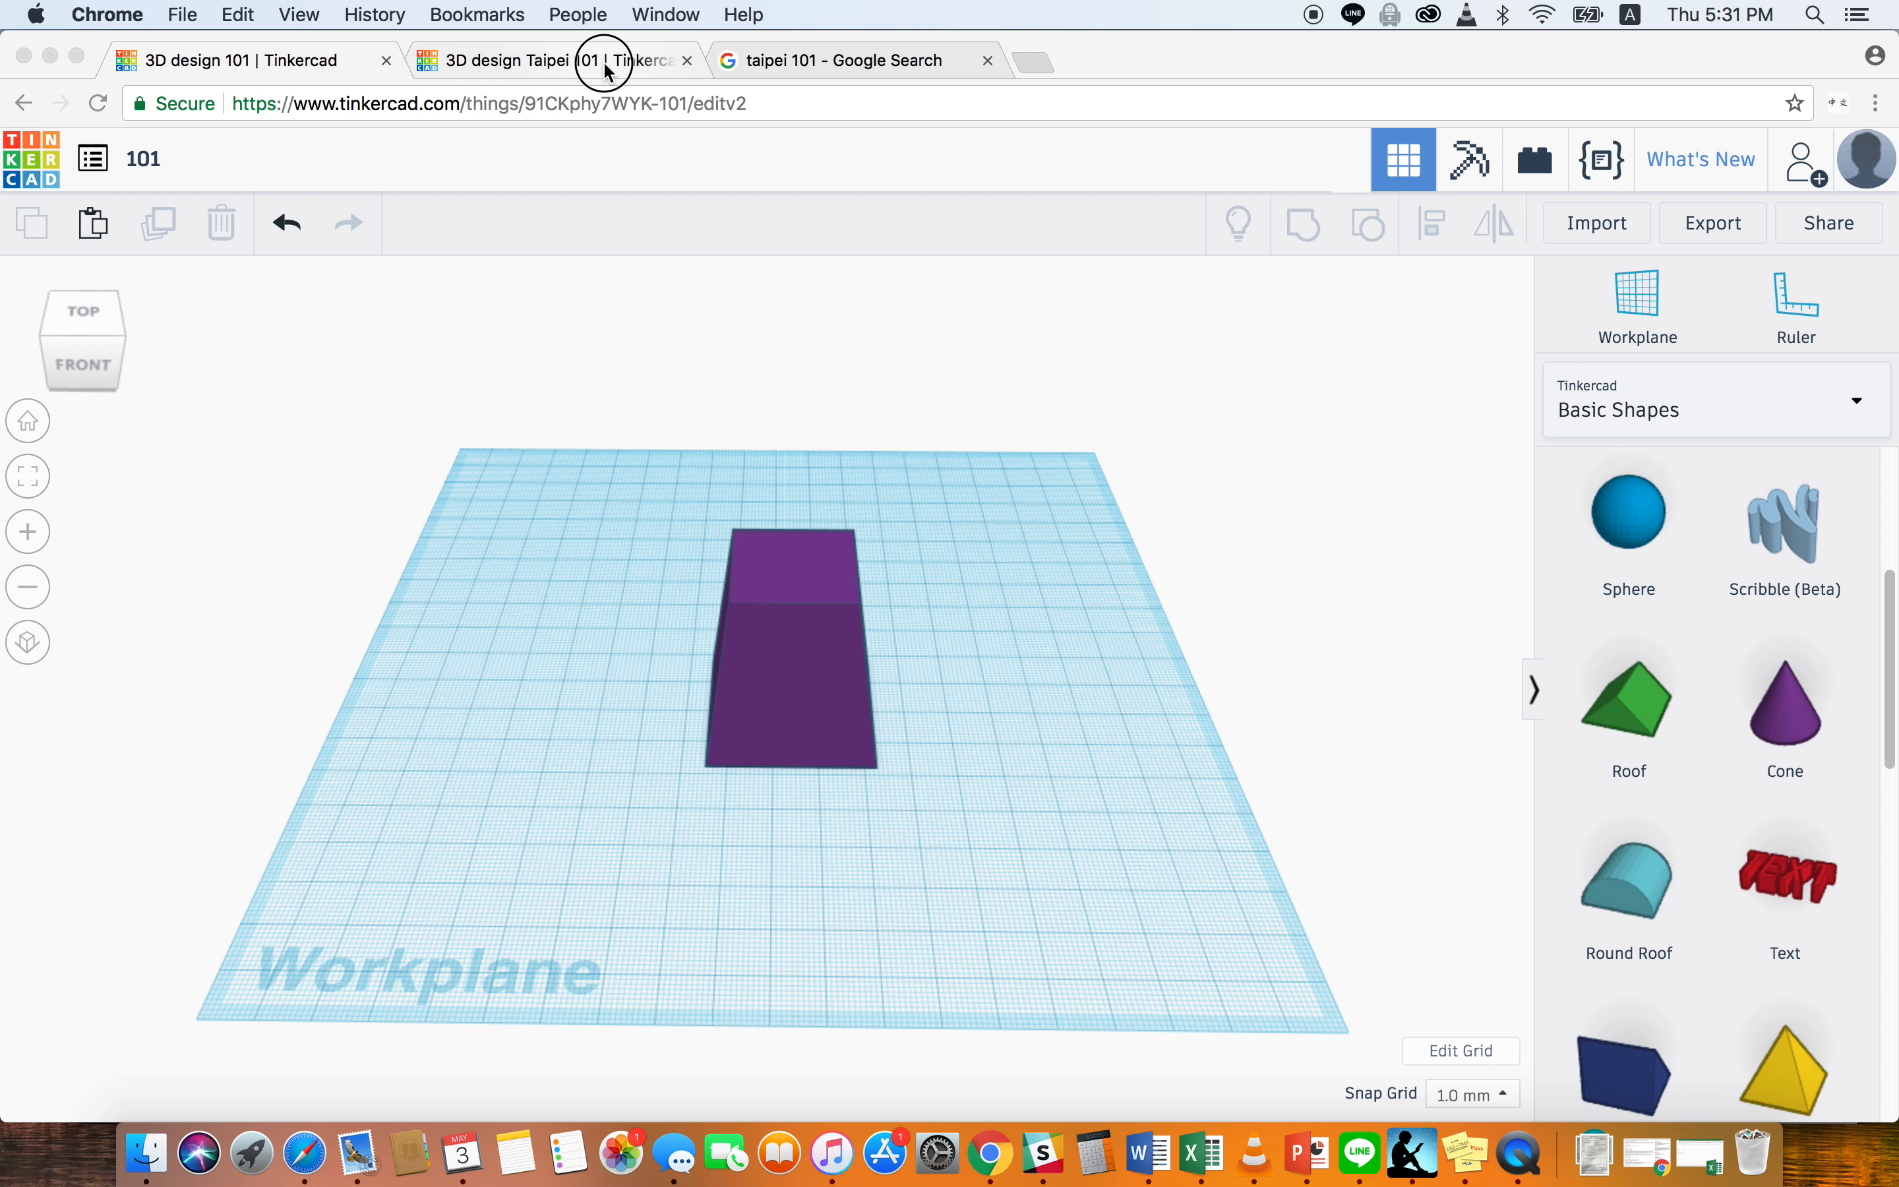
- Switch to the finished teal Taipei 101 design to use as a reference
left_click(551, 60)
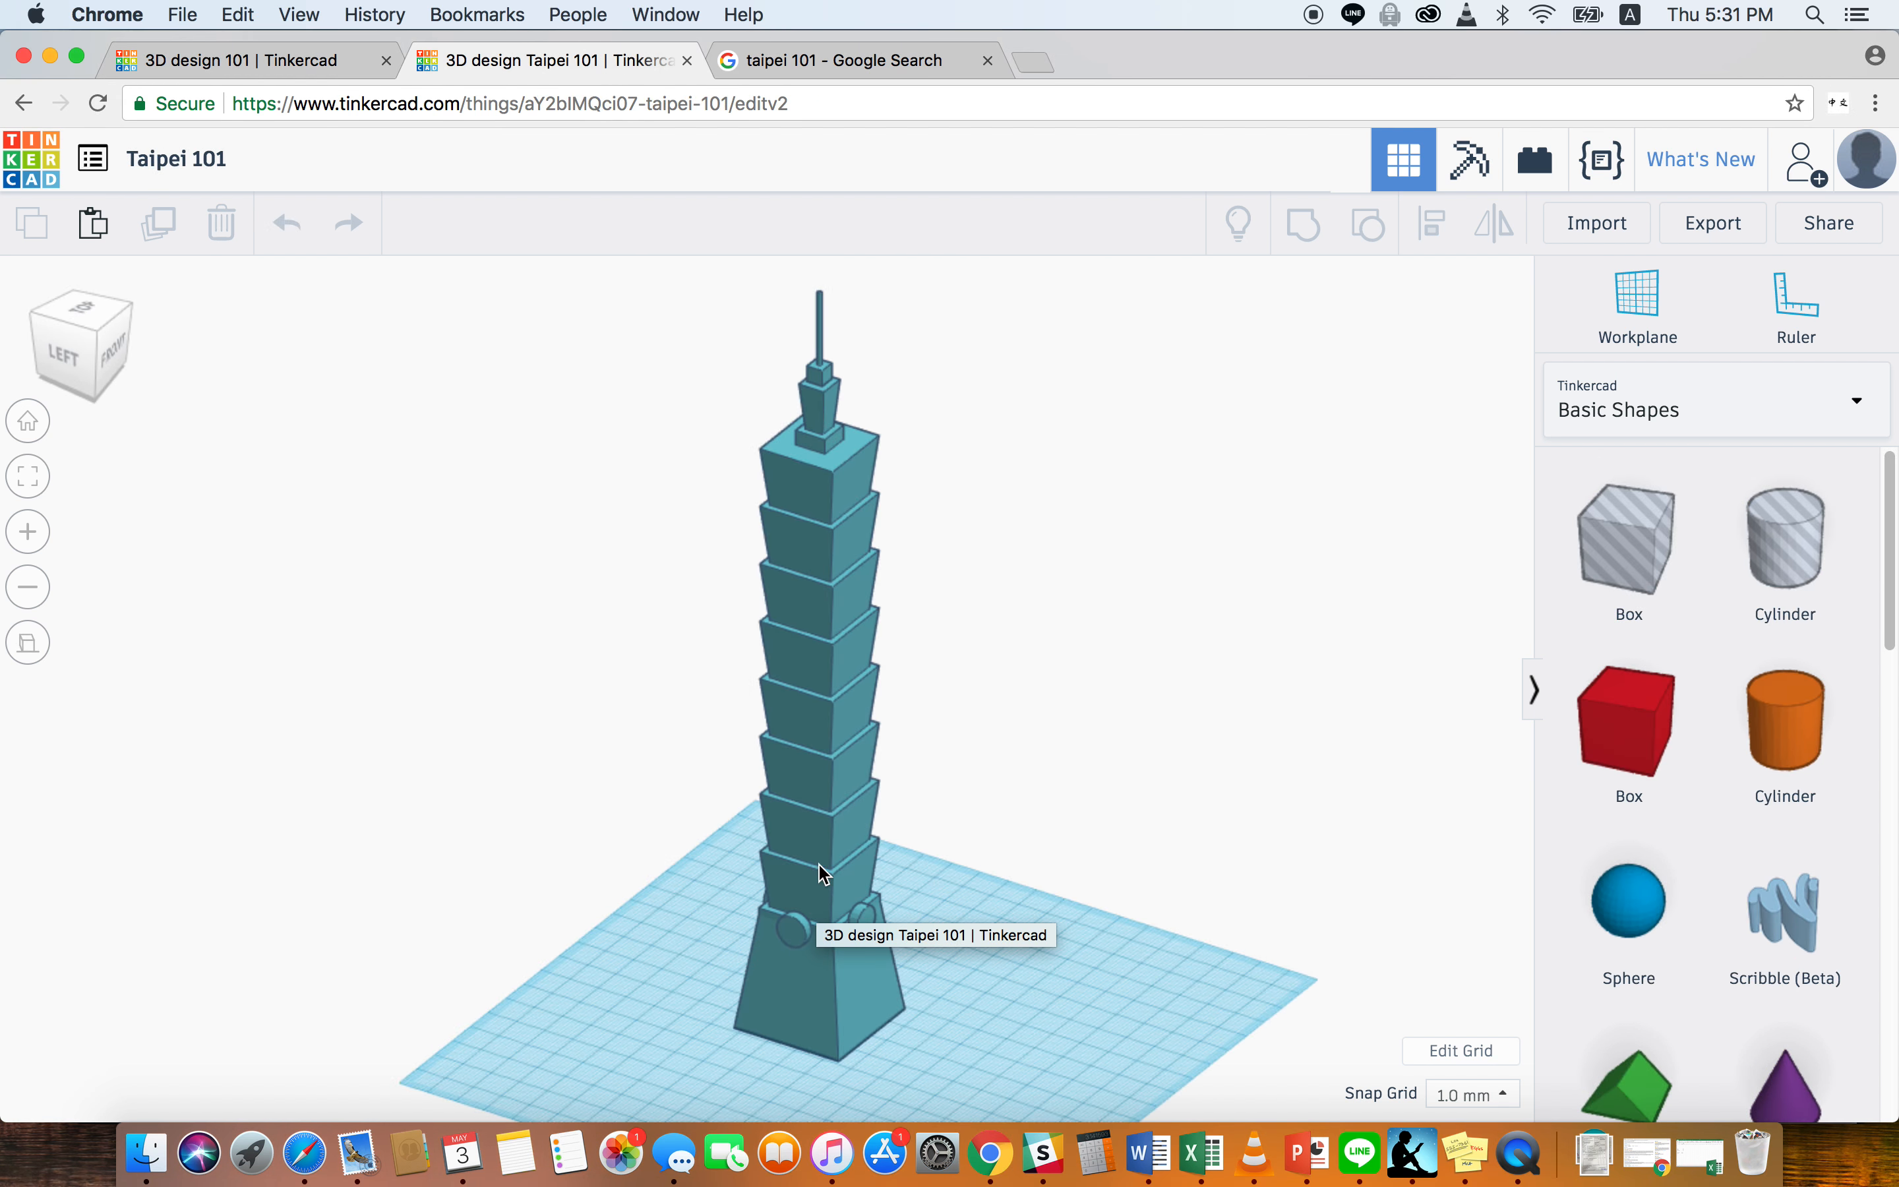
mouse_move(810, 499)
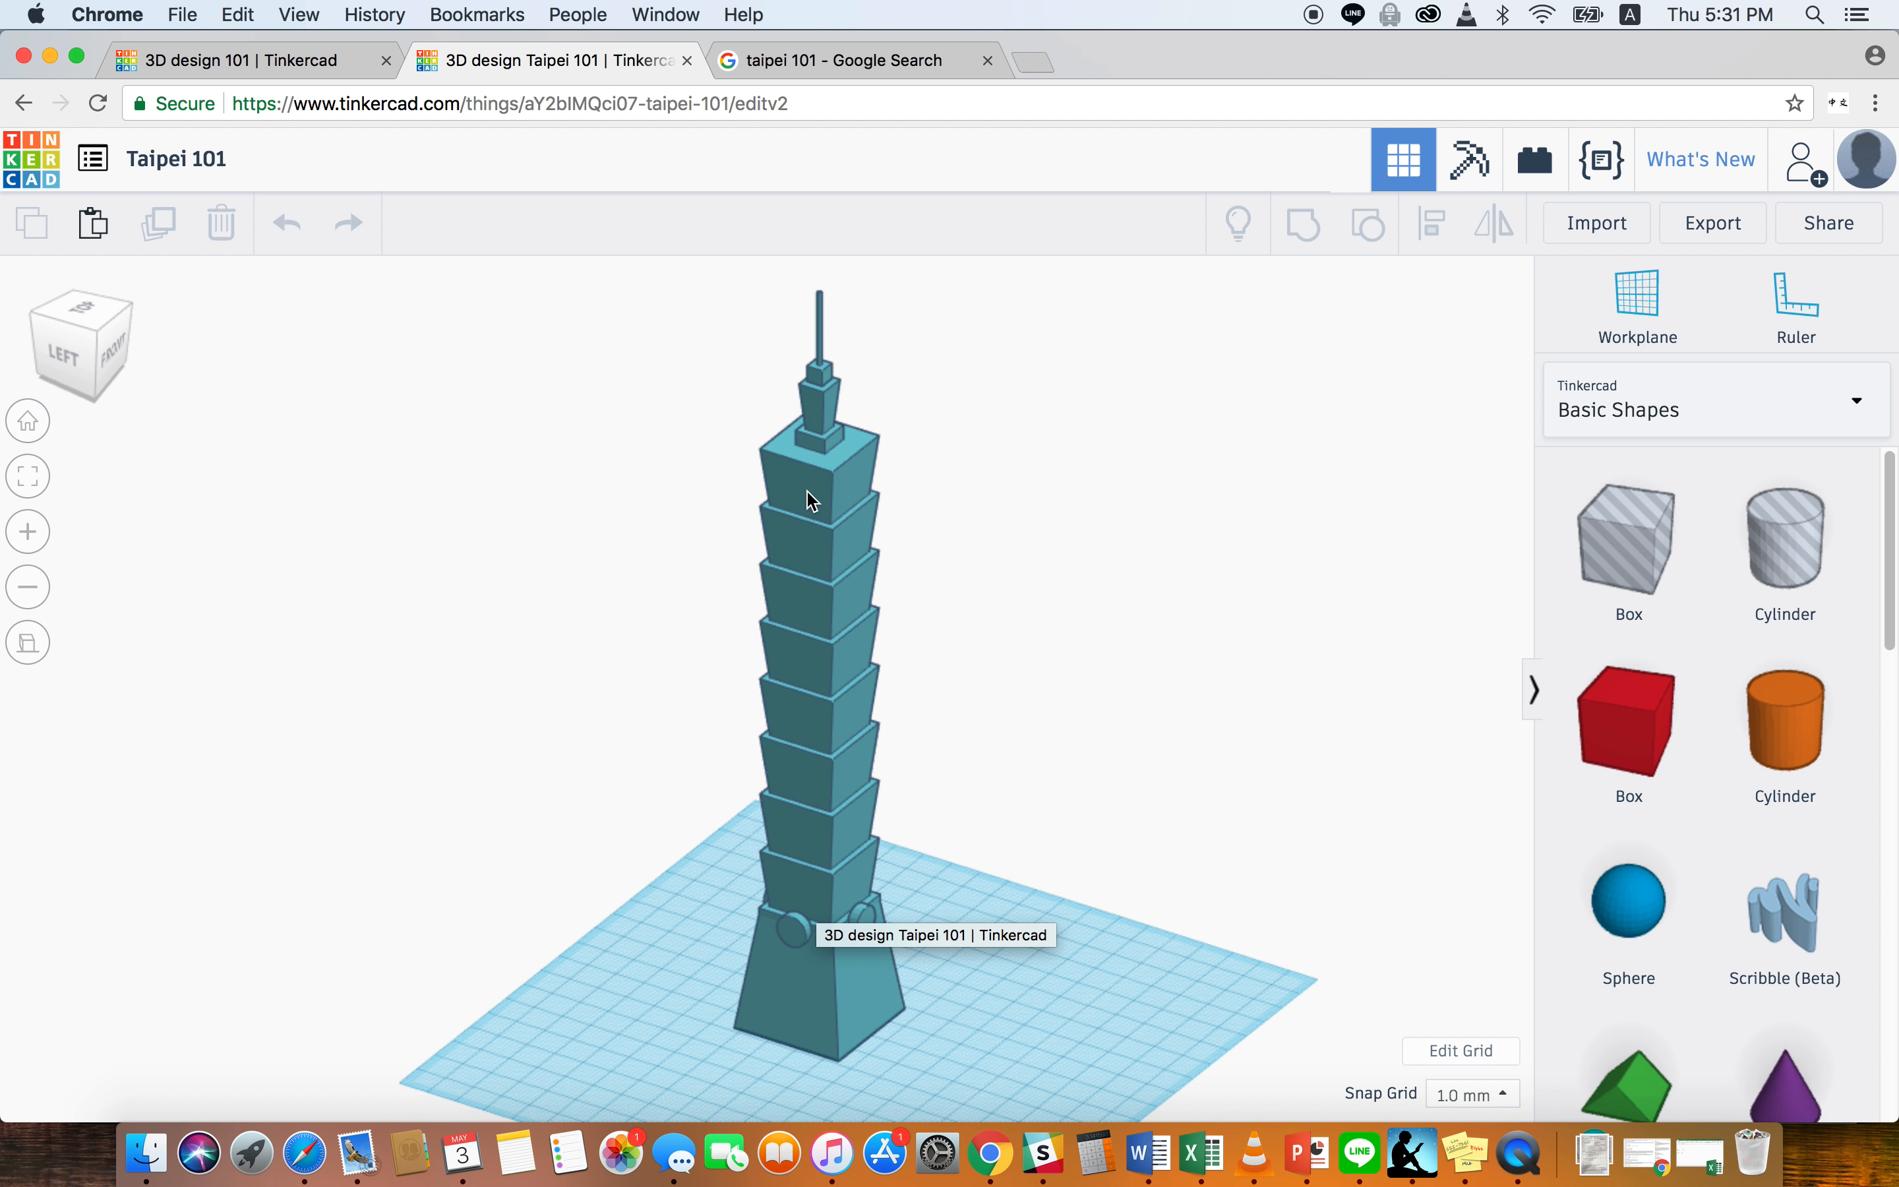
mouse_move(967, 930)
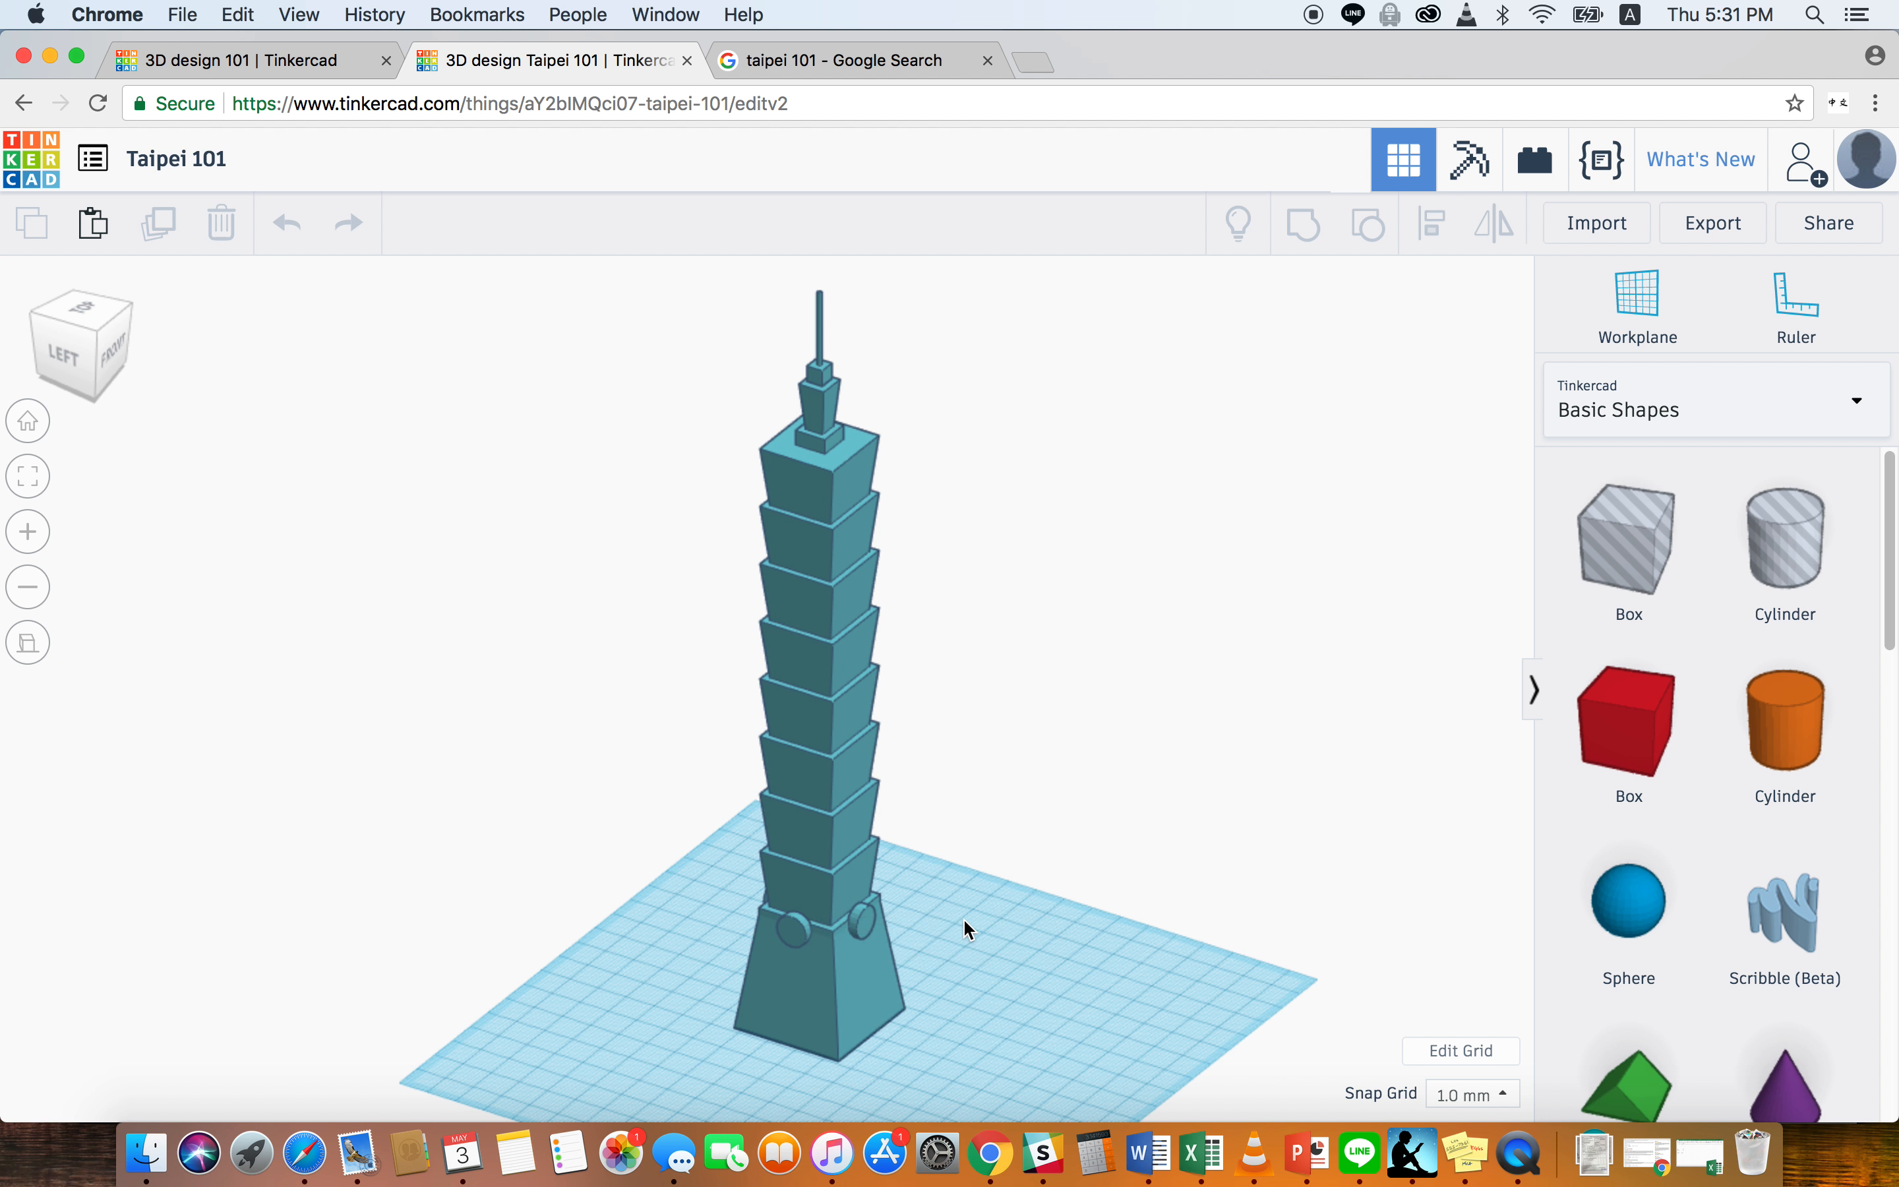
mouse_move(840, 726)
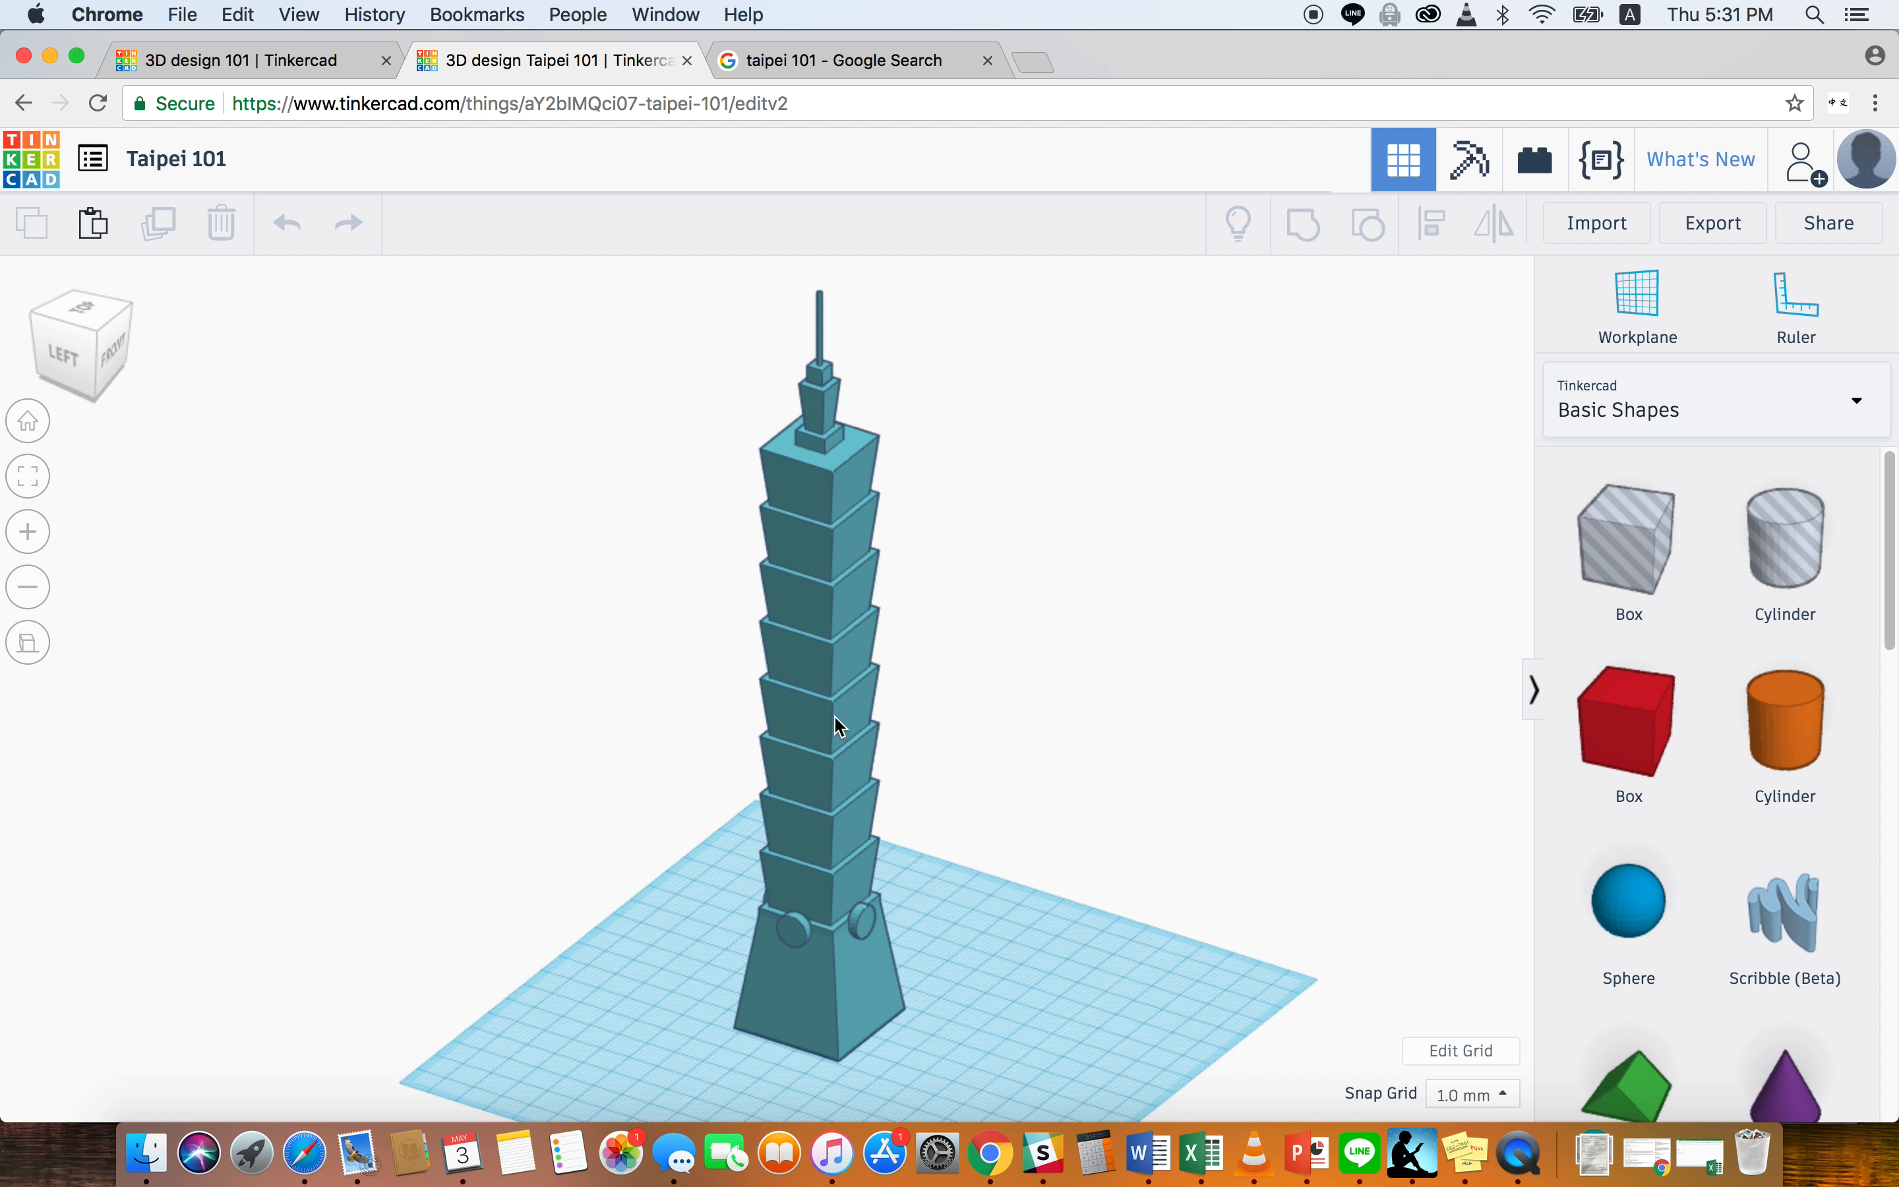
mouse_move(835, 695)
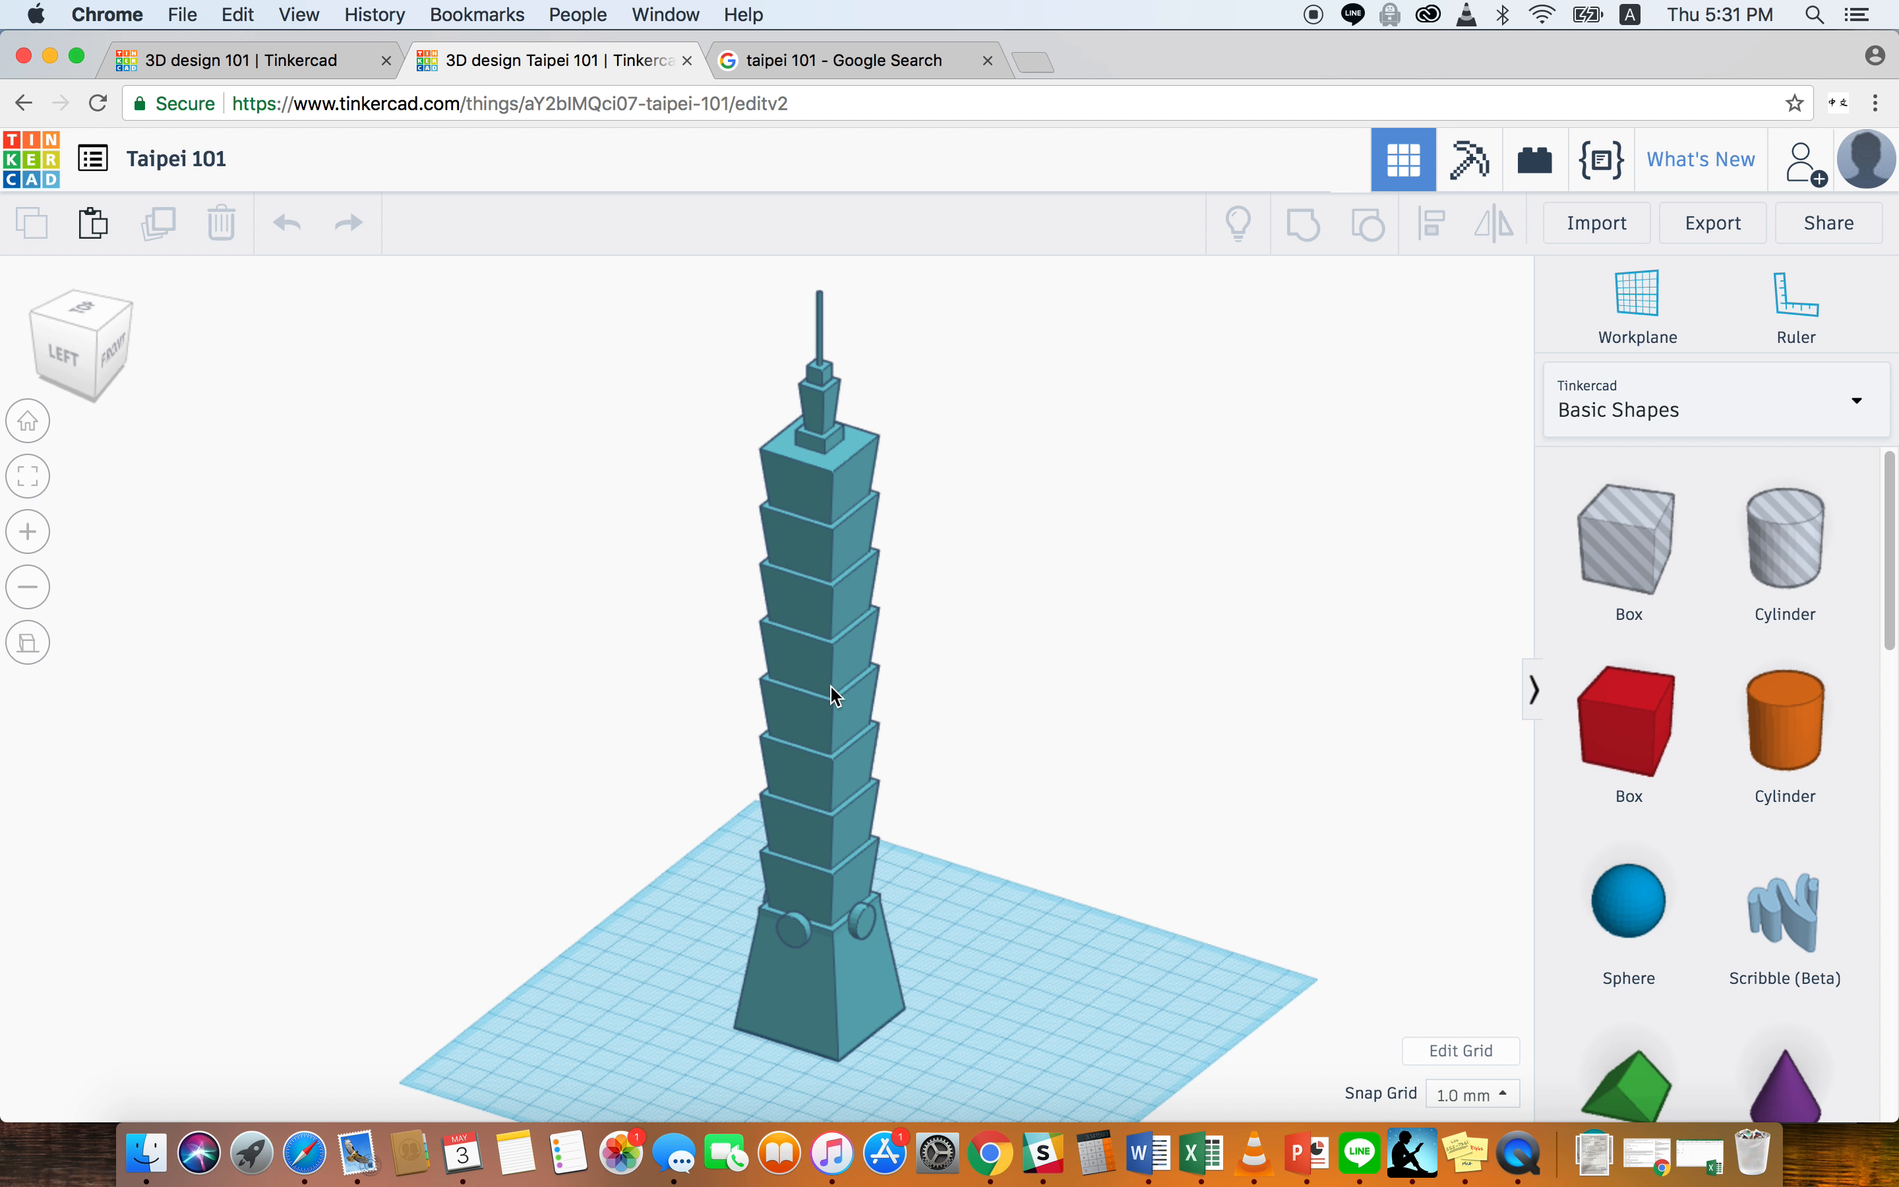
mouse_move(883, 958)
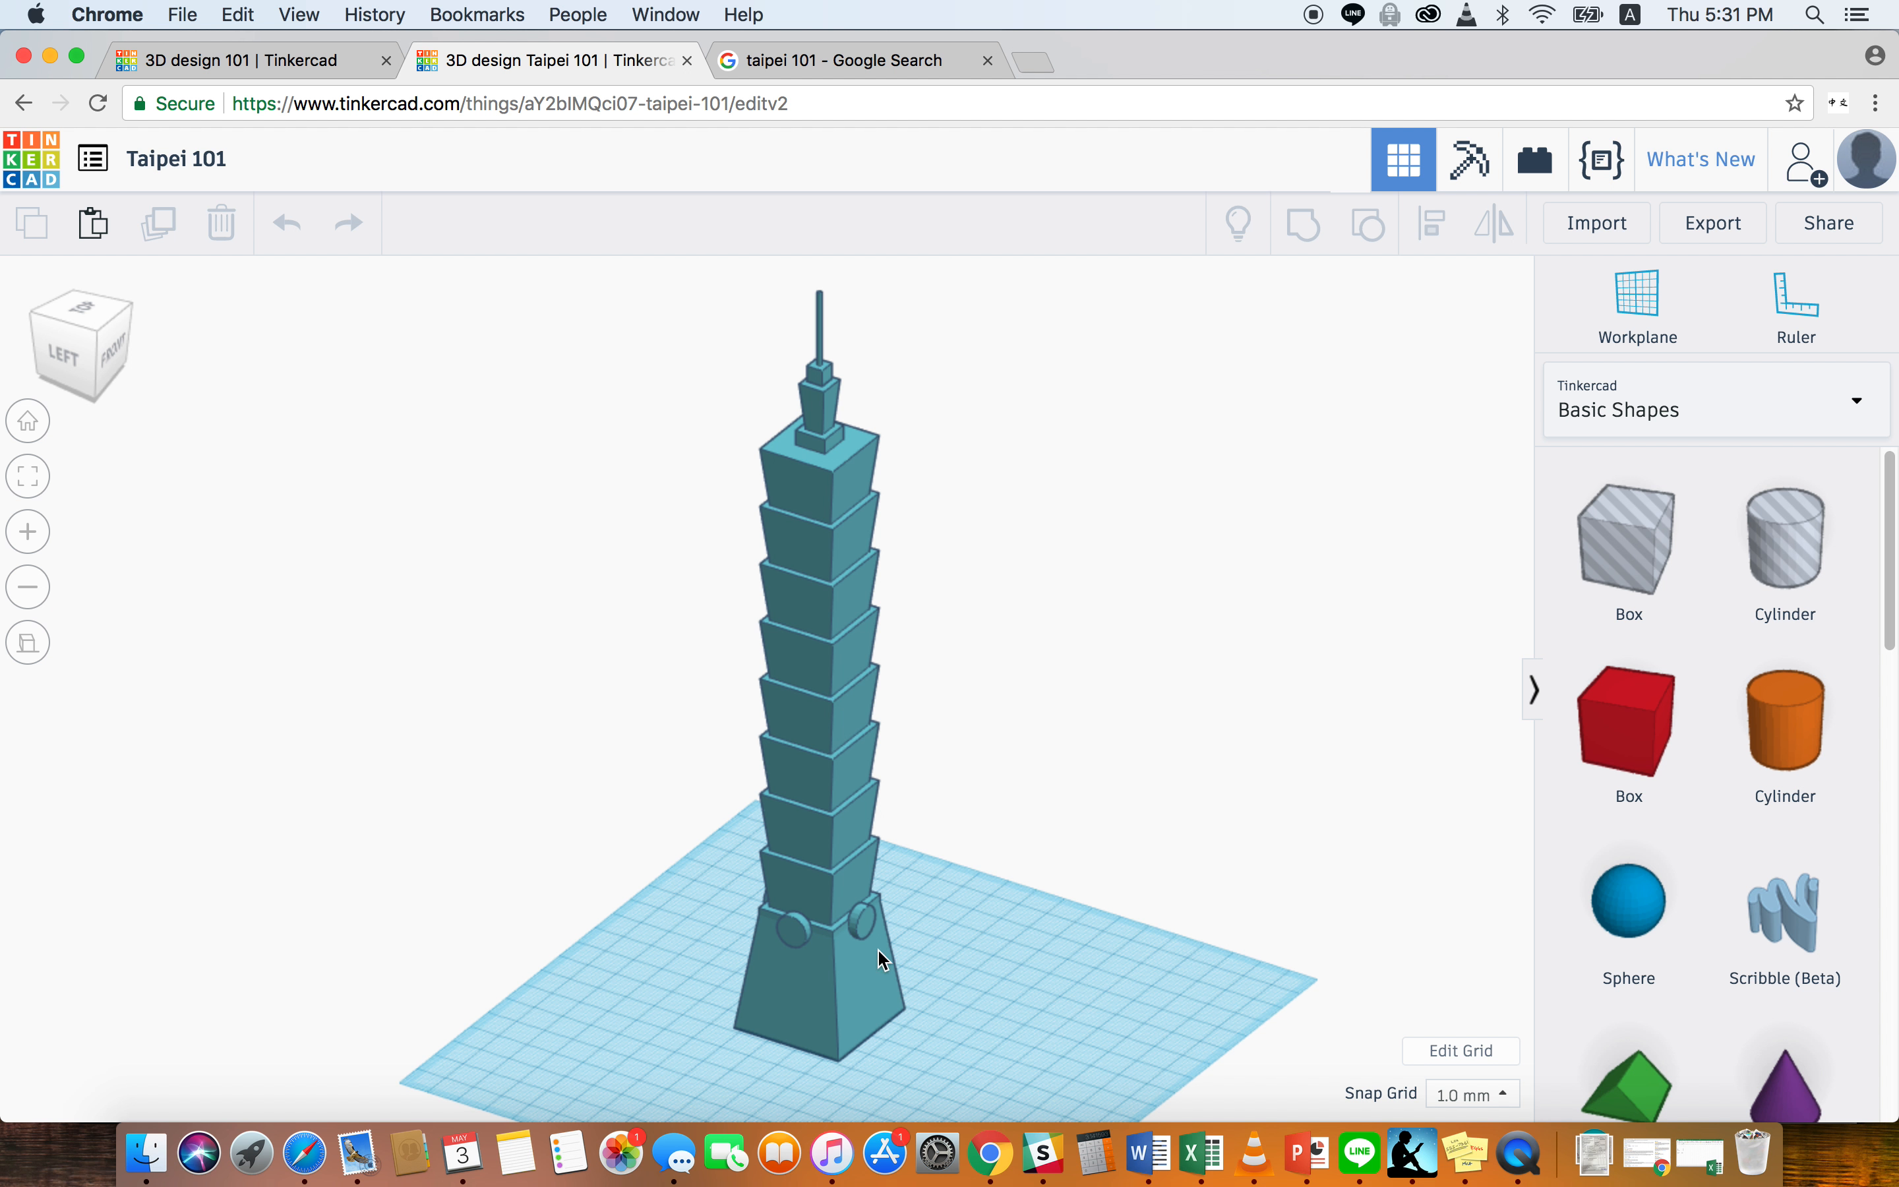
- Place a four-sided cone beside the base: top radius 18, base radius 15, height 20
left_click(242, 60)
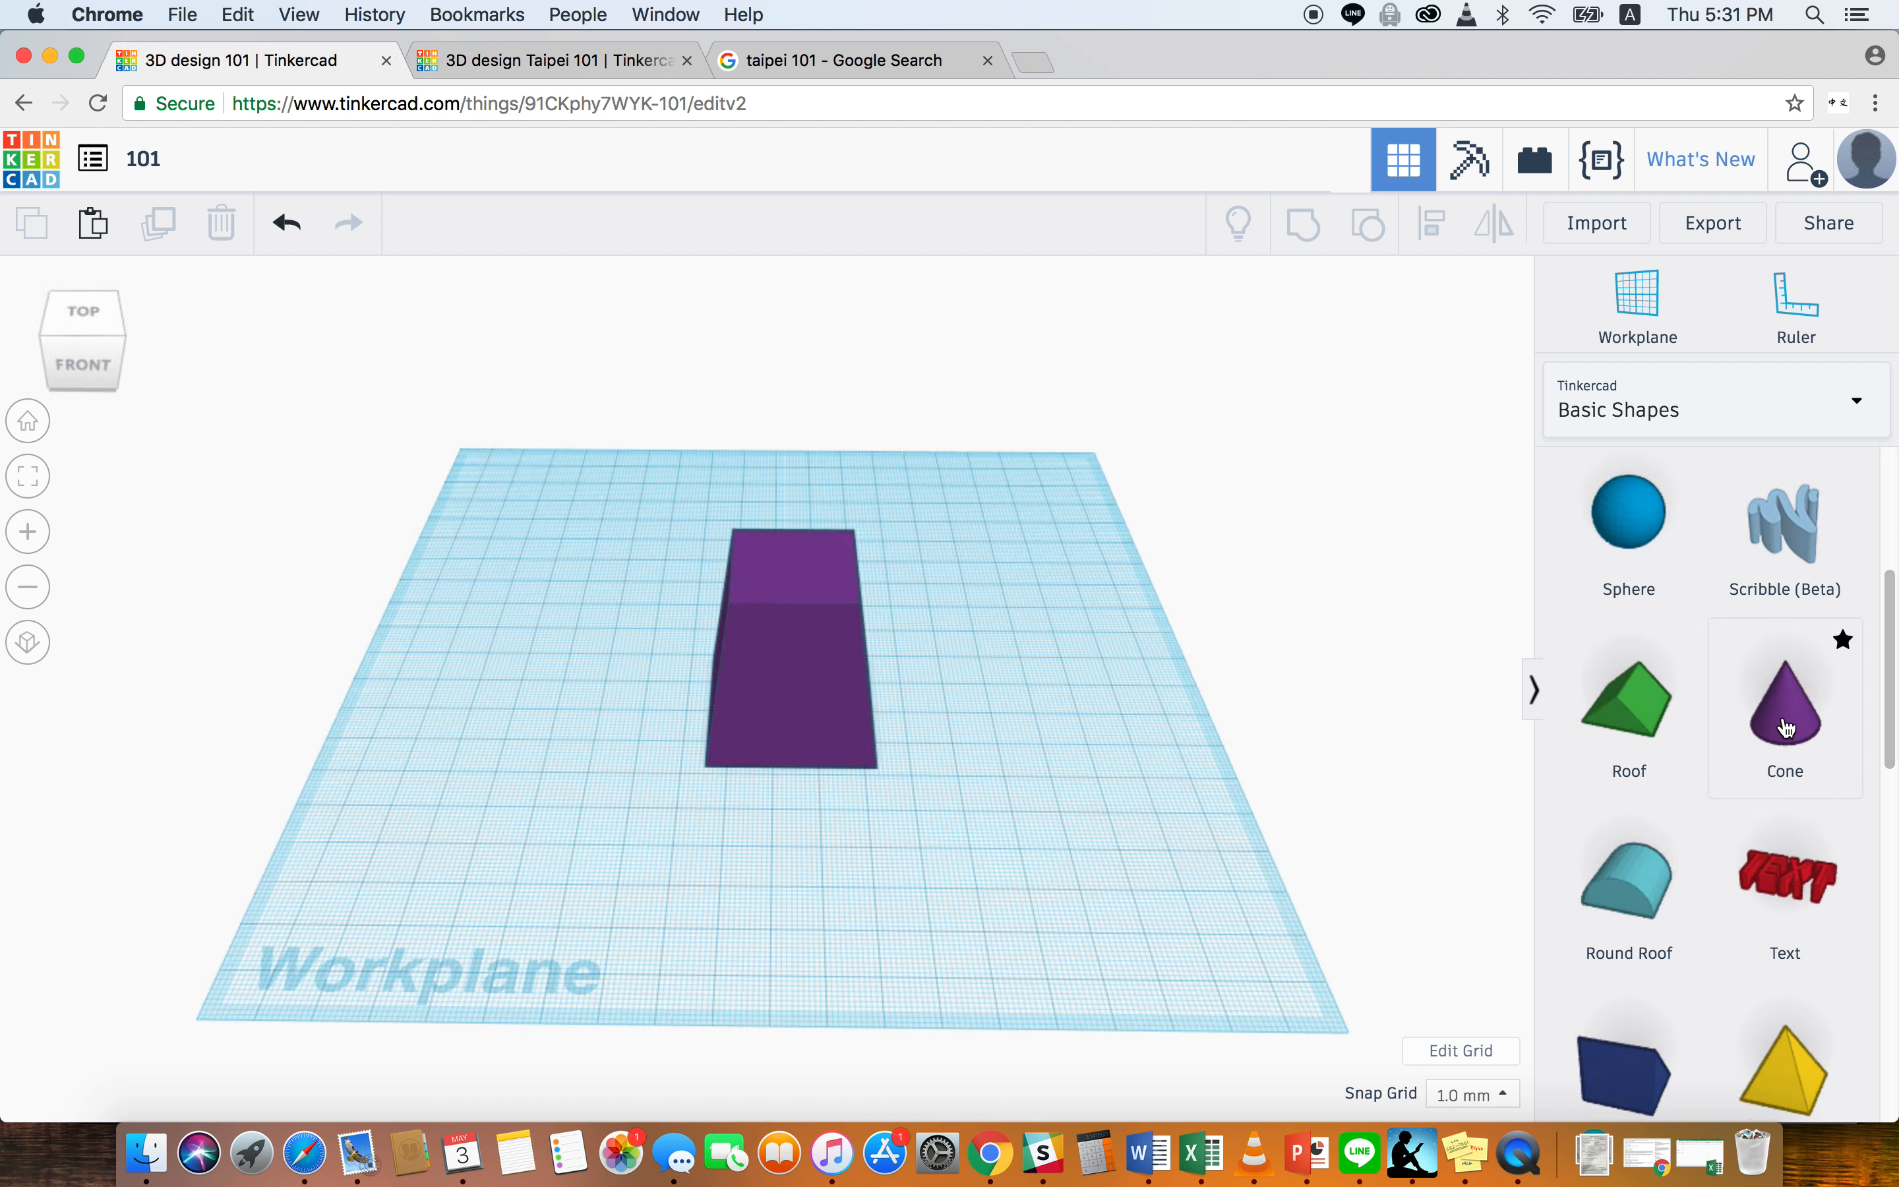
left_click(1785, 709)
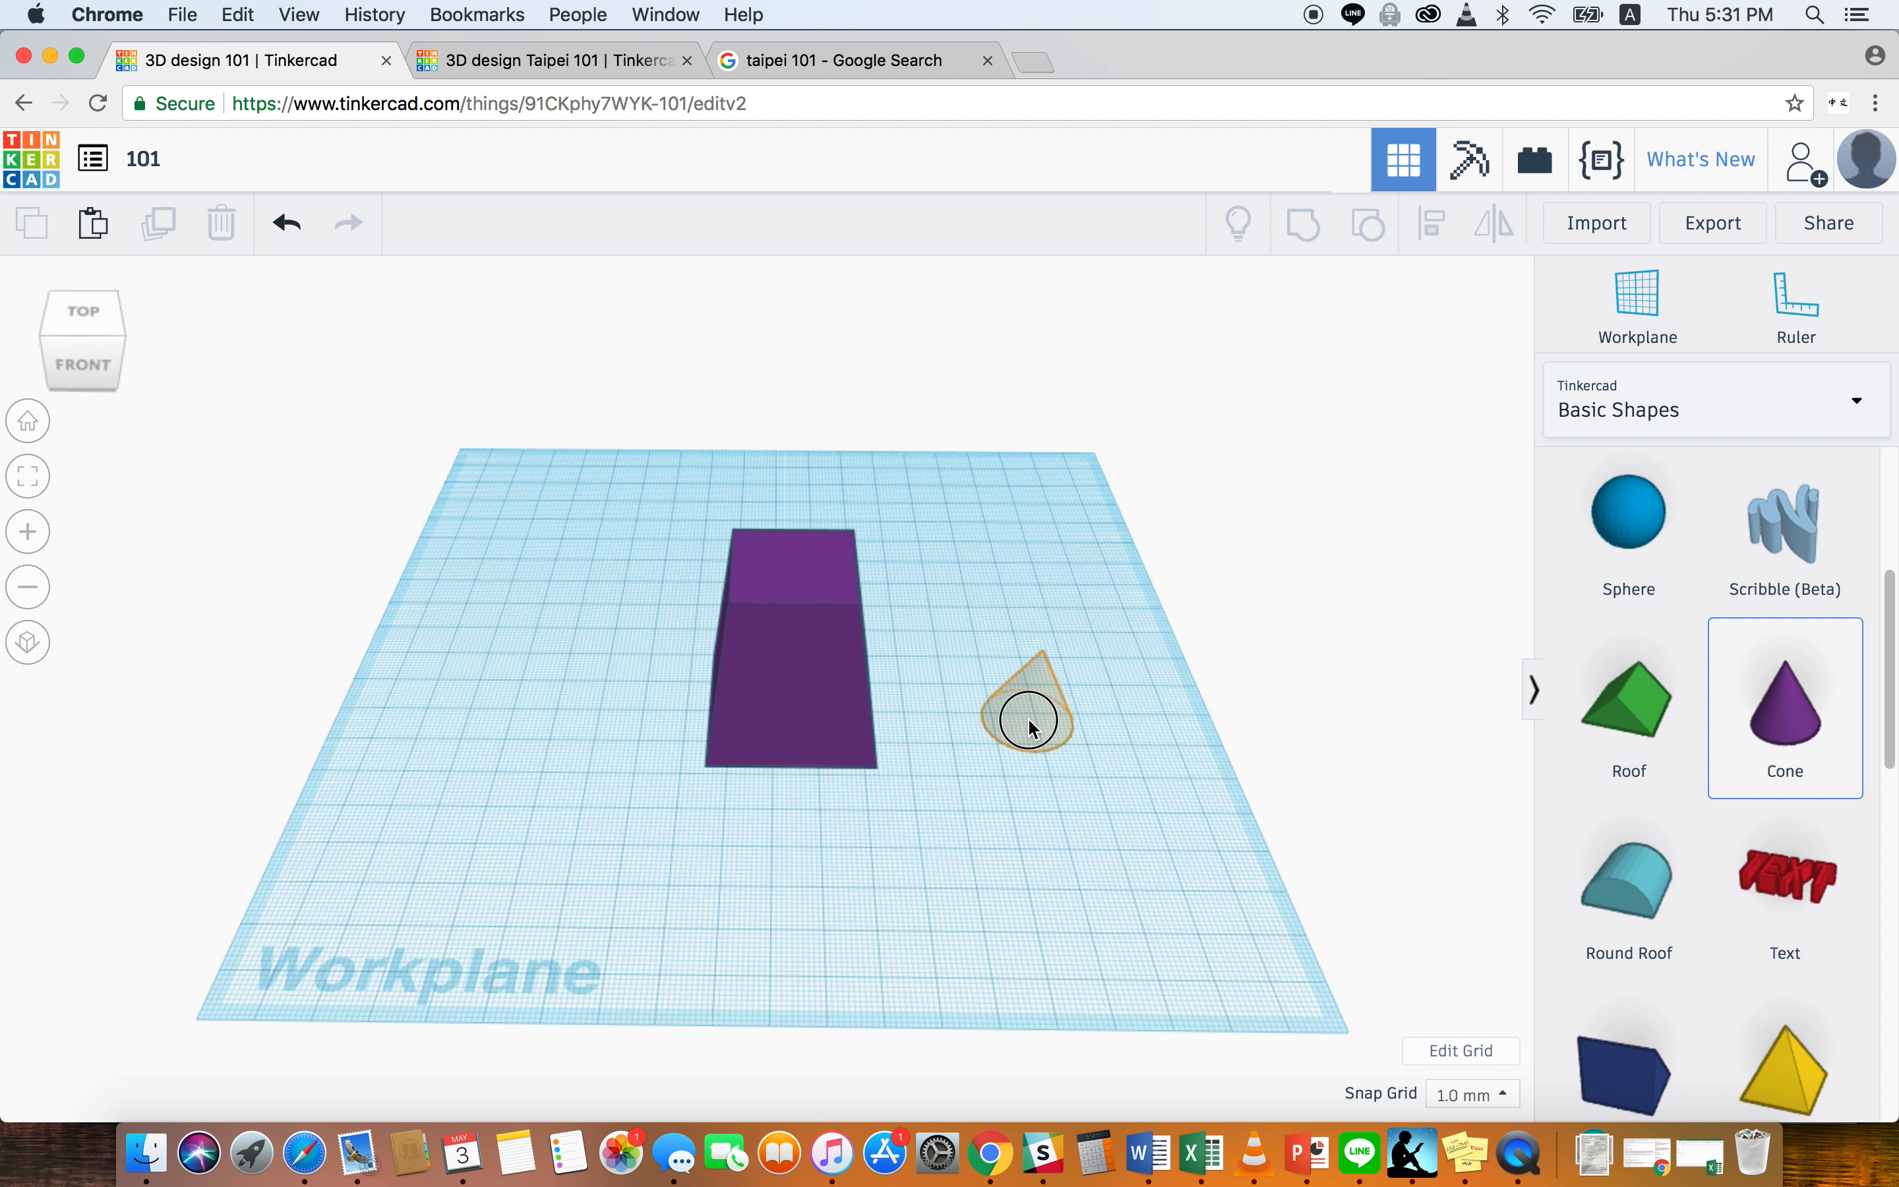
left_click(1028, 721)
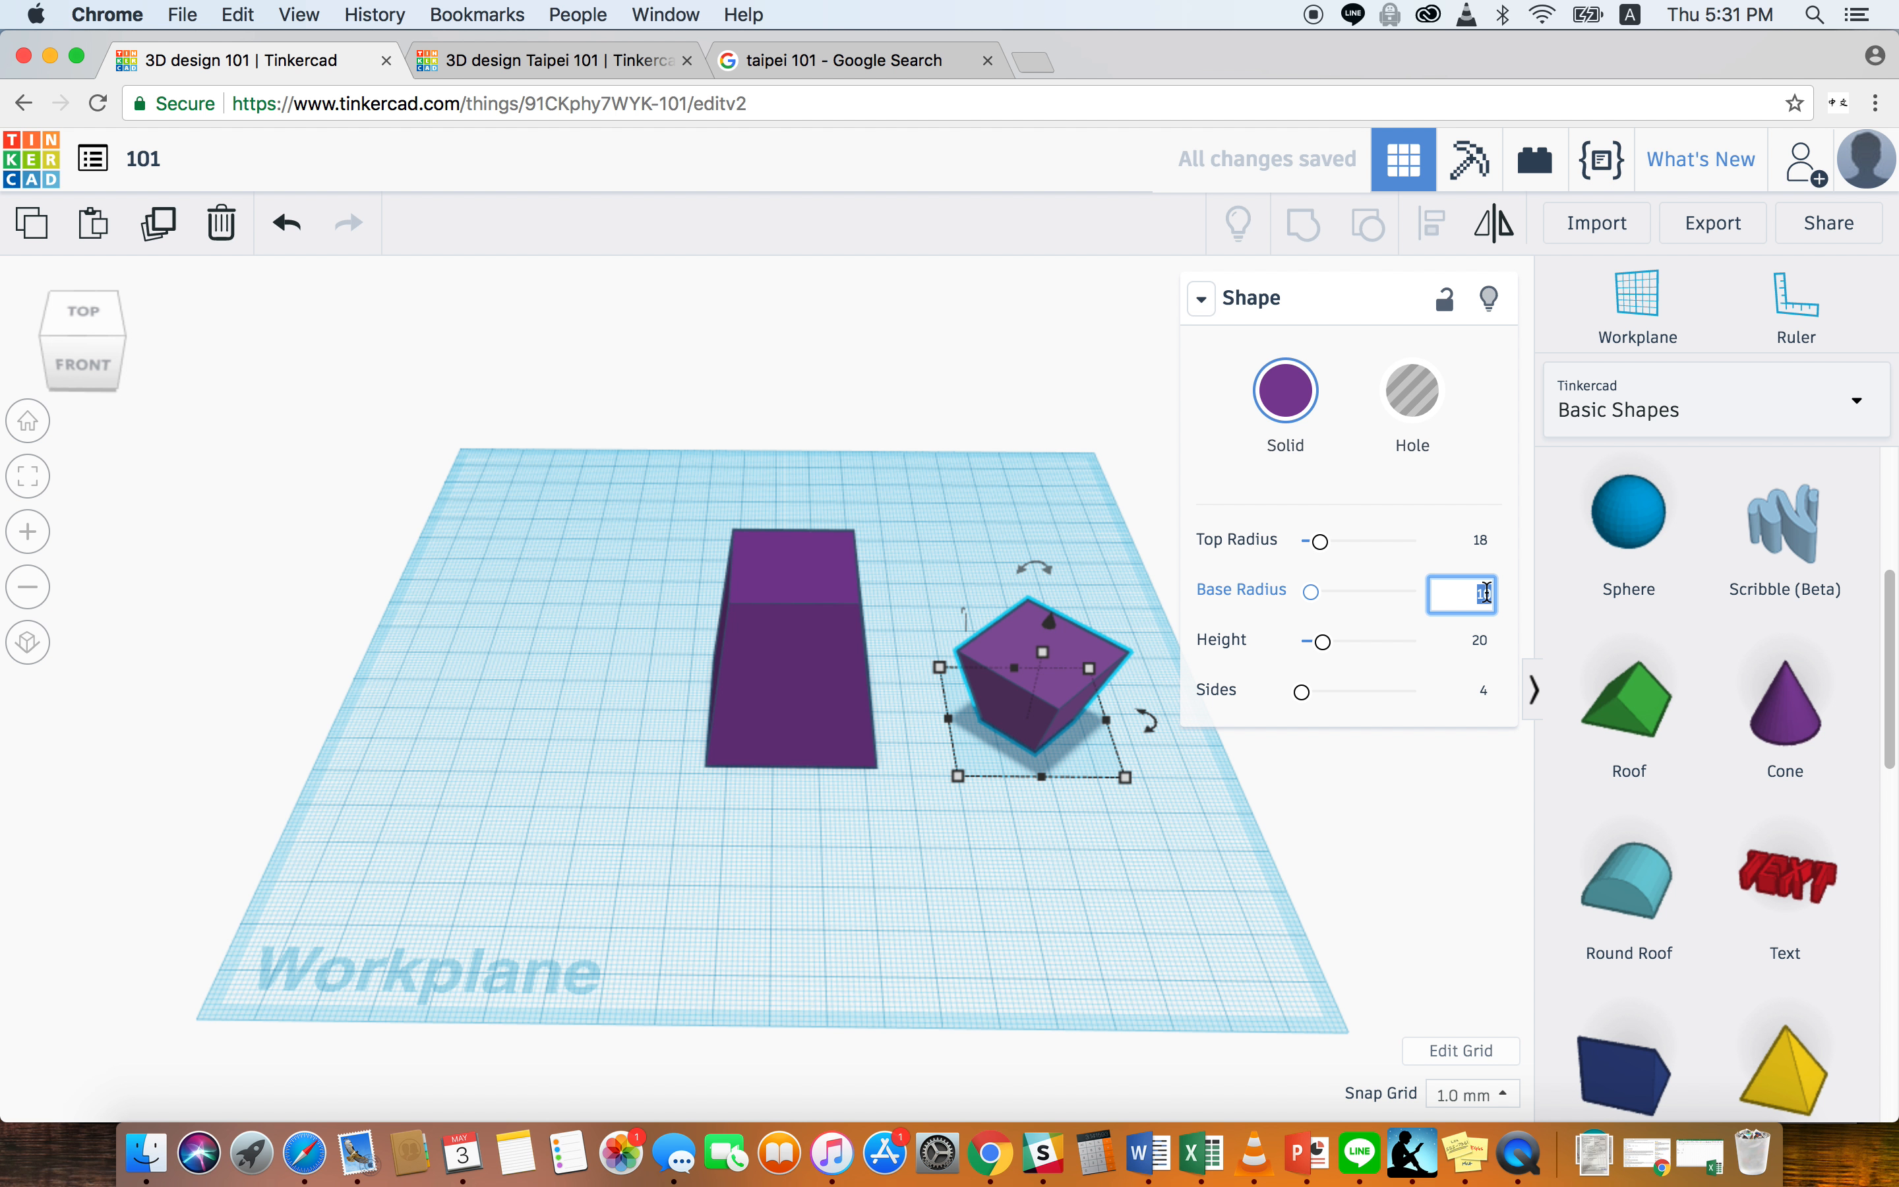
type("15")
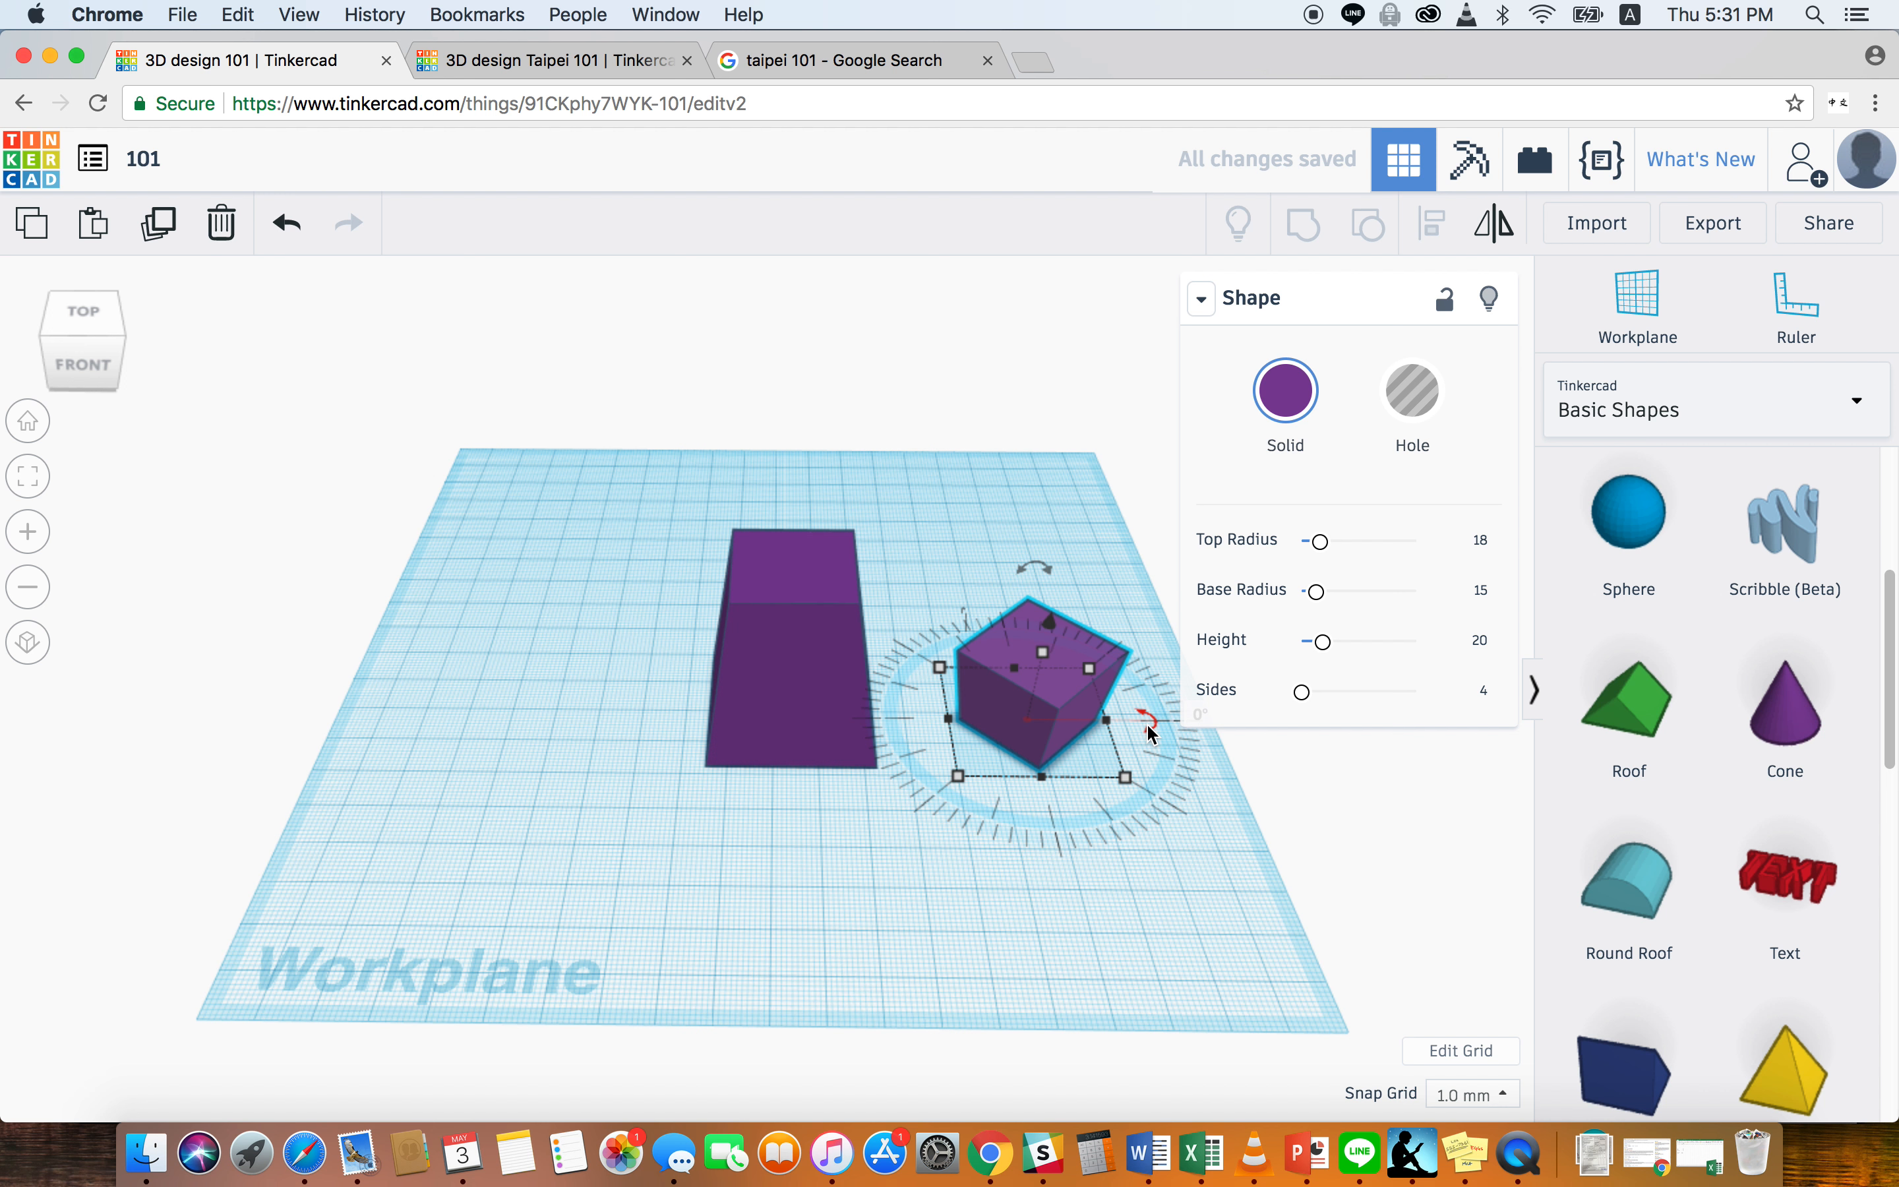
mouse_move(1216, 805)
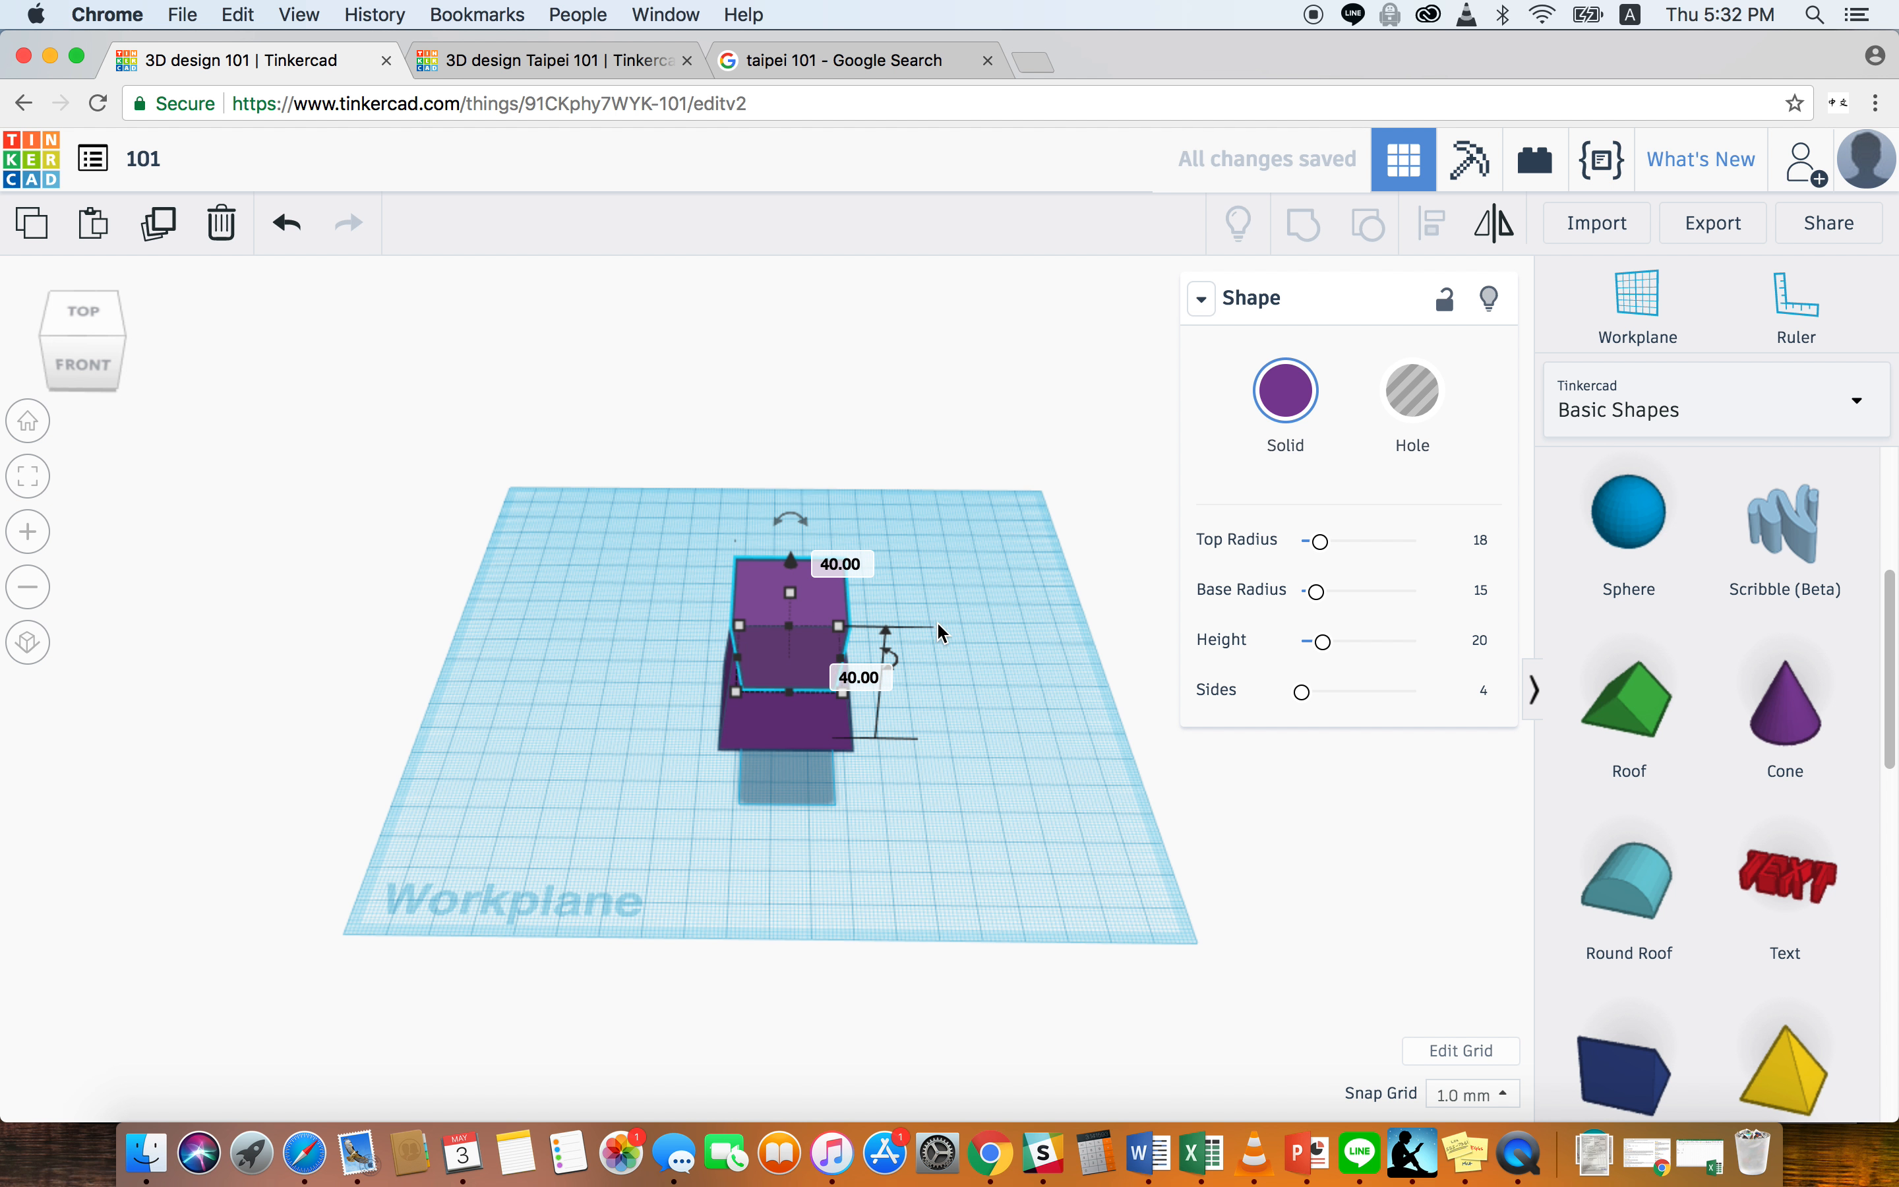
- Lift the four-sided tier block so it sits on top of the tapered base
left_click(952, 628)
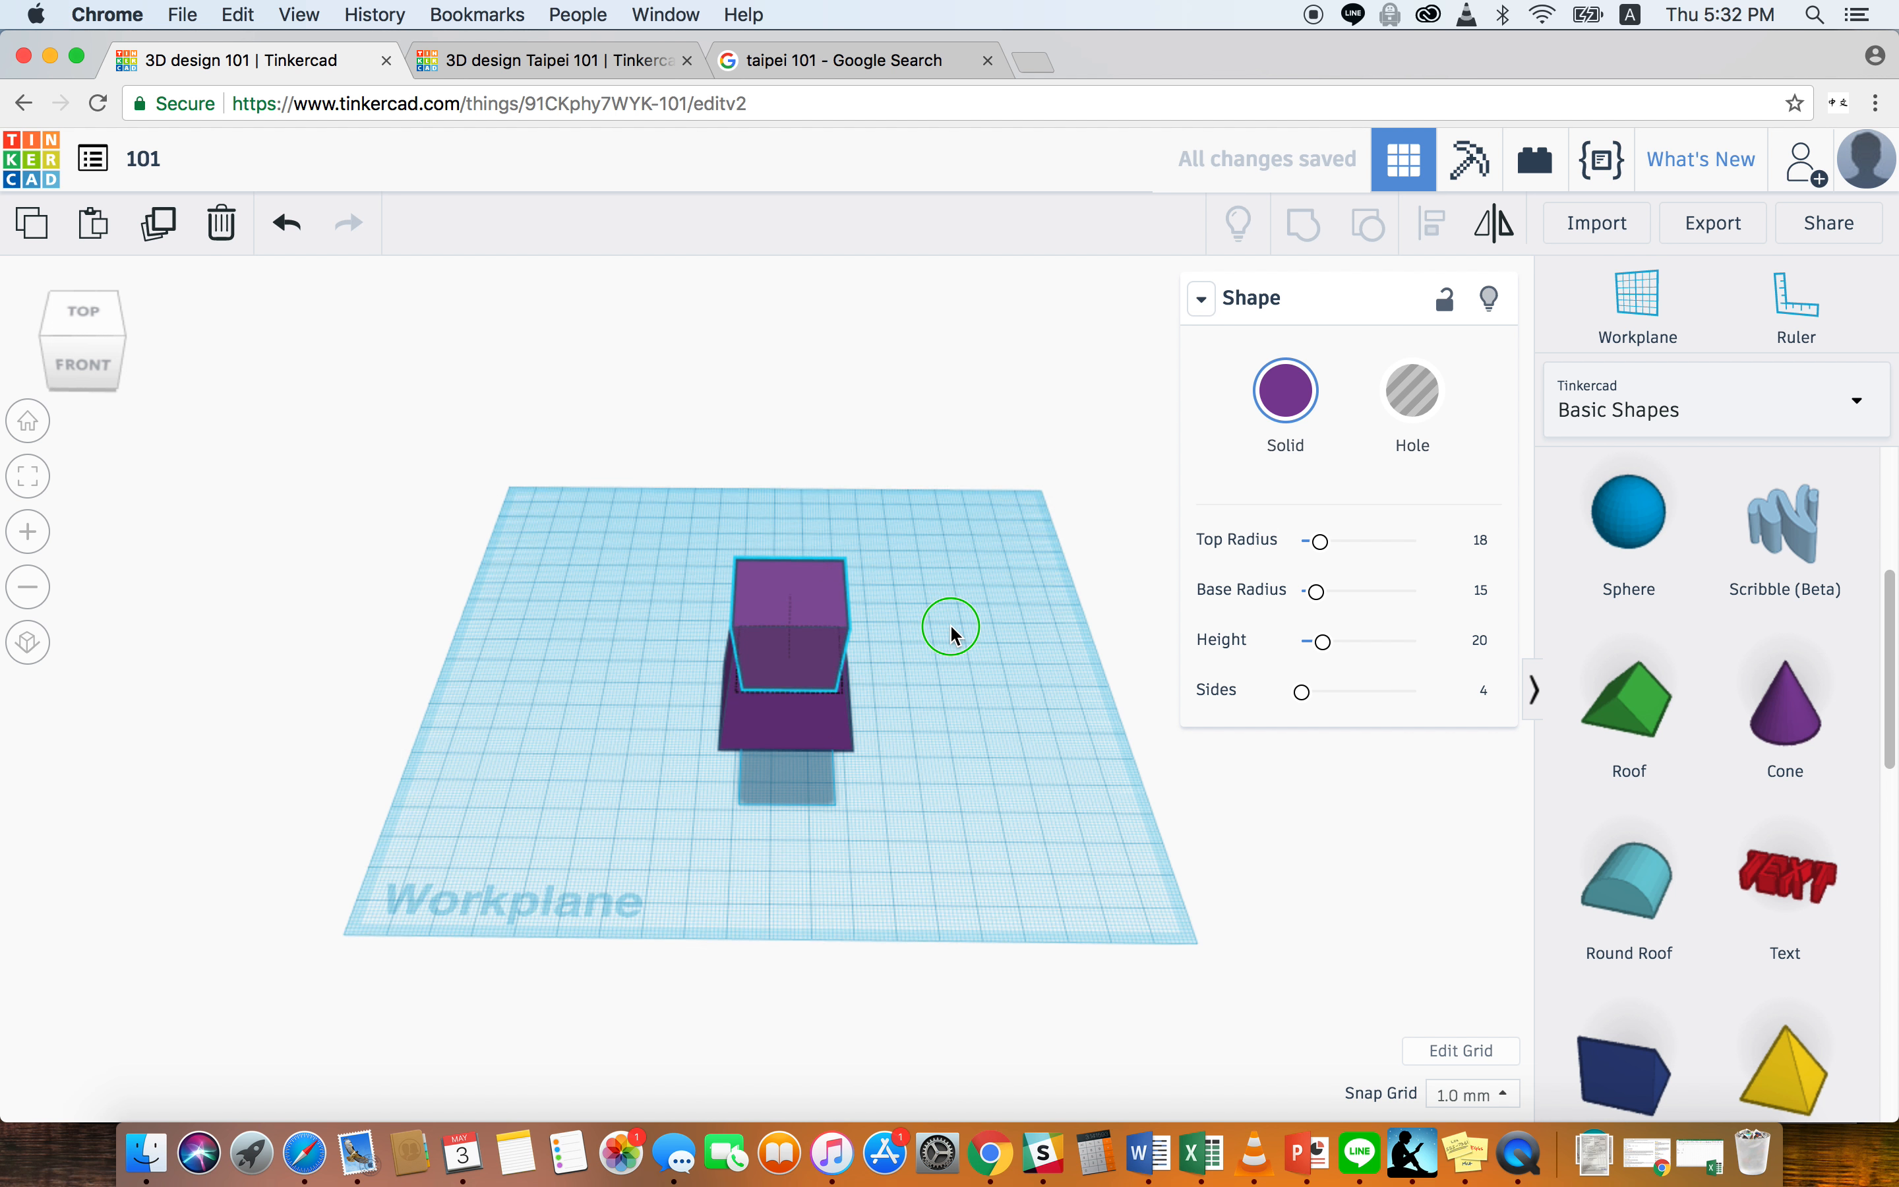
left_click_drag(951, 631, 856, 674)
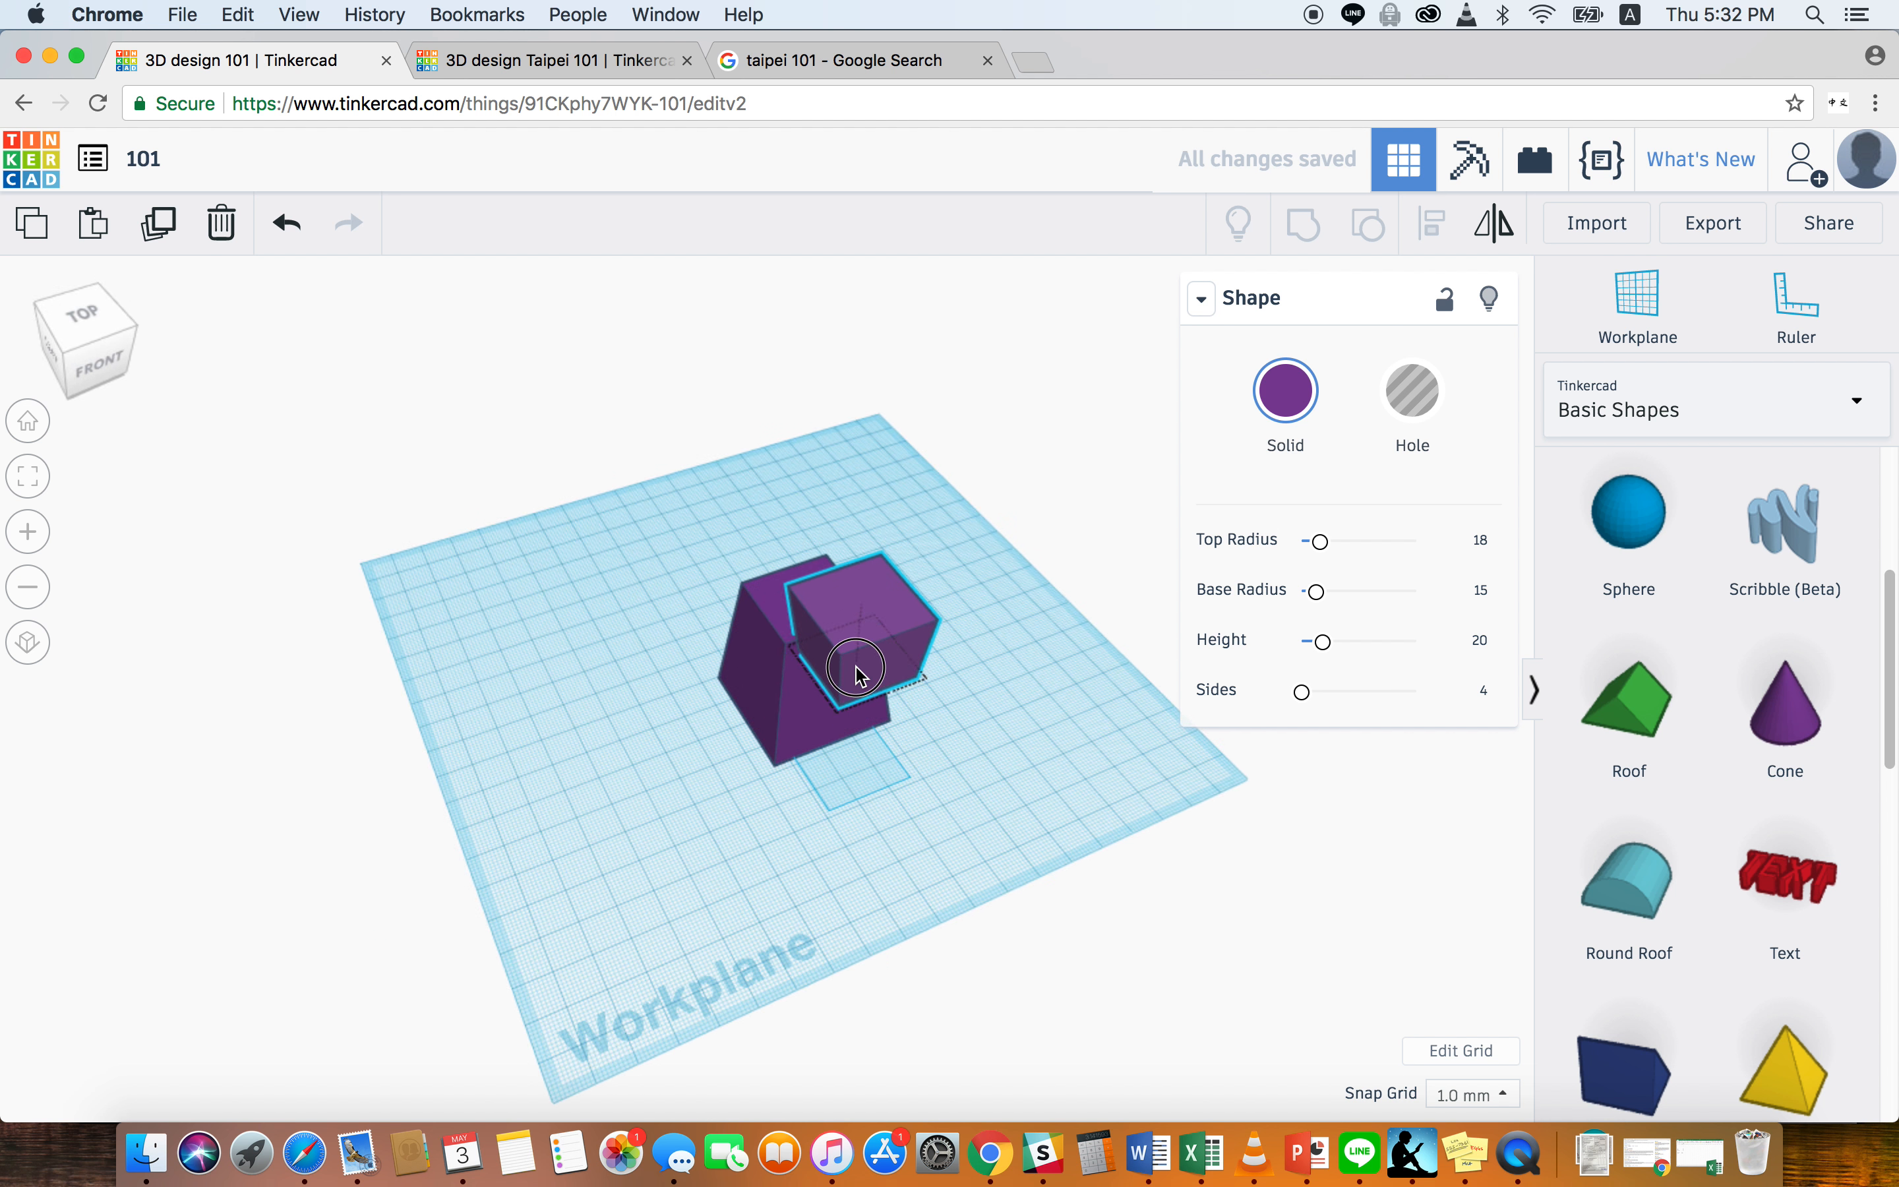
left_click_drag(857, 675, 811, 612)
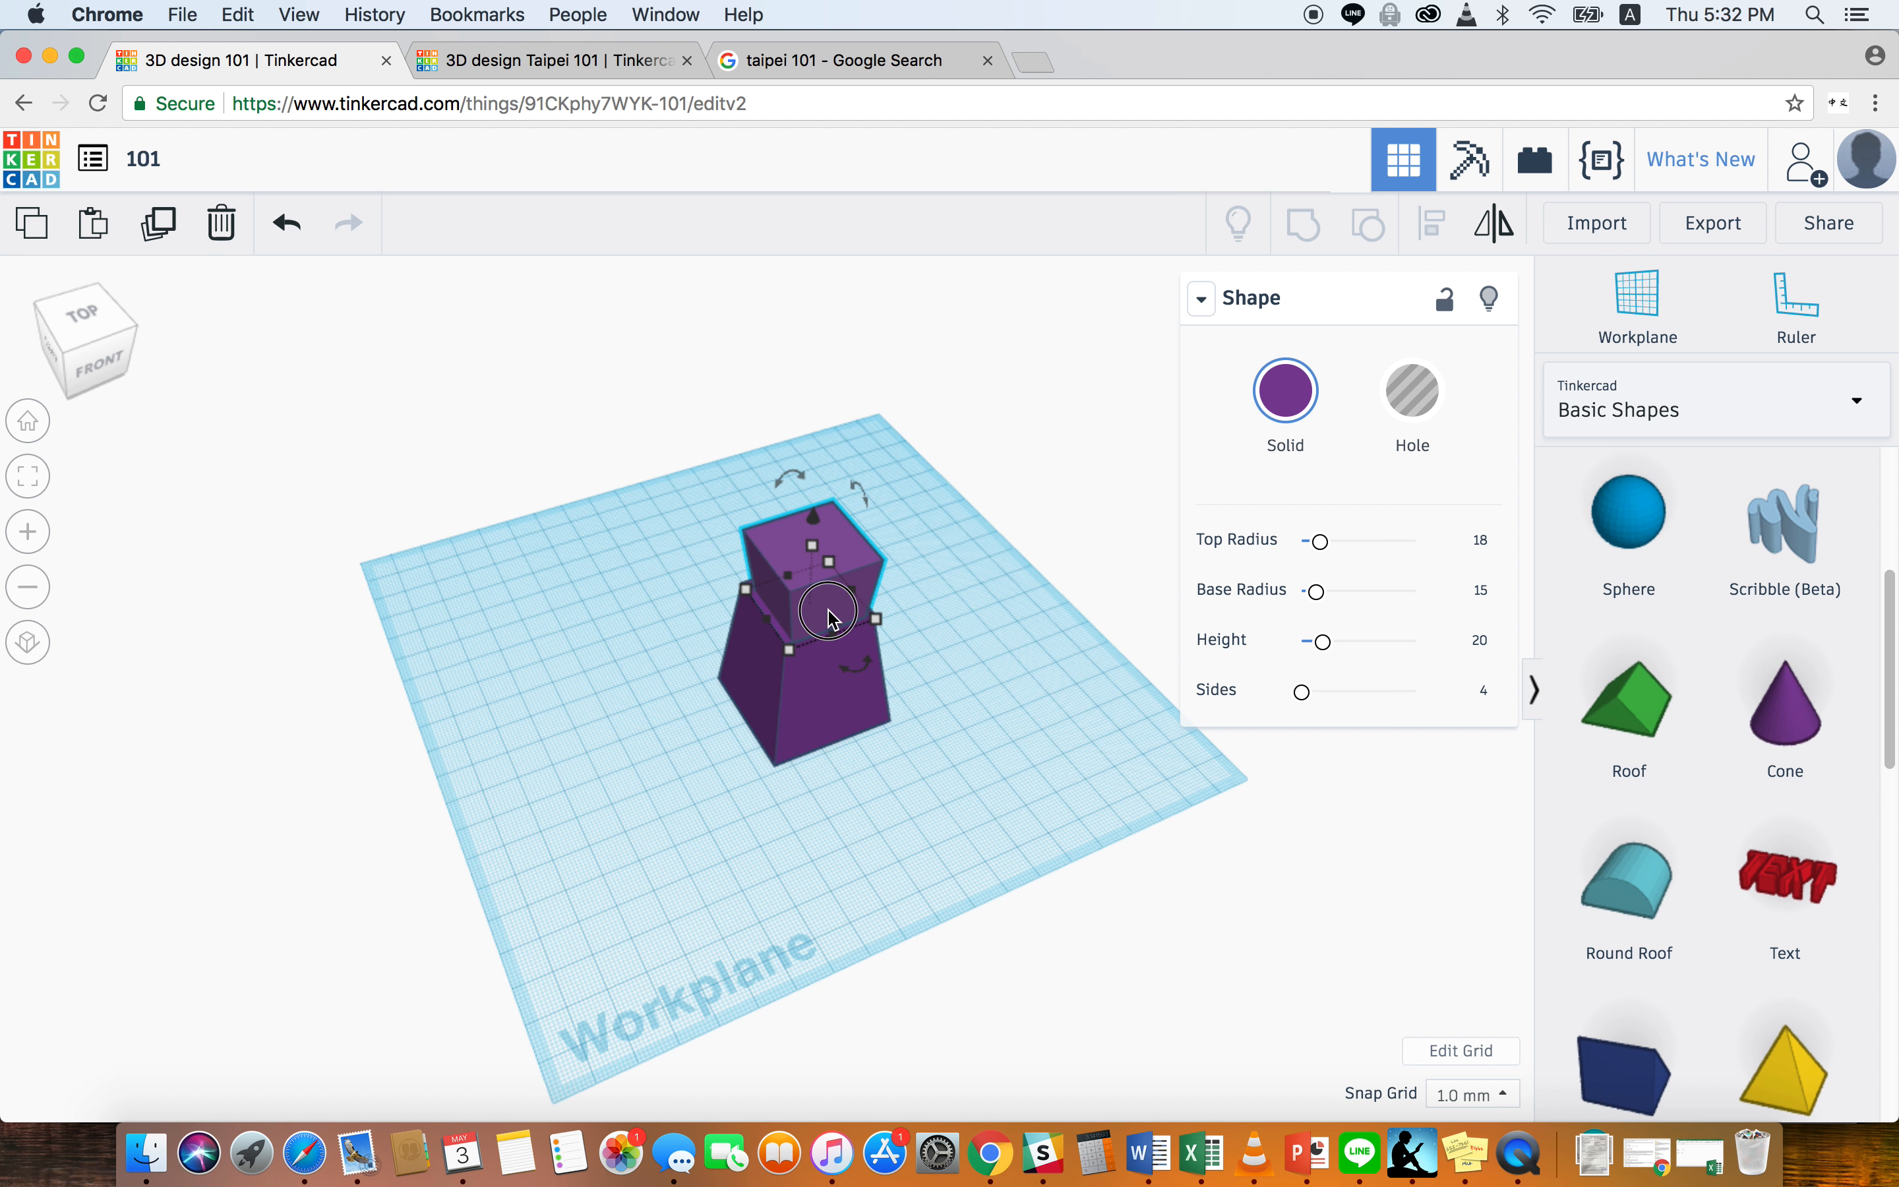
mouse_move(823, 697)
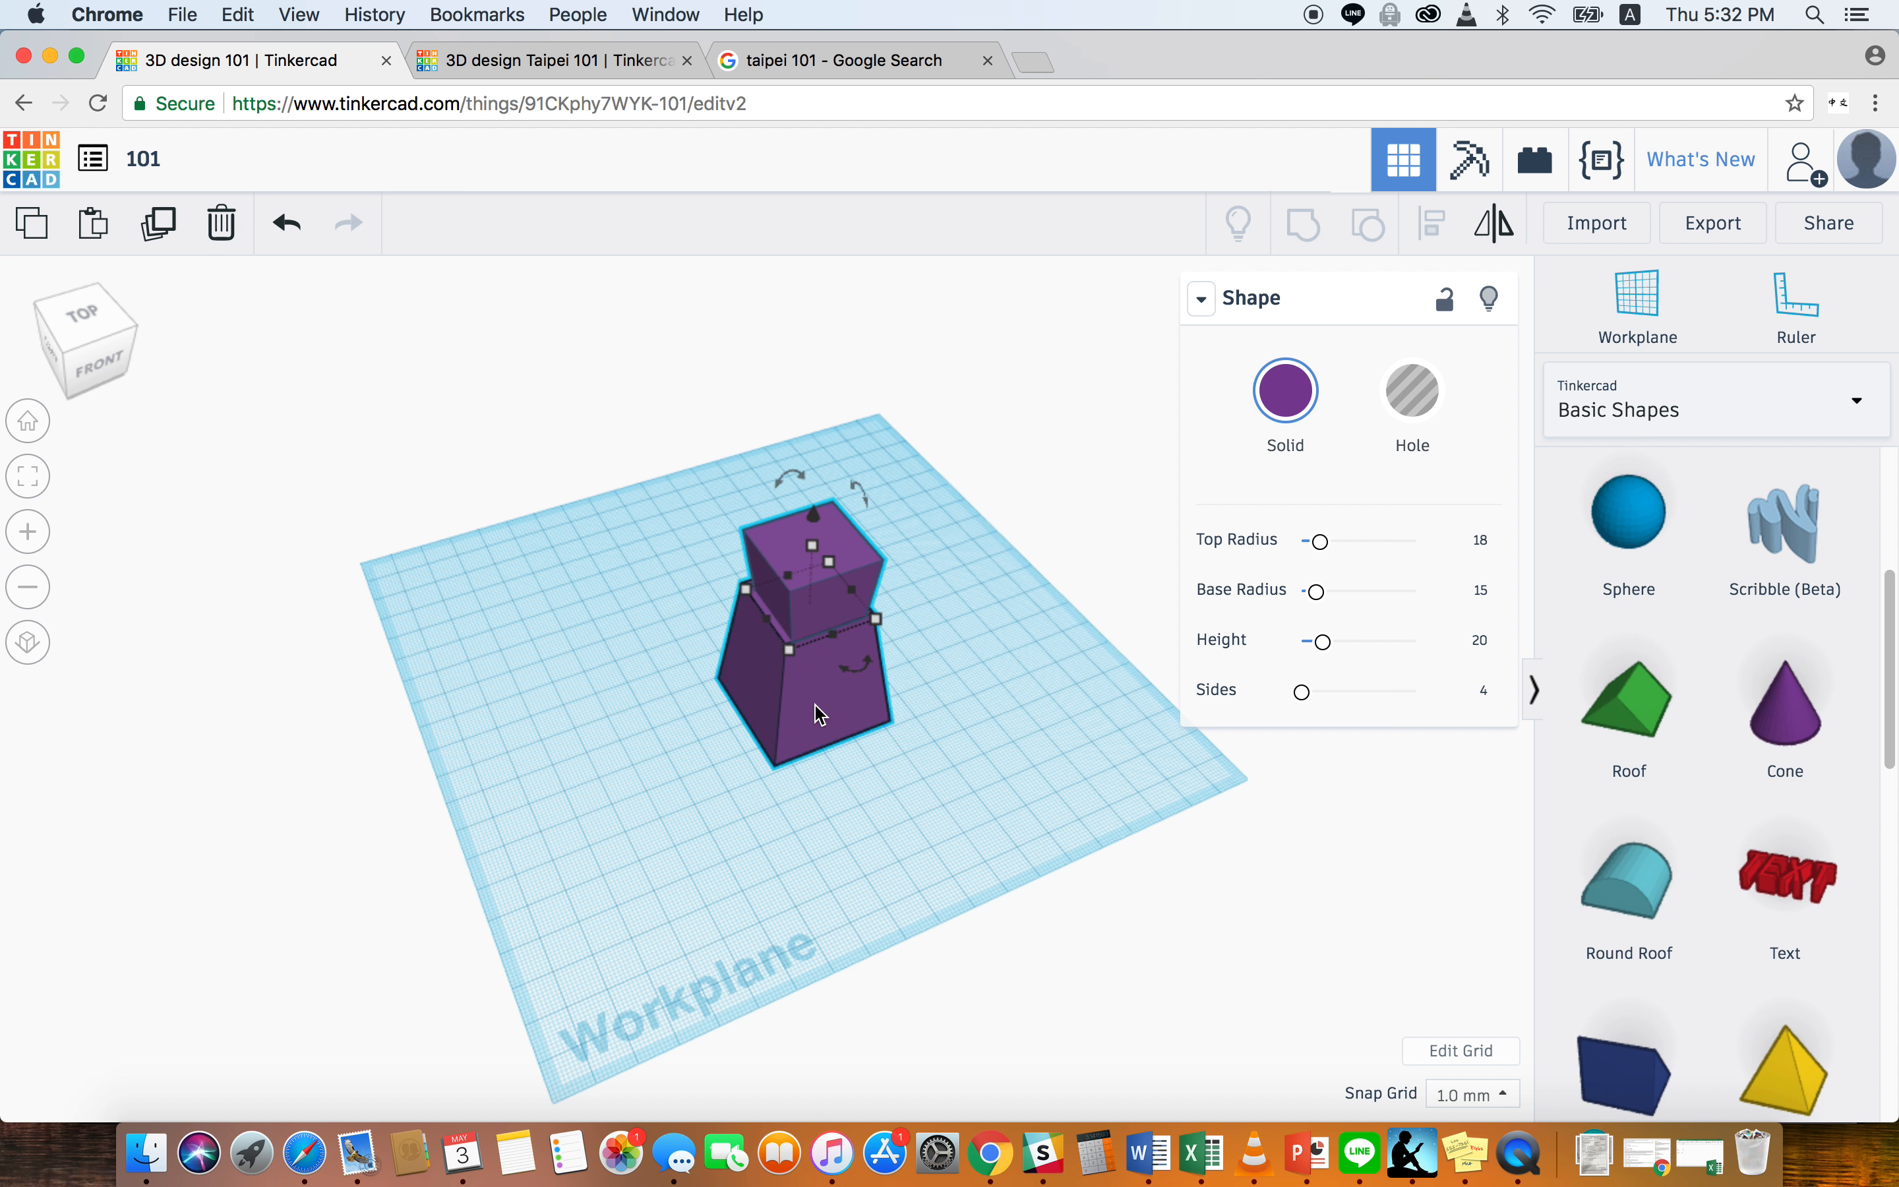
- Select block and base and center them along both horizontal axes
left_click(1433, 223)
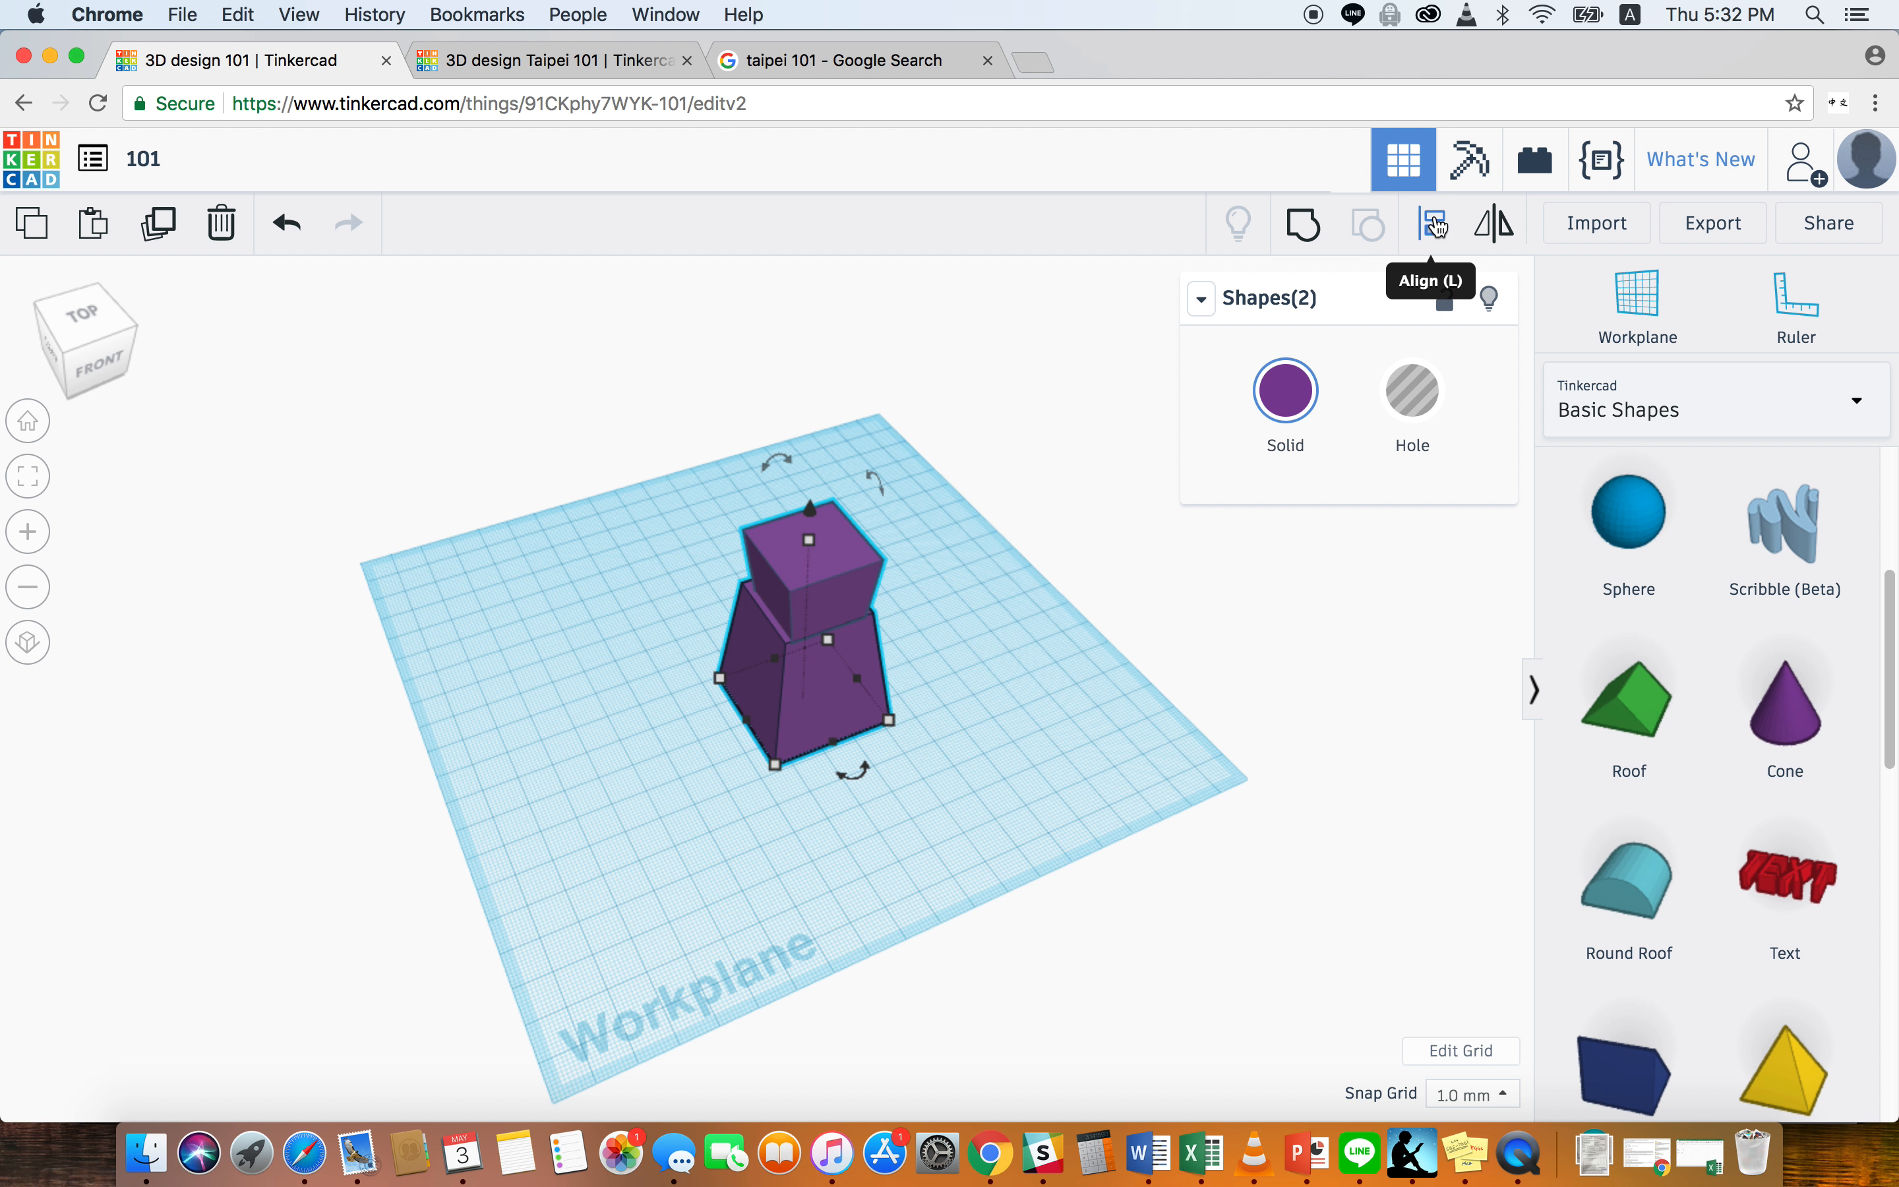
left_click(1432, 222)
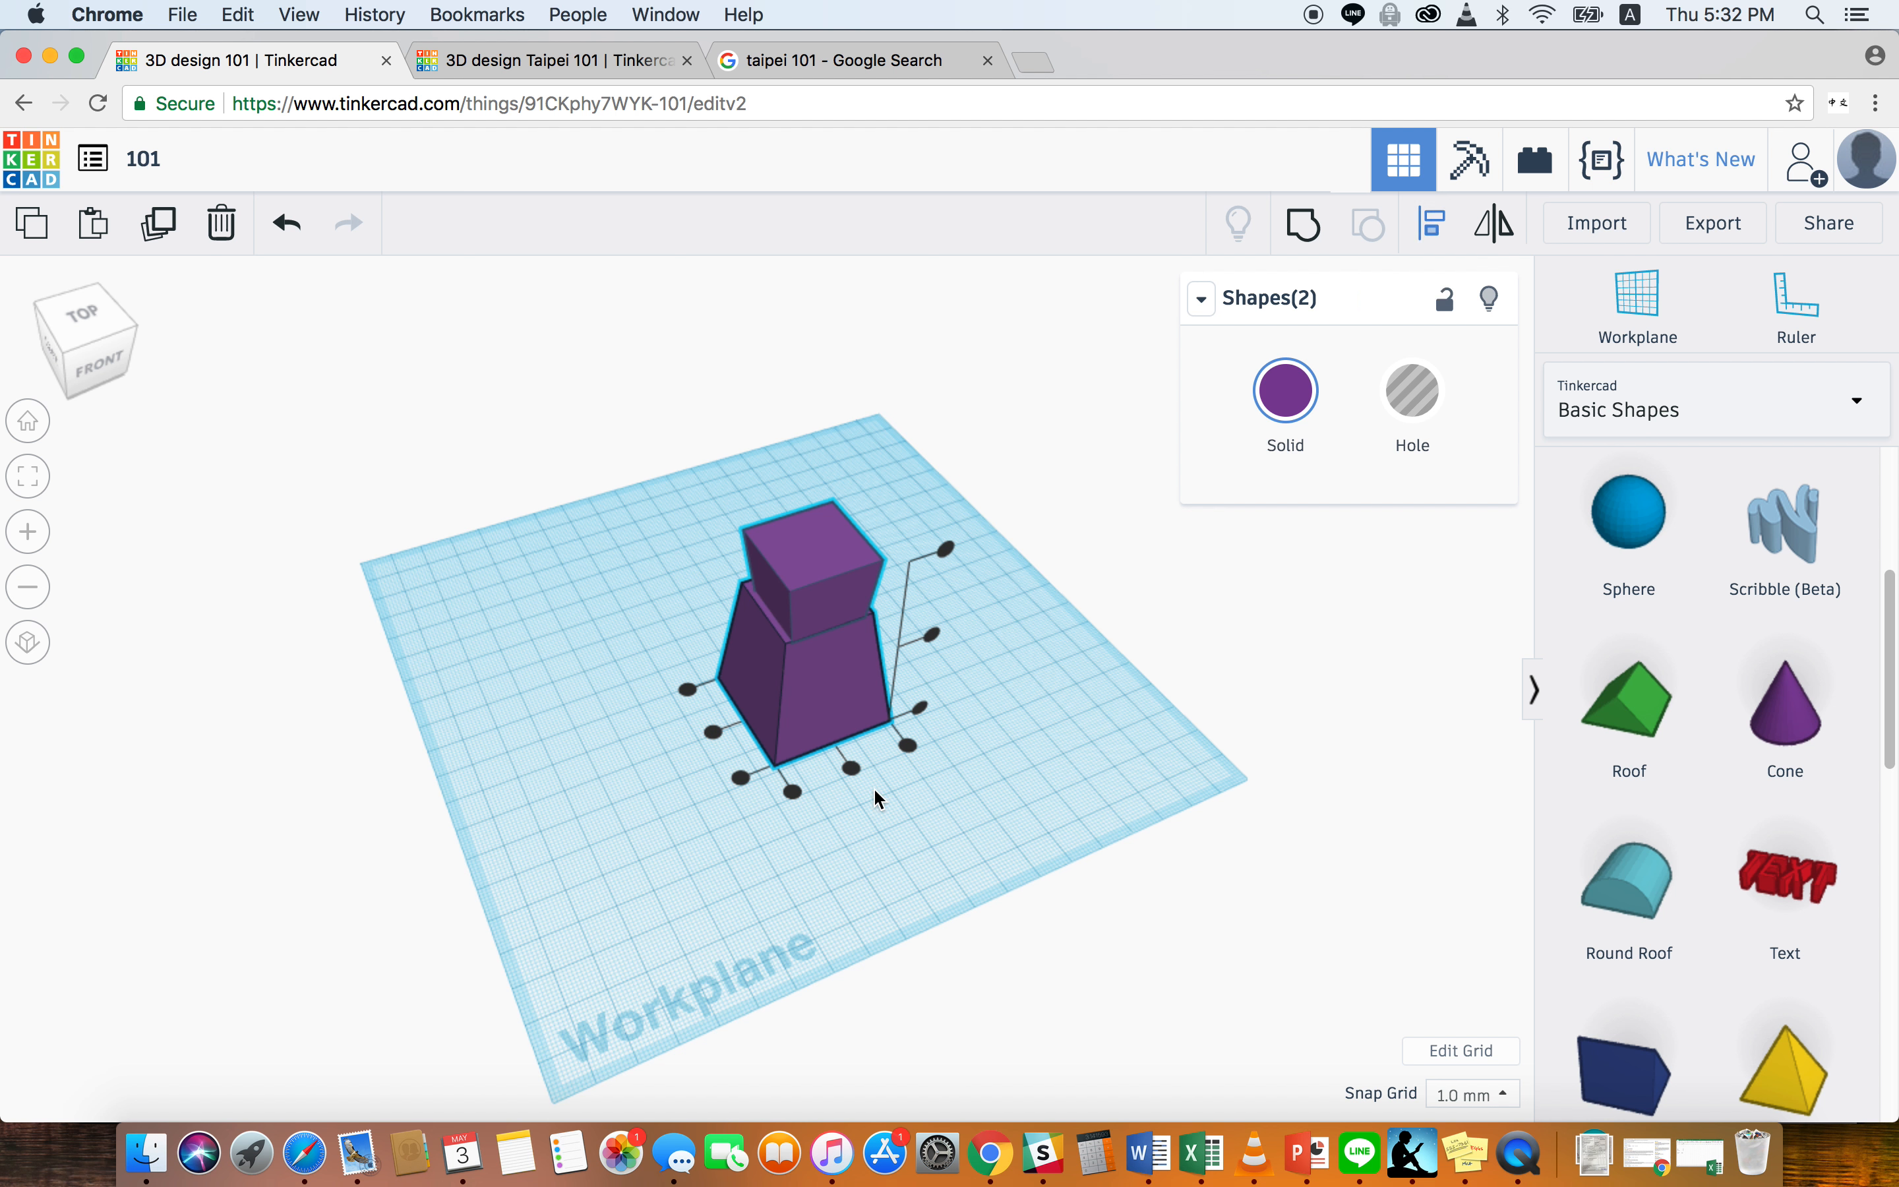
left_click(848, 773)
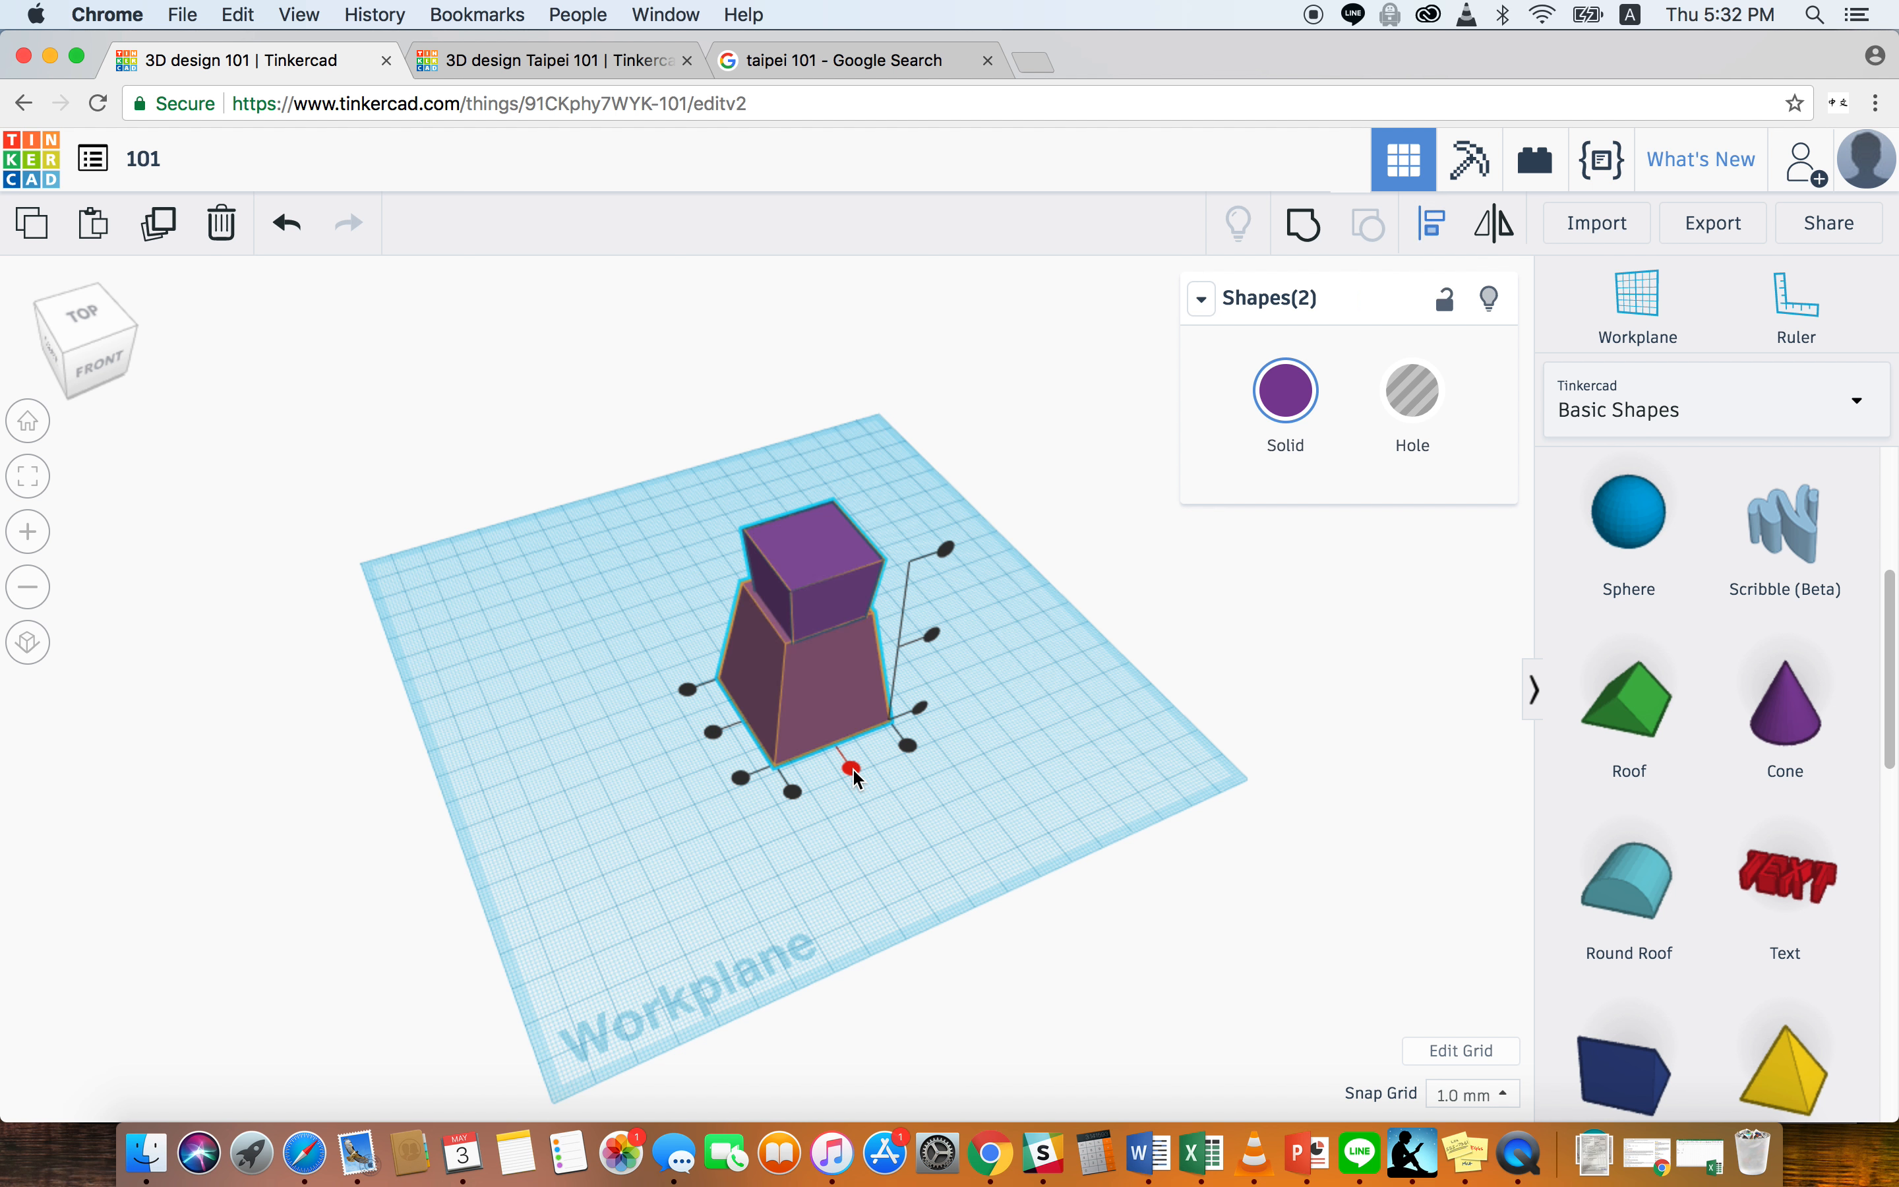
left_click_drag(853, 776, 715, 739)
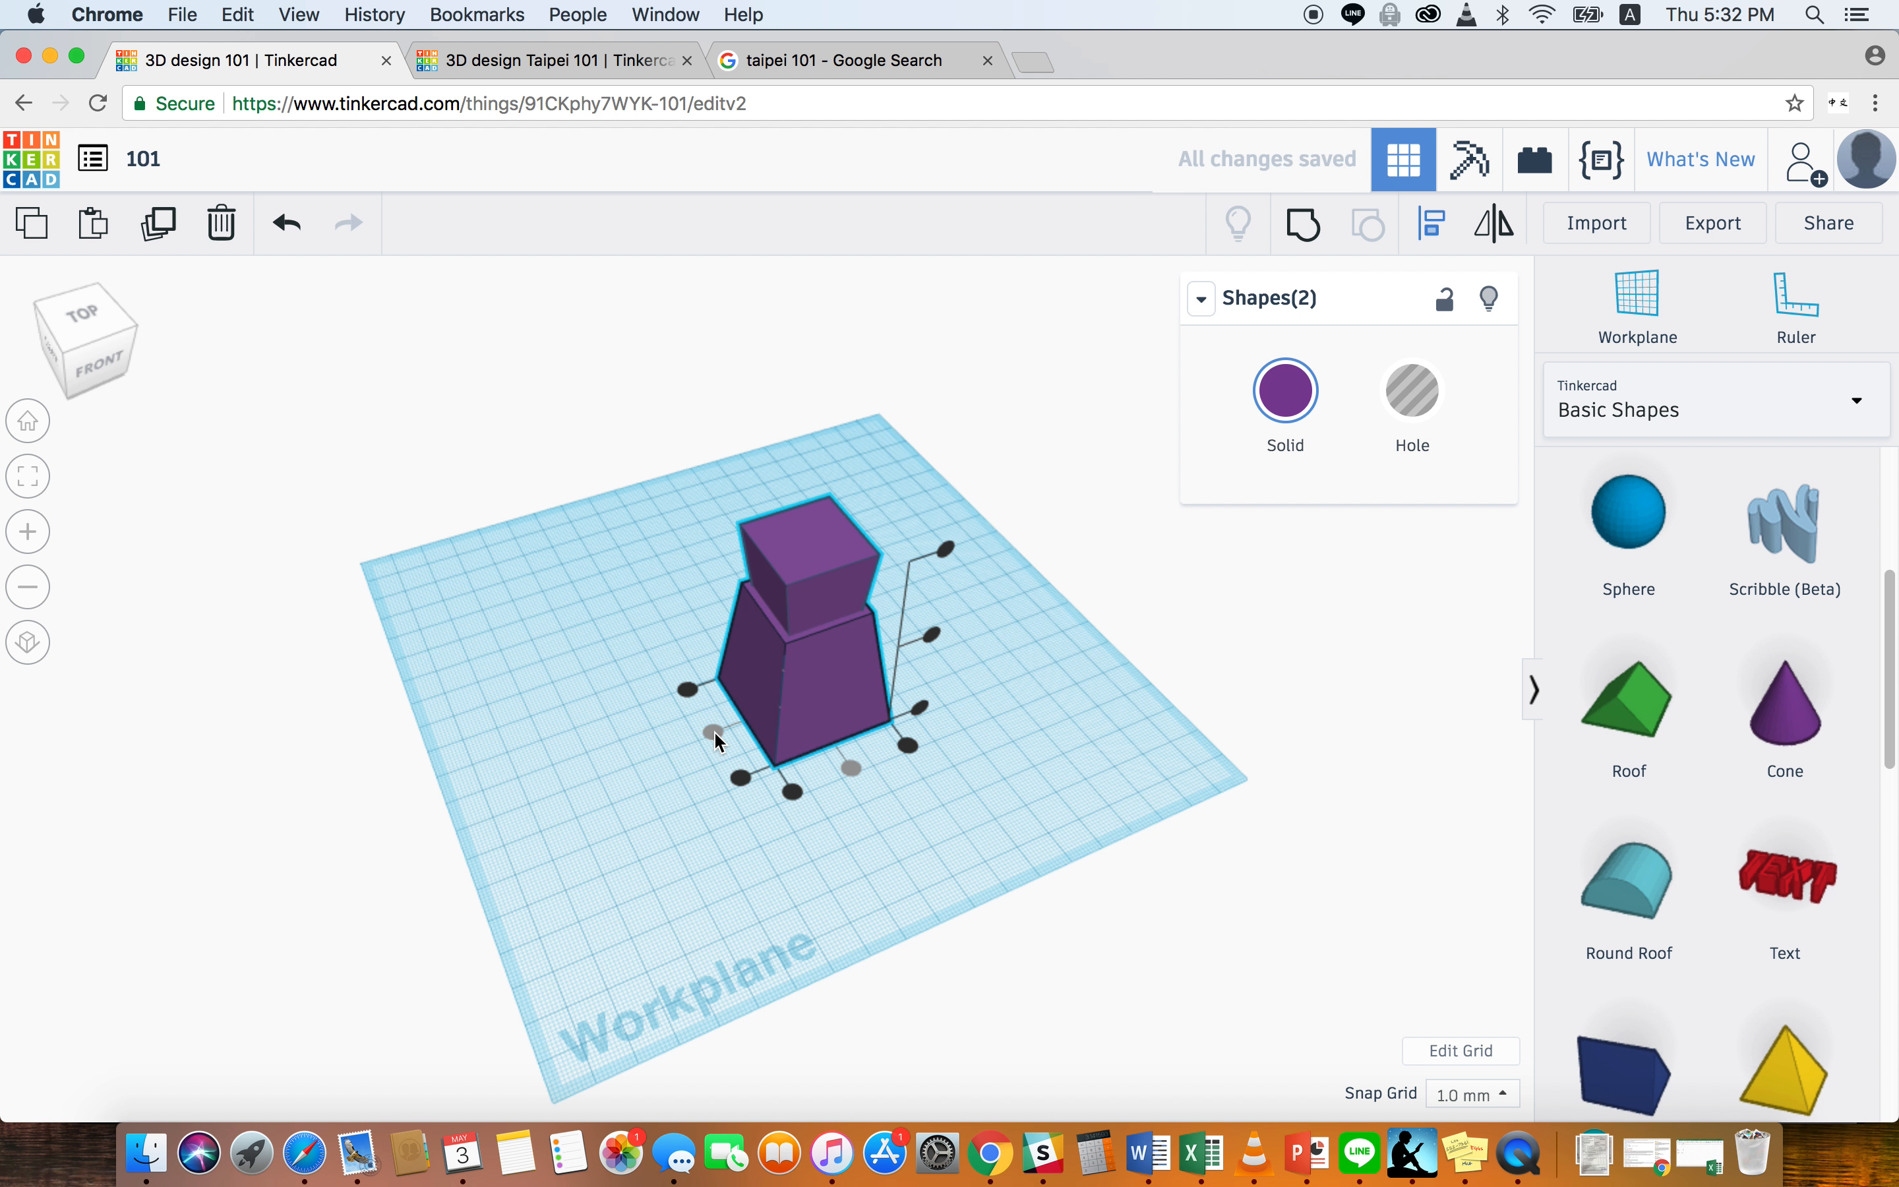
mouse_move(719, 736)
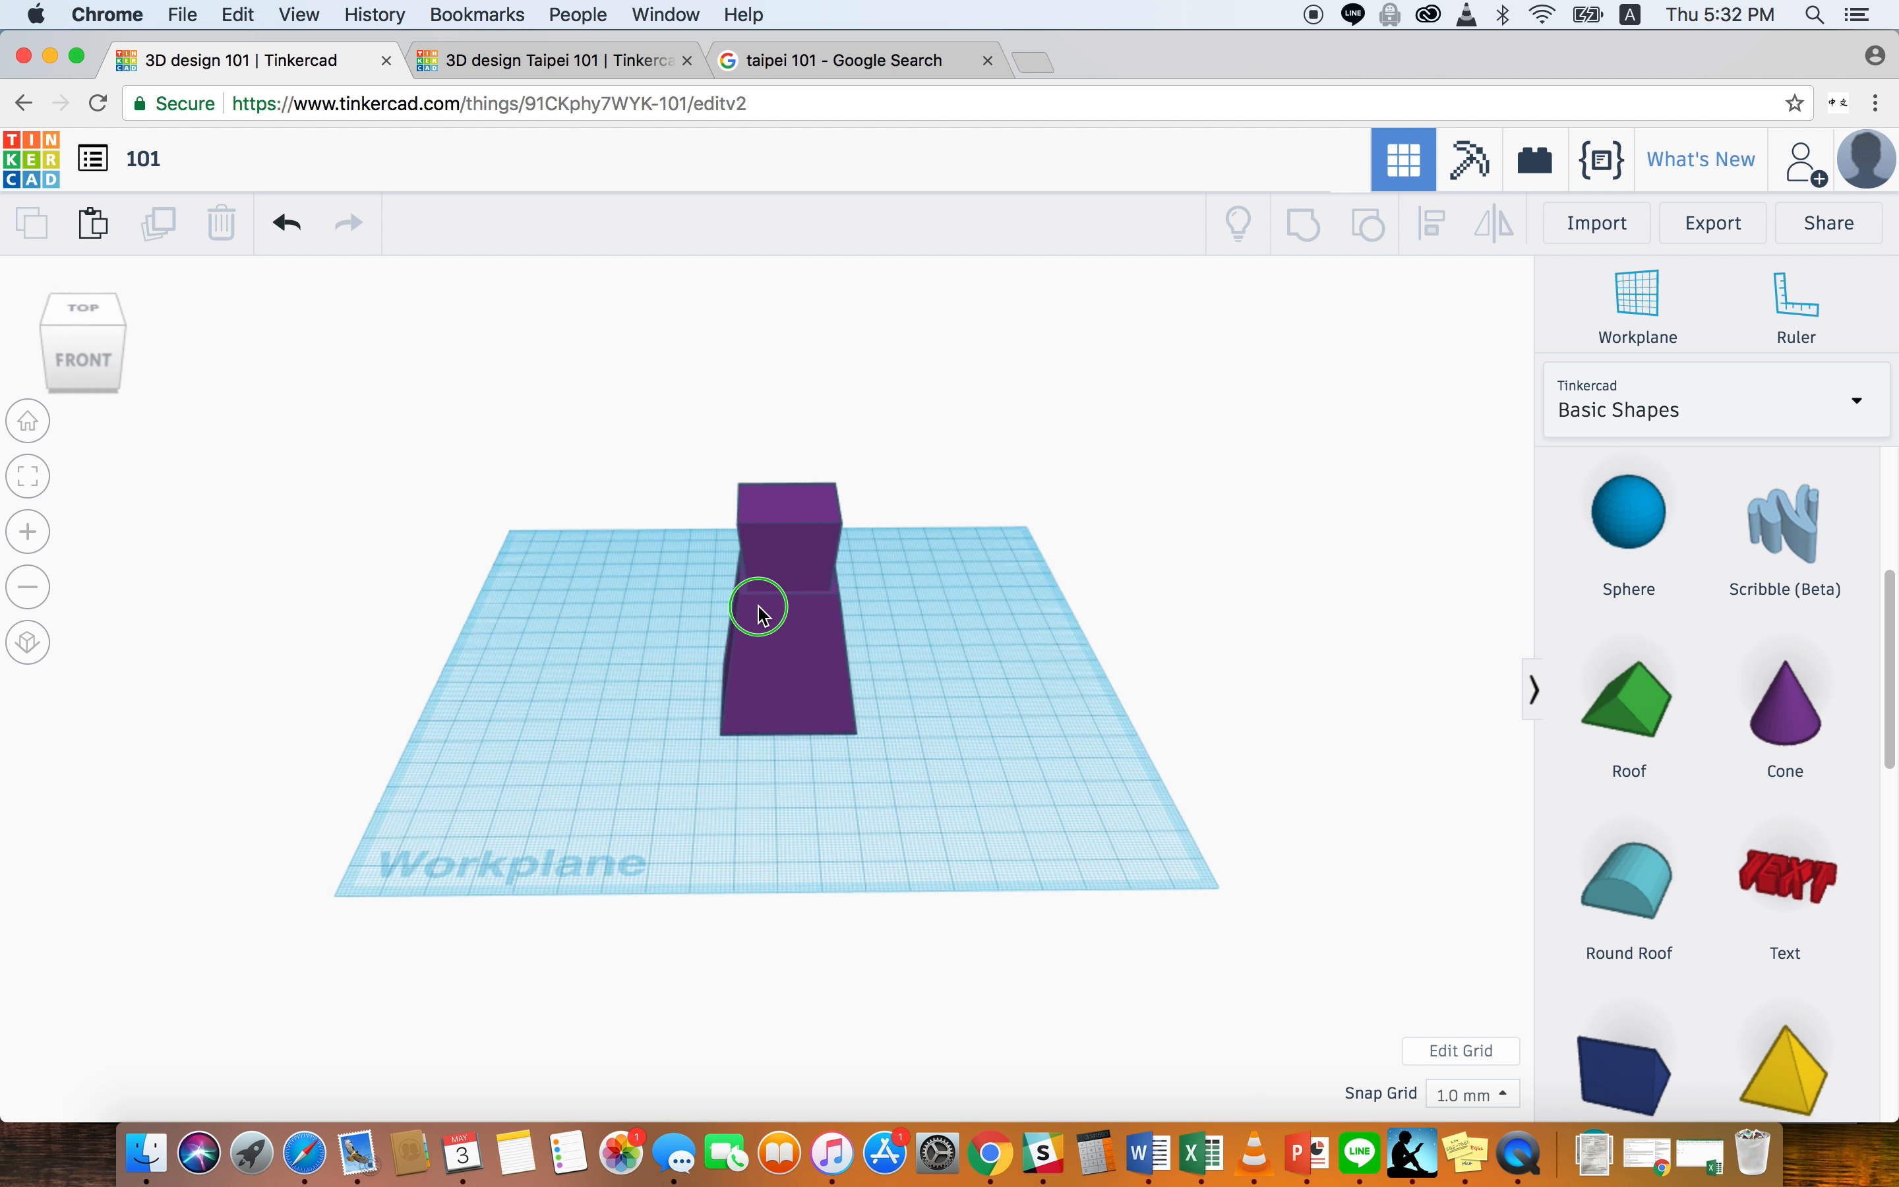
left_click_drag(760, 610, 848, 645)
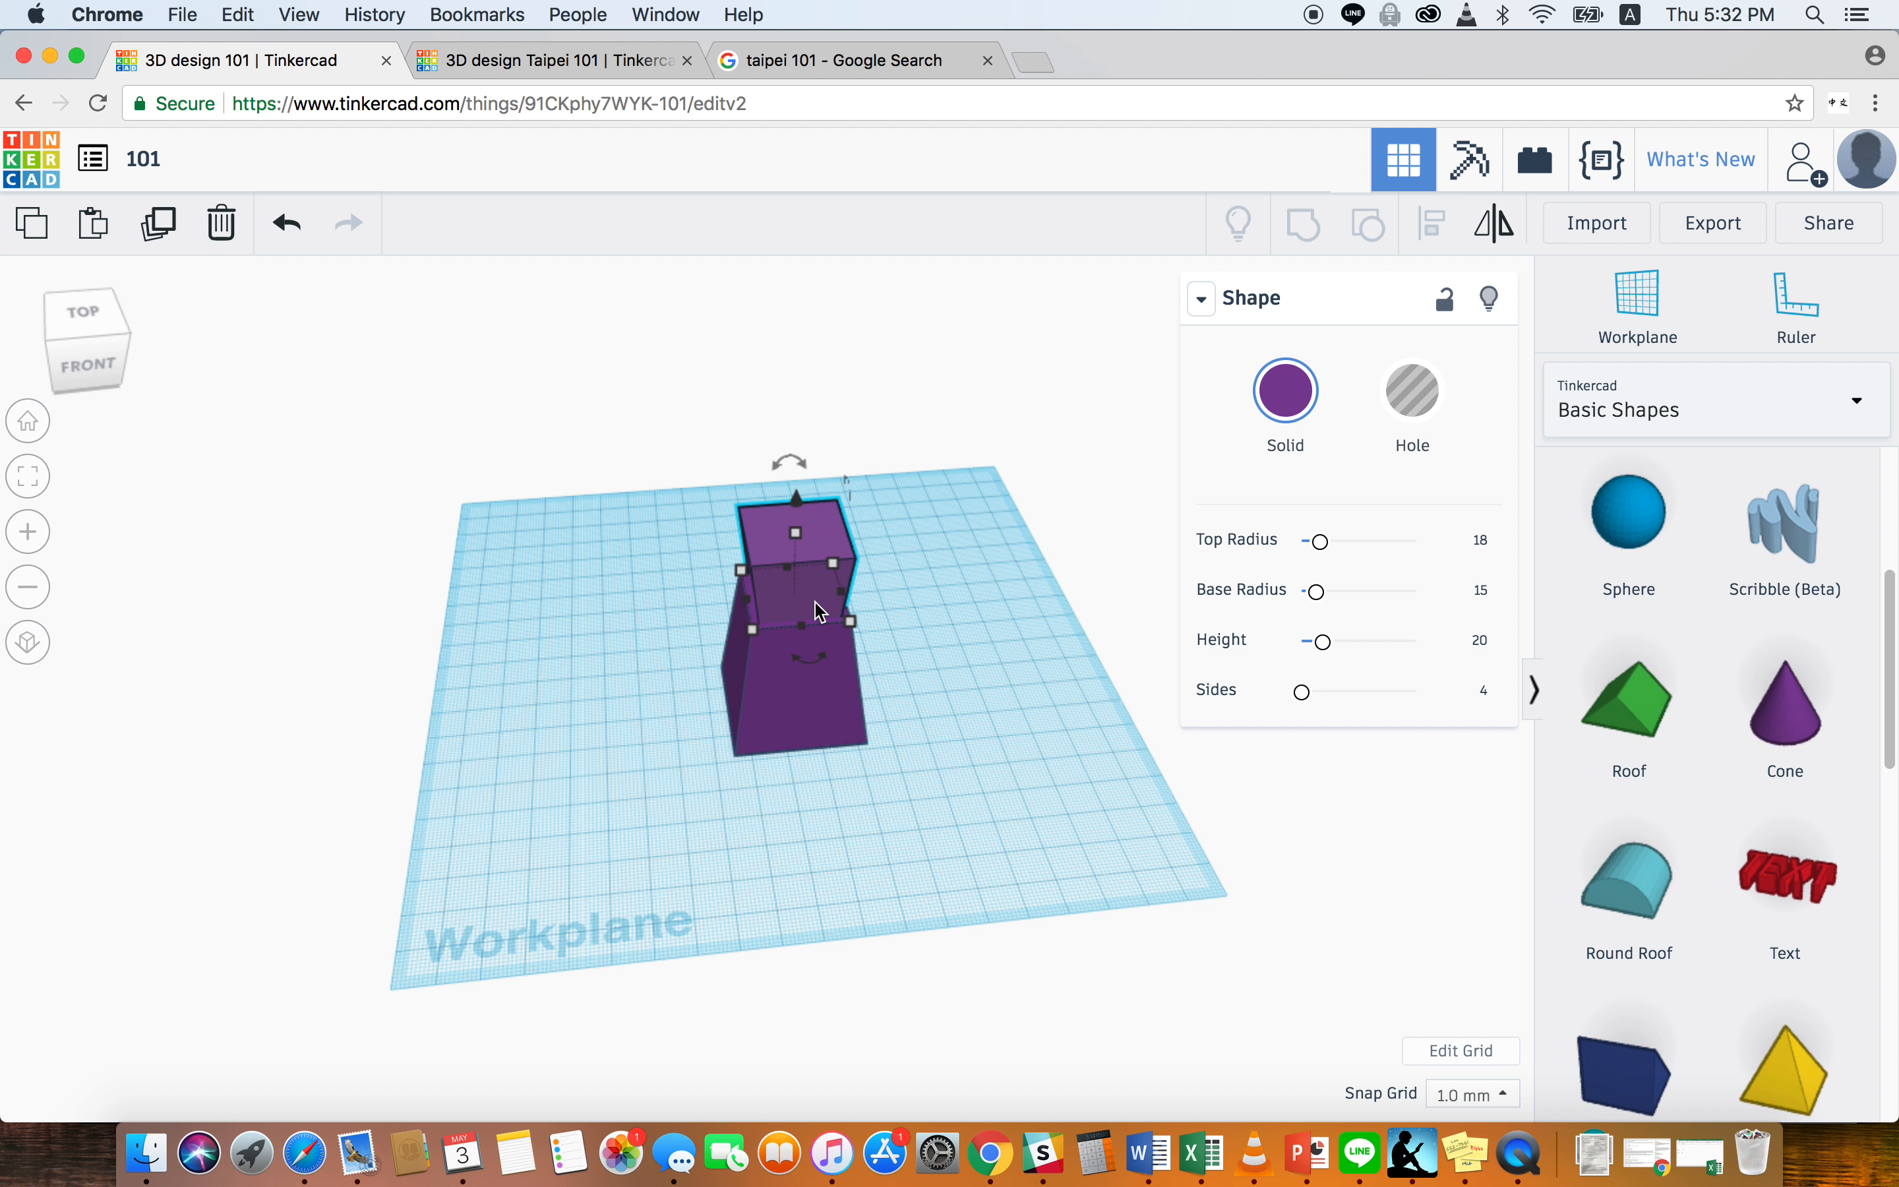
mouse_move(809, 596)
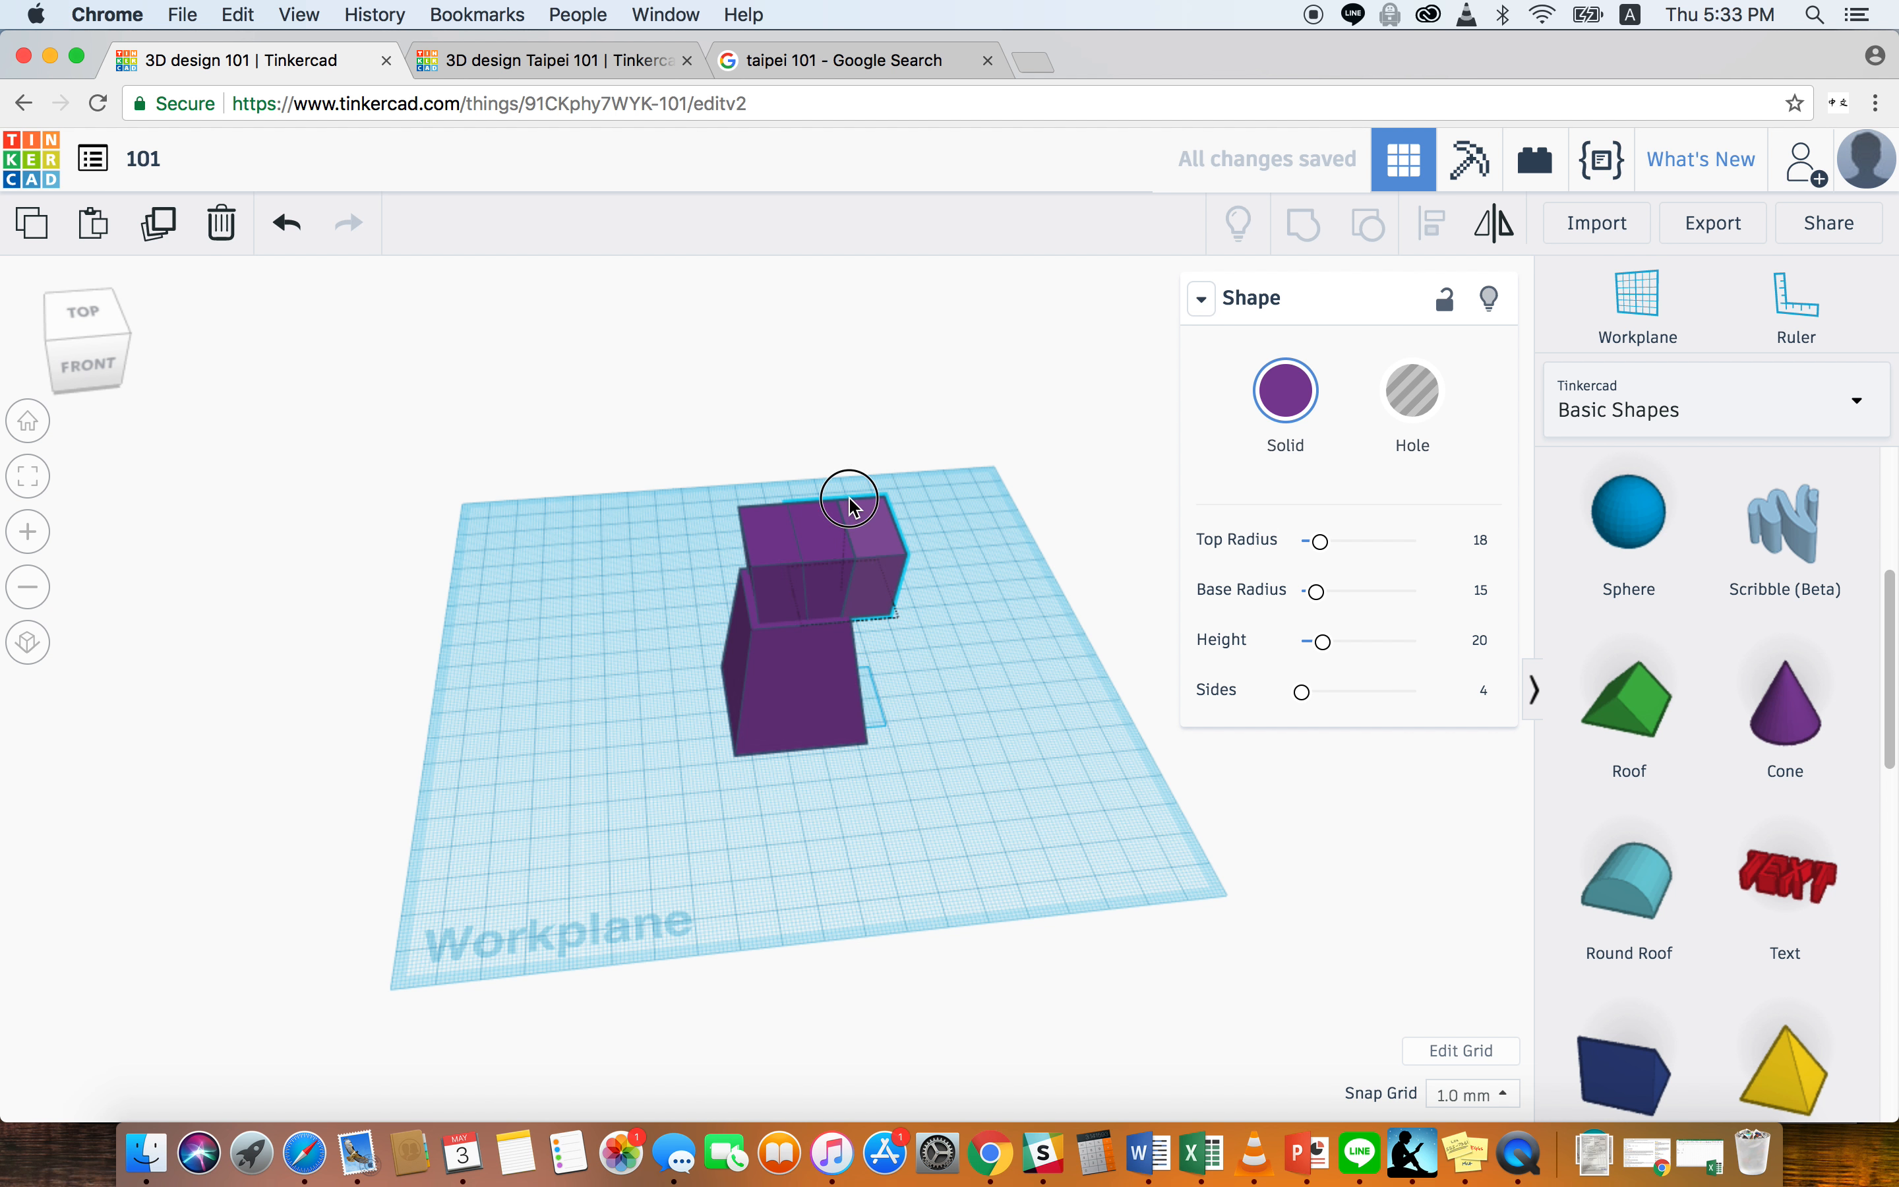
- Raise a copied tier block and settle it onto the top of the two-tier stack
left_click_drag(852, 503, 840, 449)
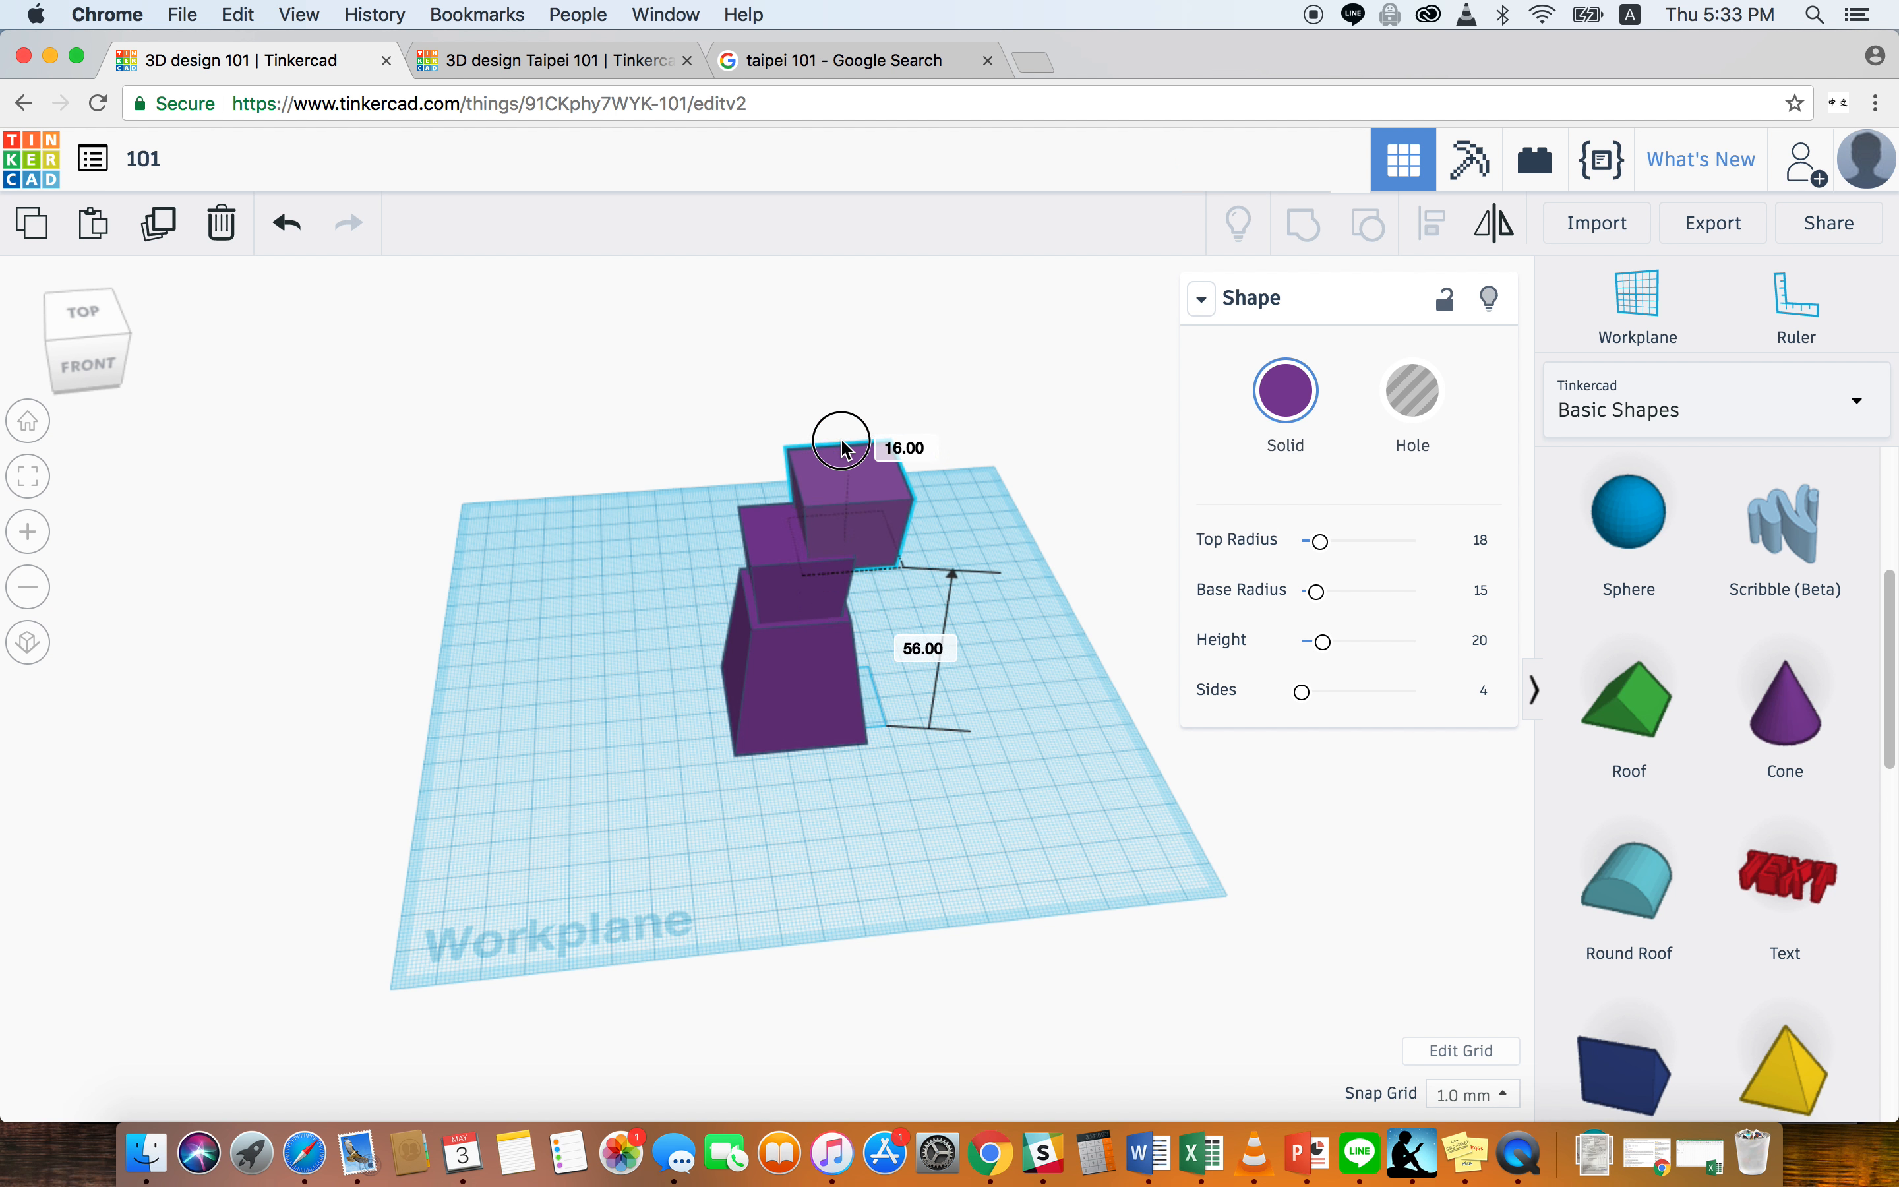
left_click_drag(839, 446, 839, 426)
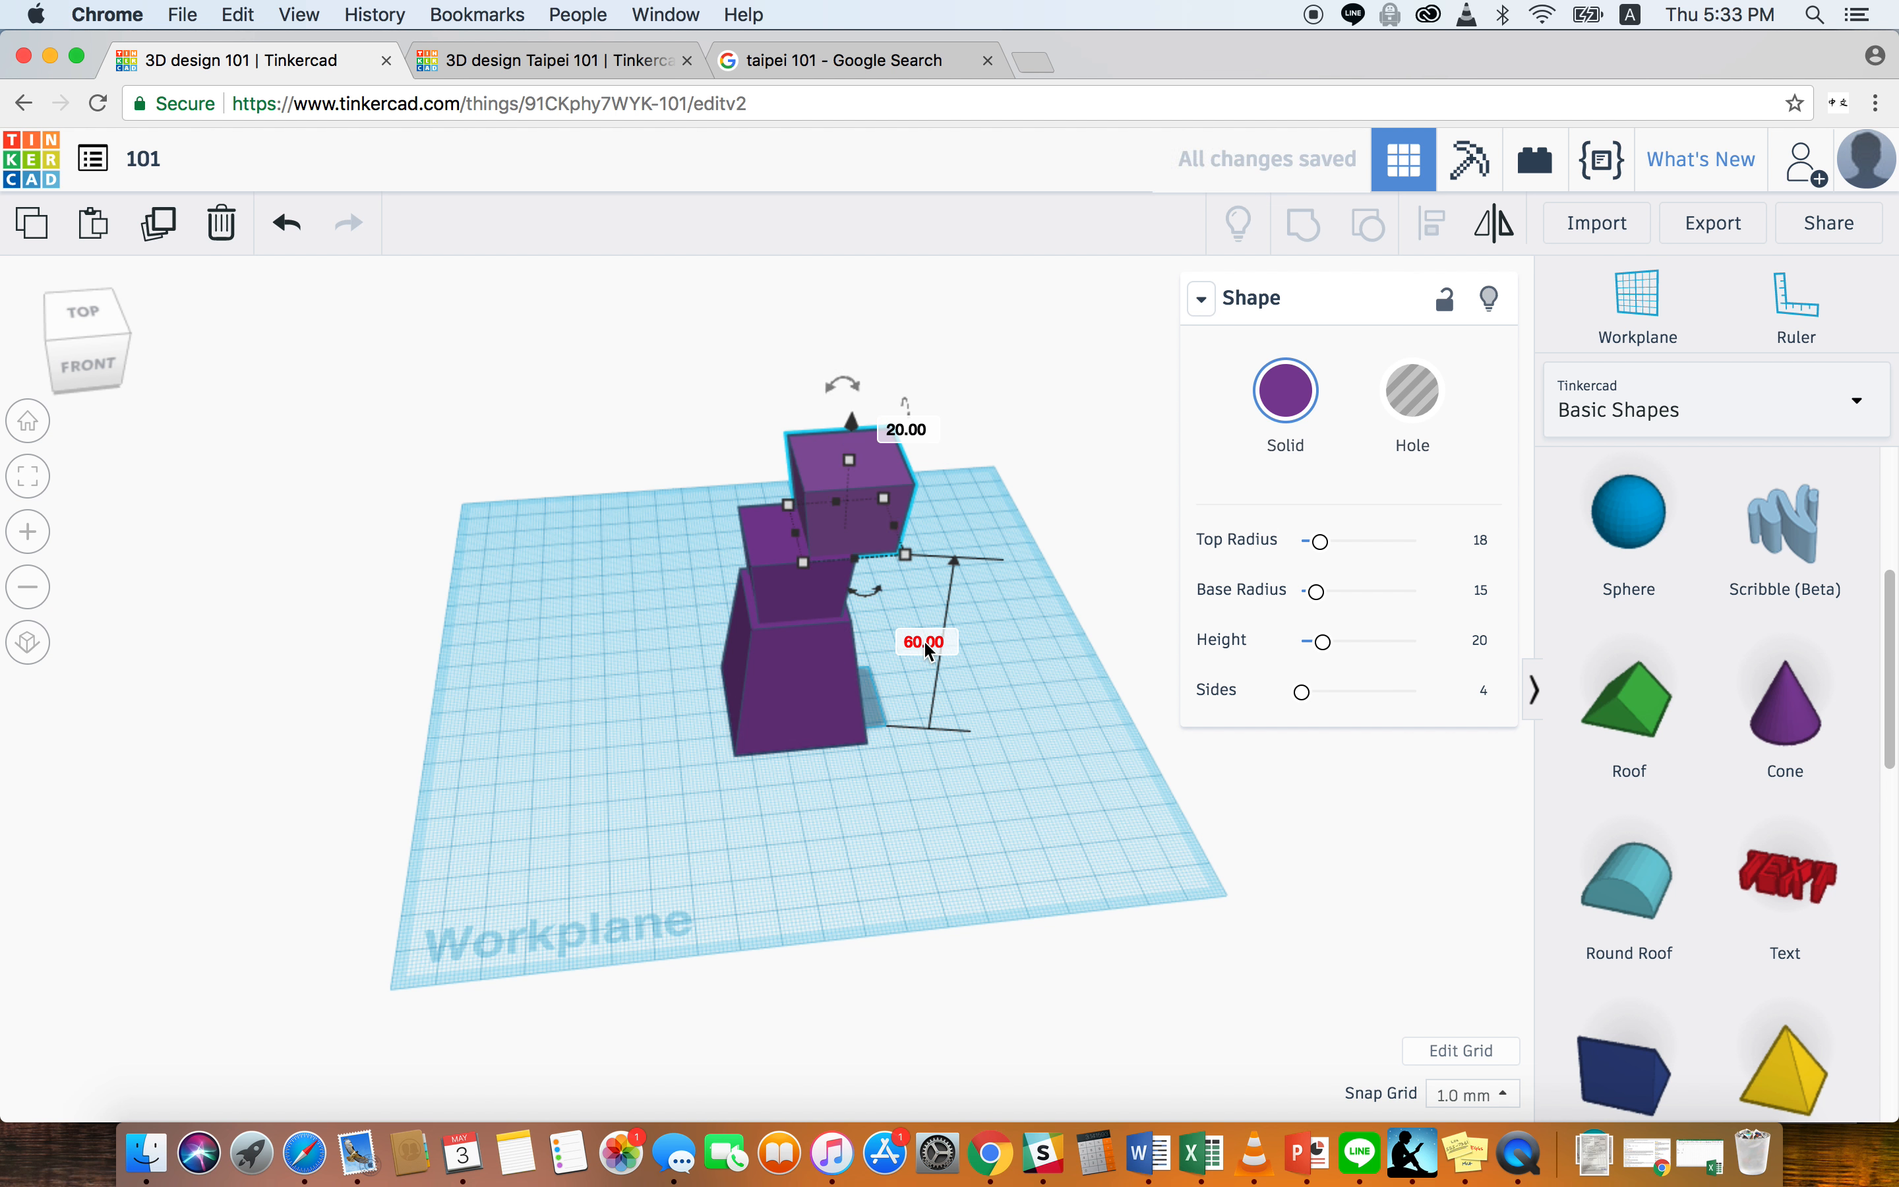
mouse_move(986, 644)
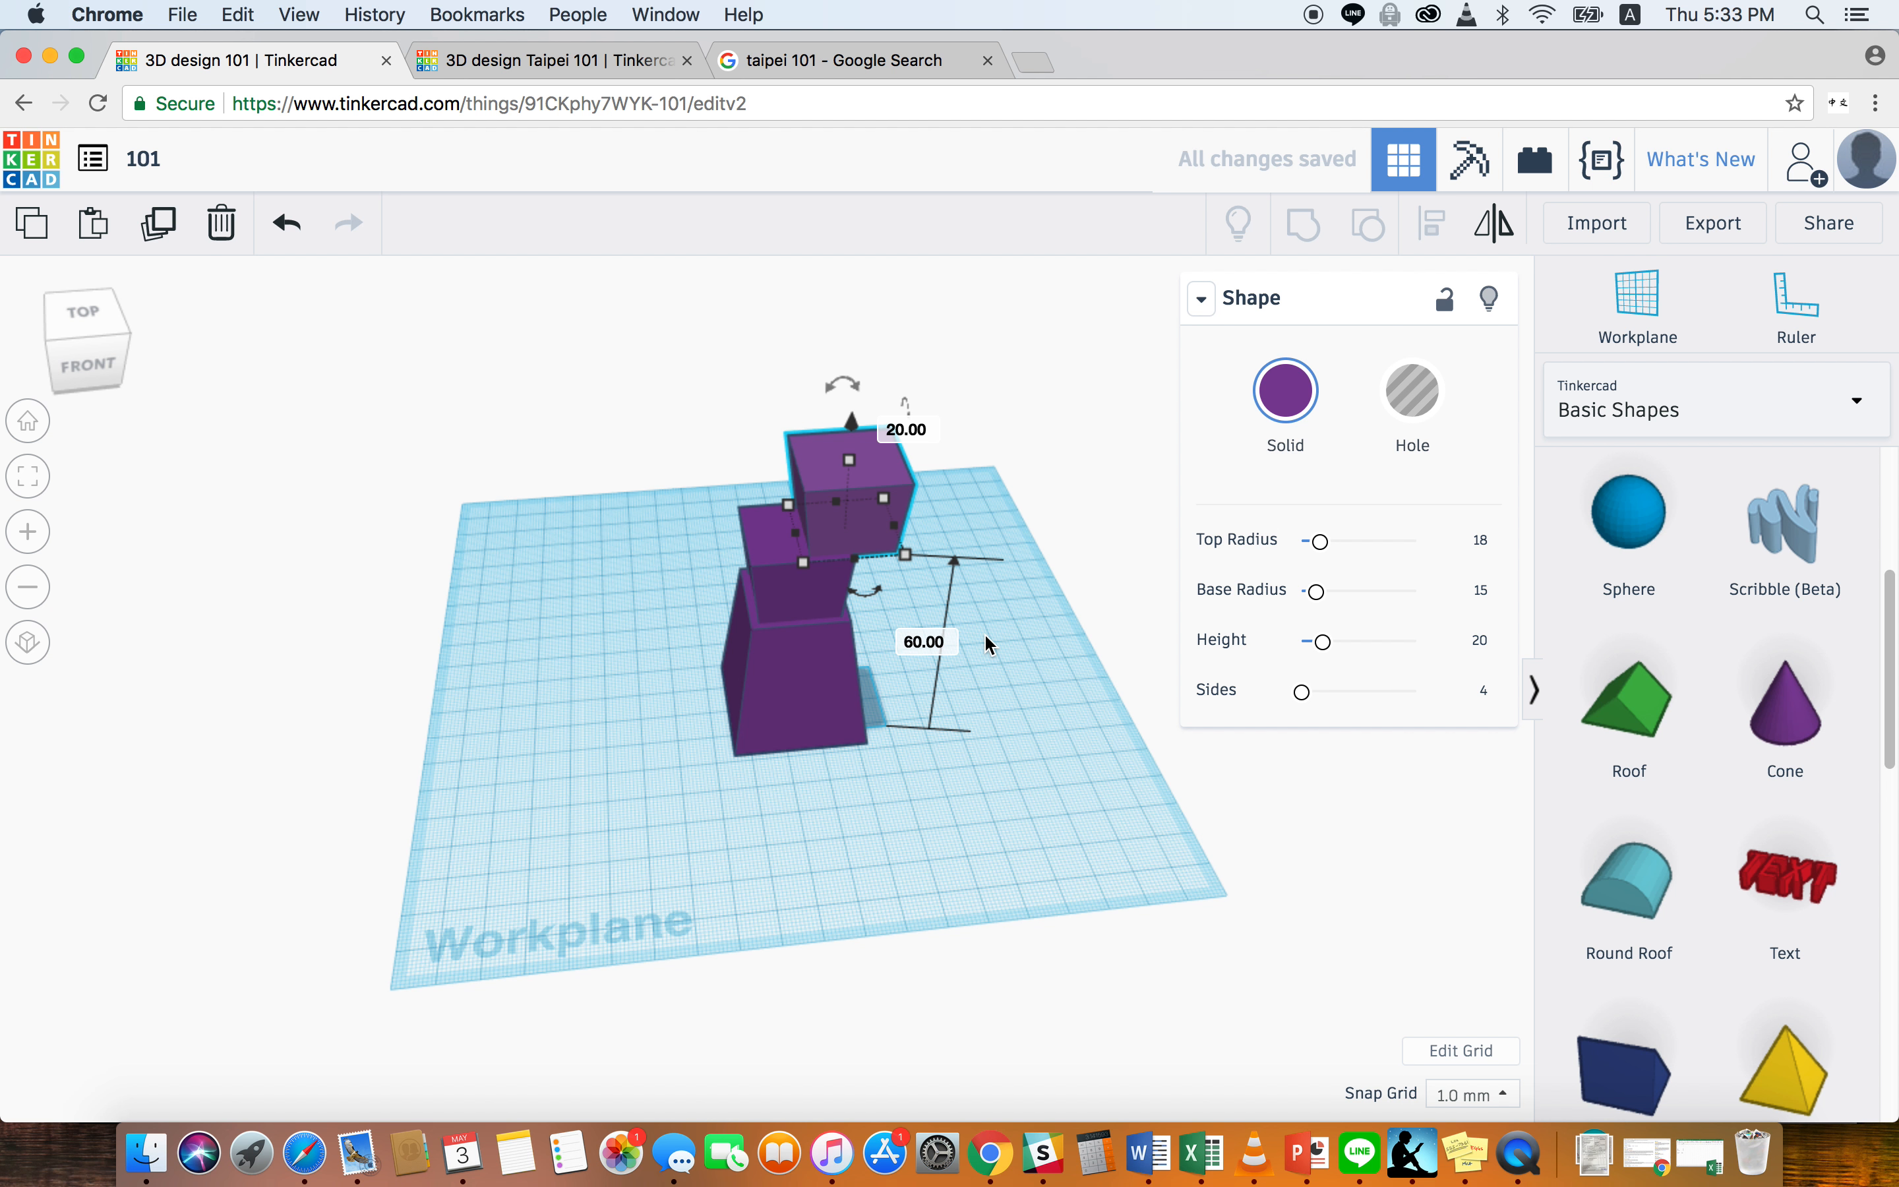
left_click(925, 720)
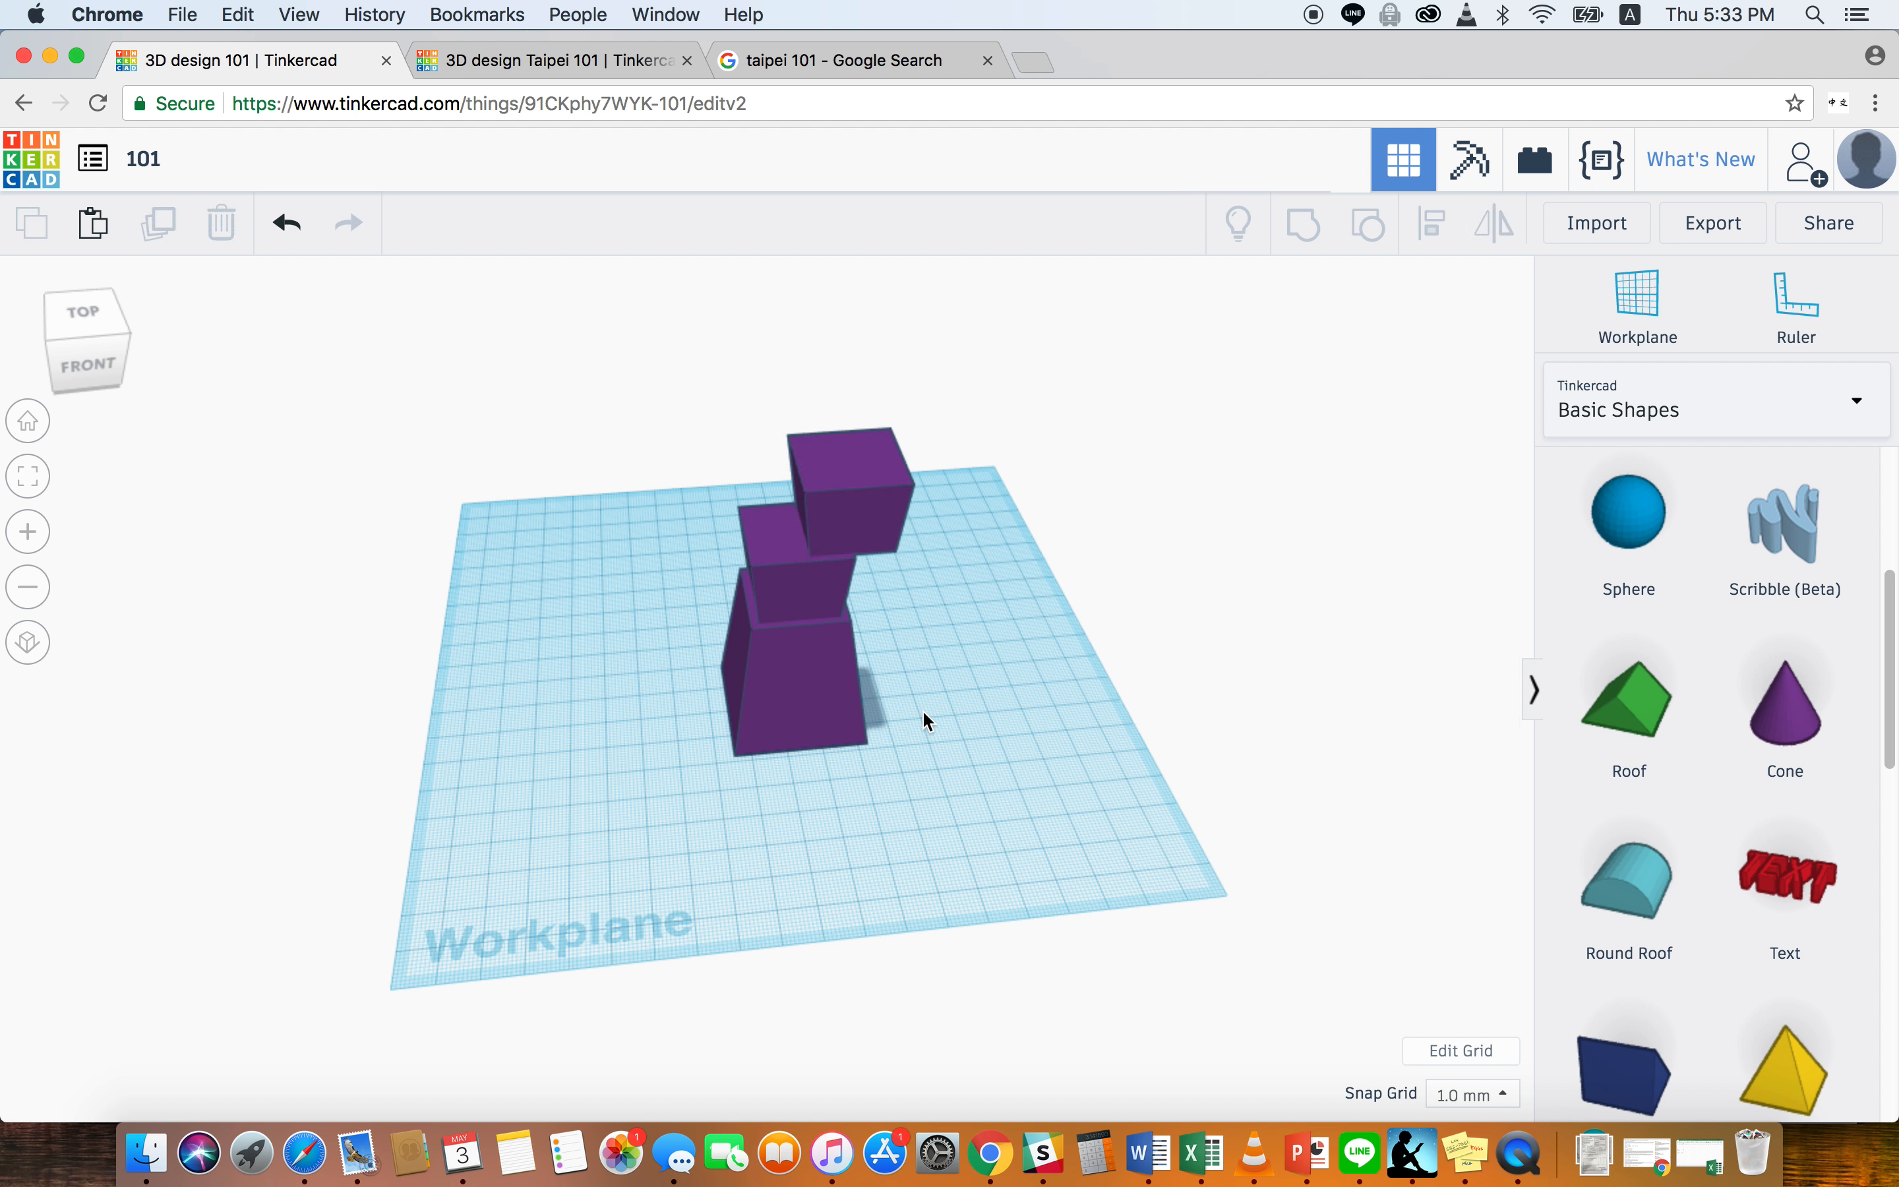
mouse_move(856, 502)
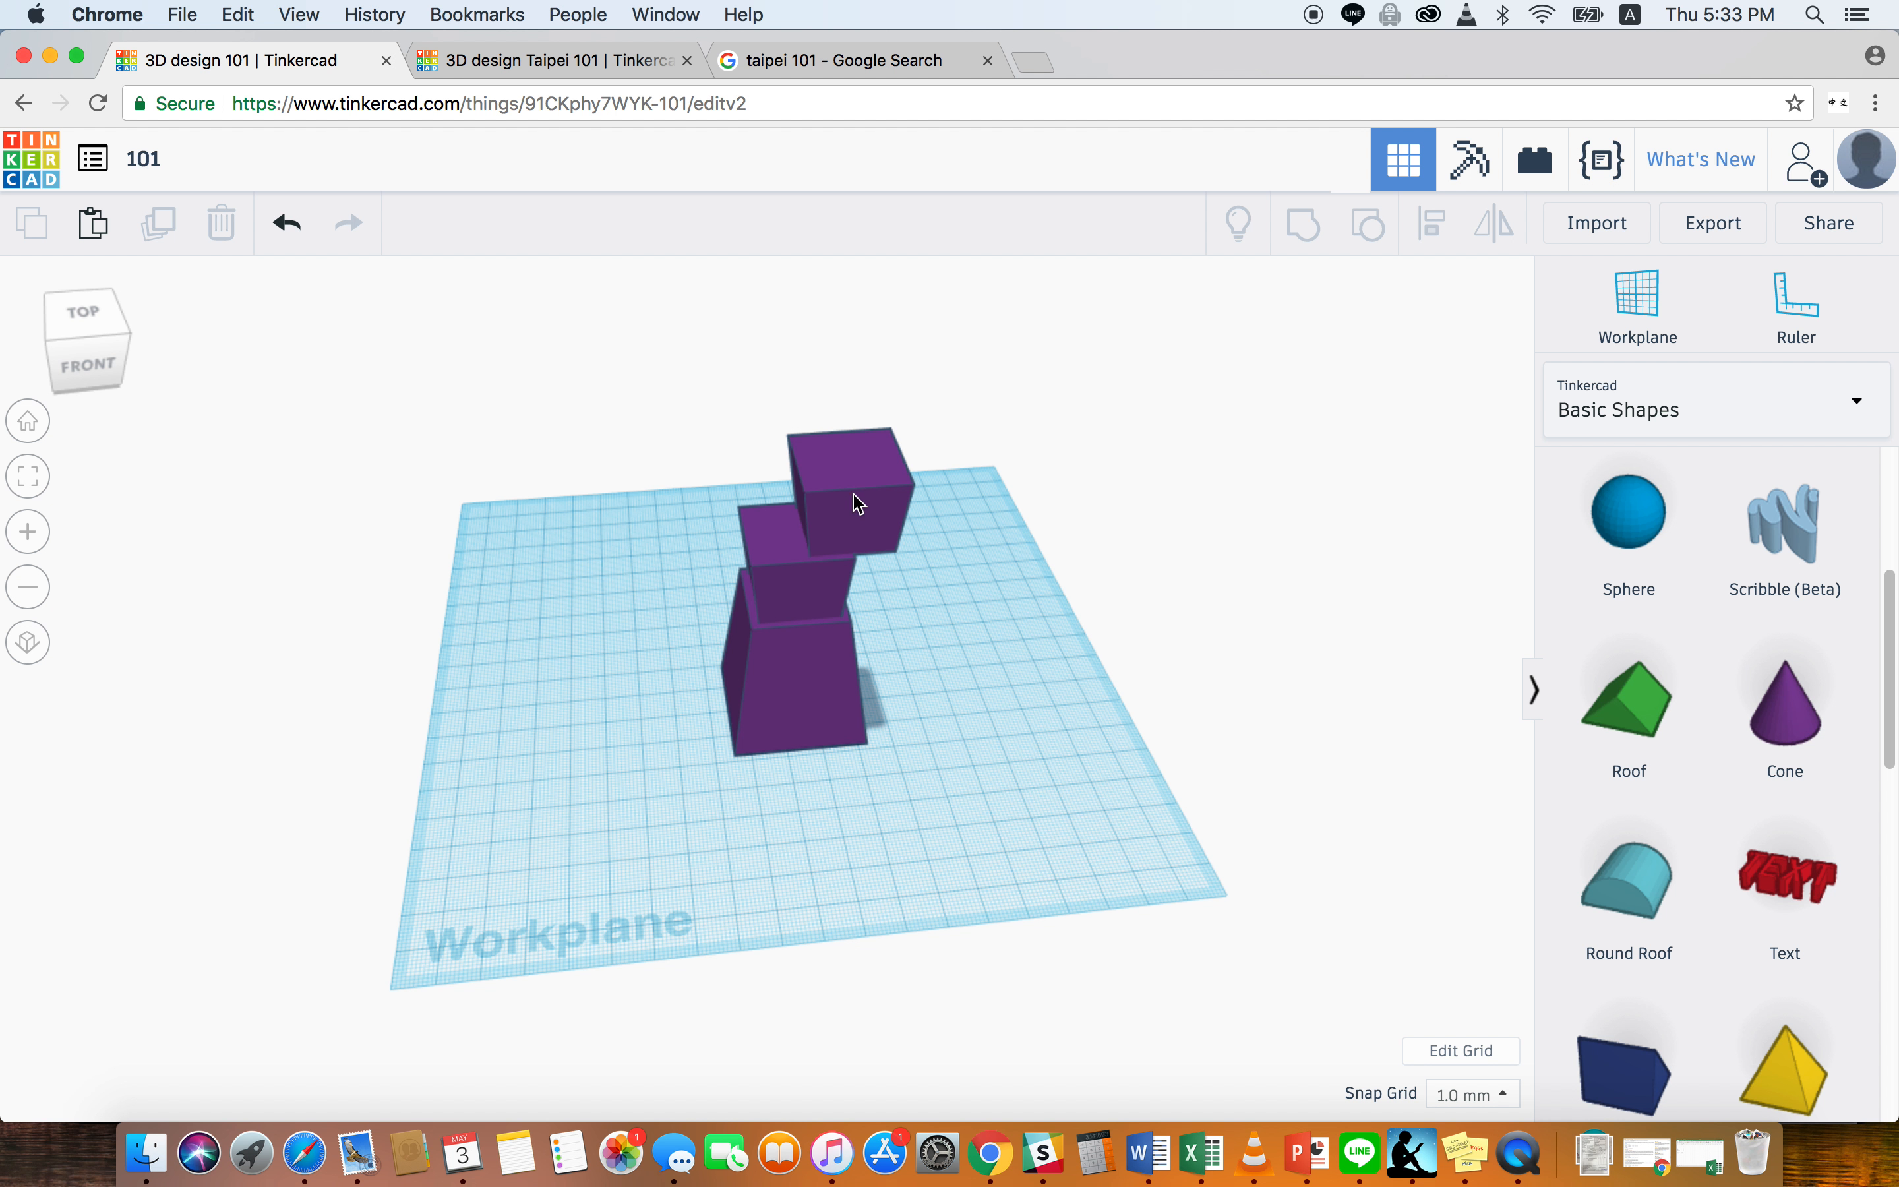
left_click(844, 497)
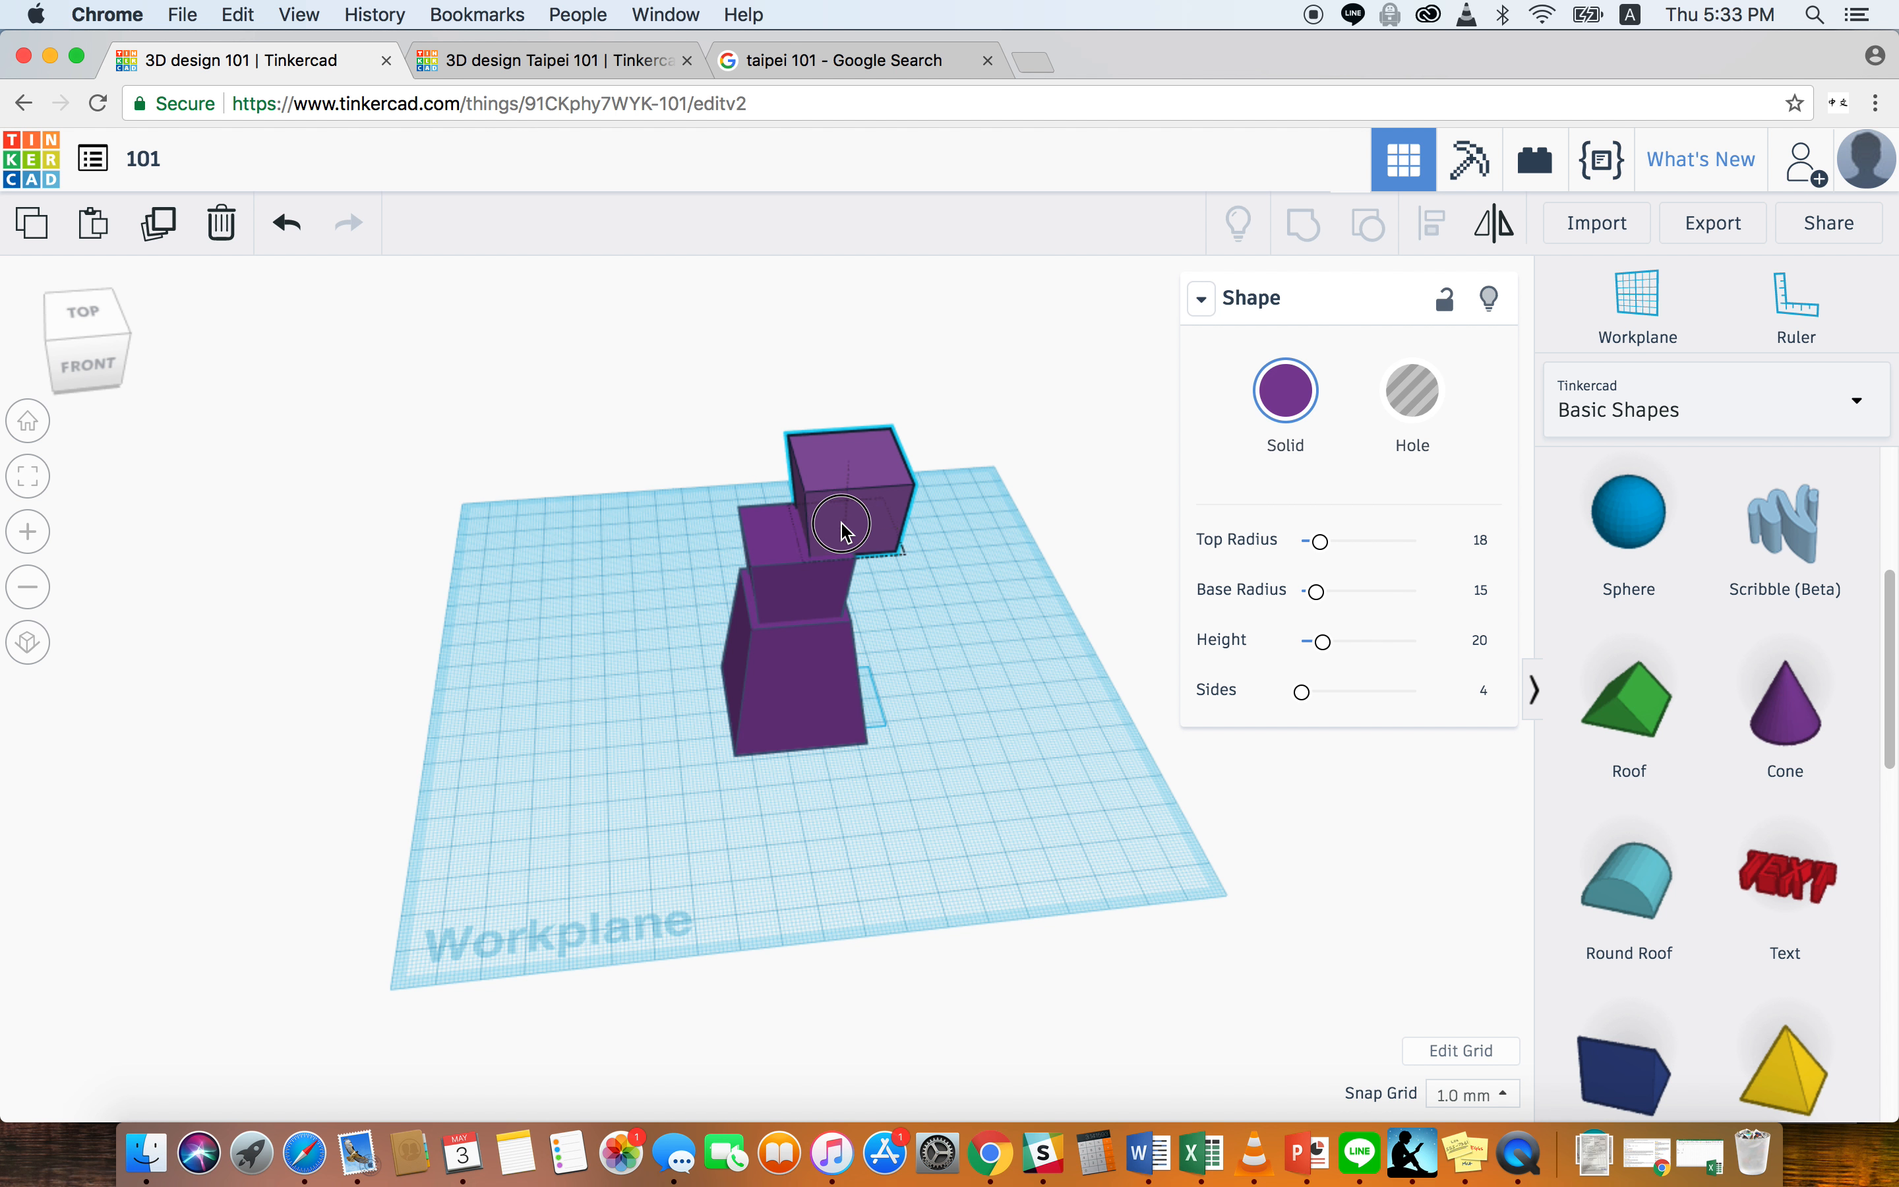
left_click_drag(841, 526, 806, 537)
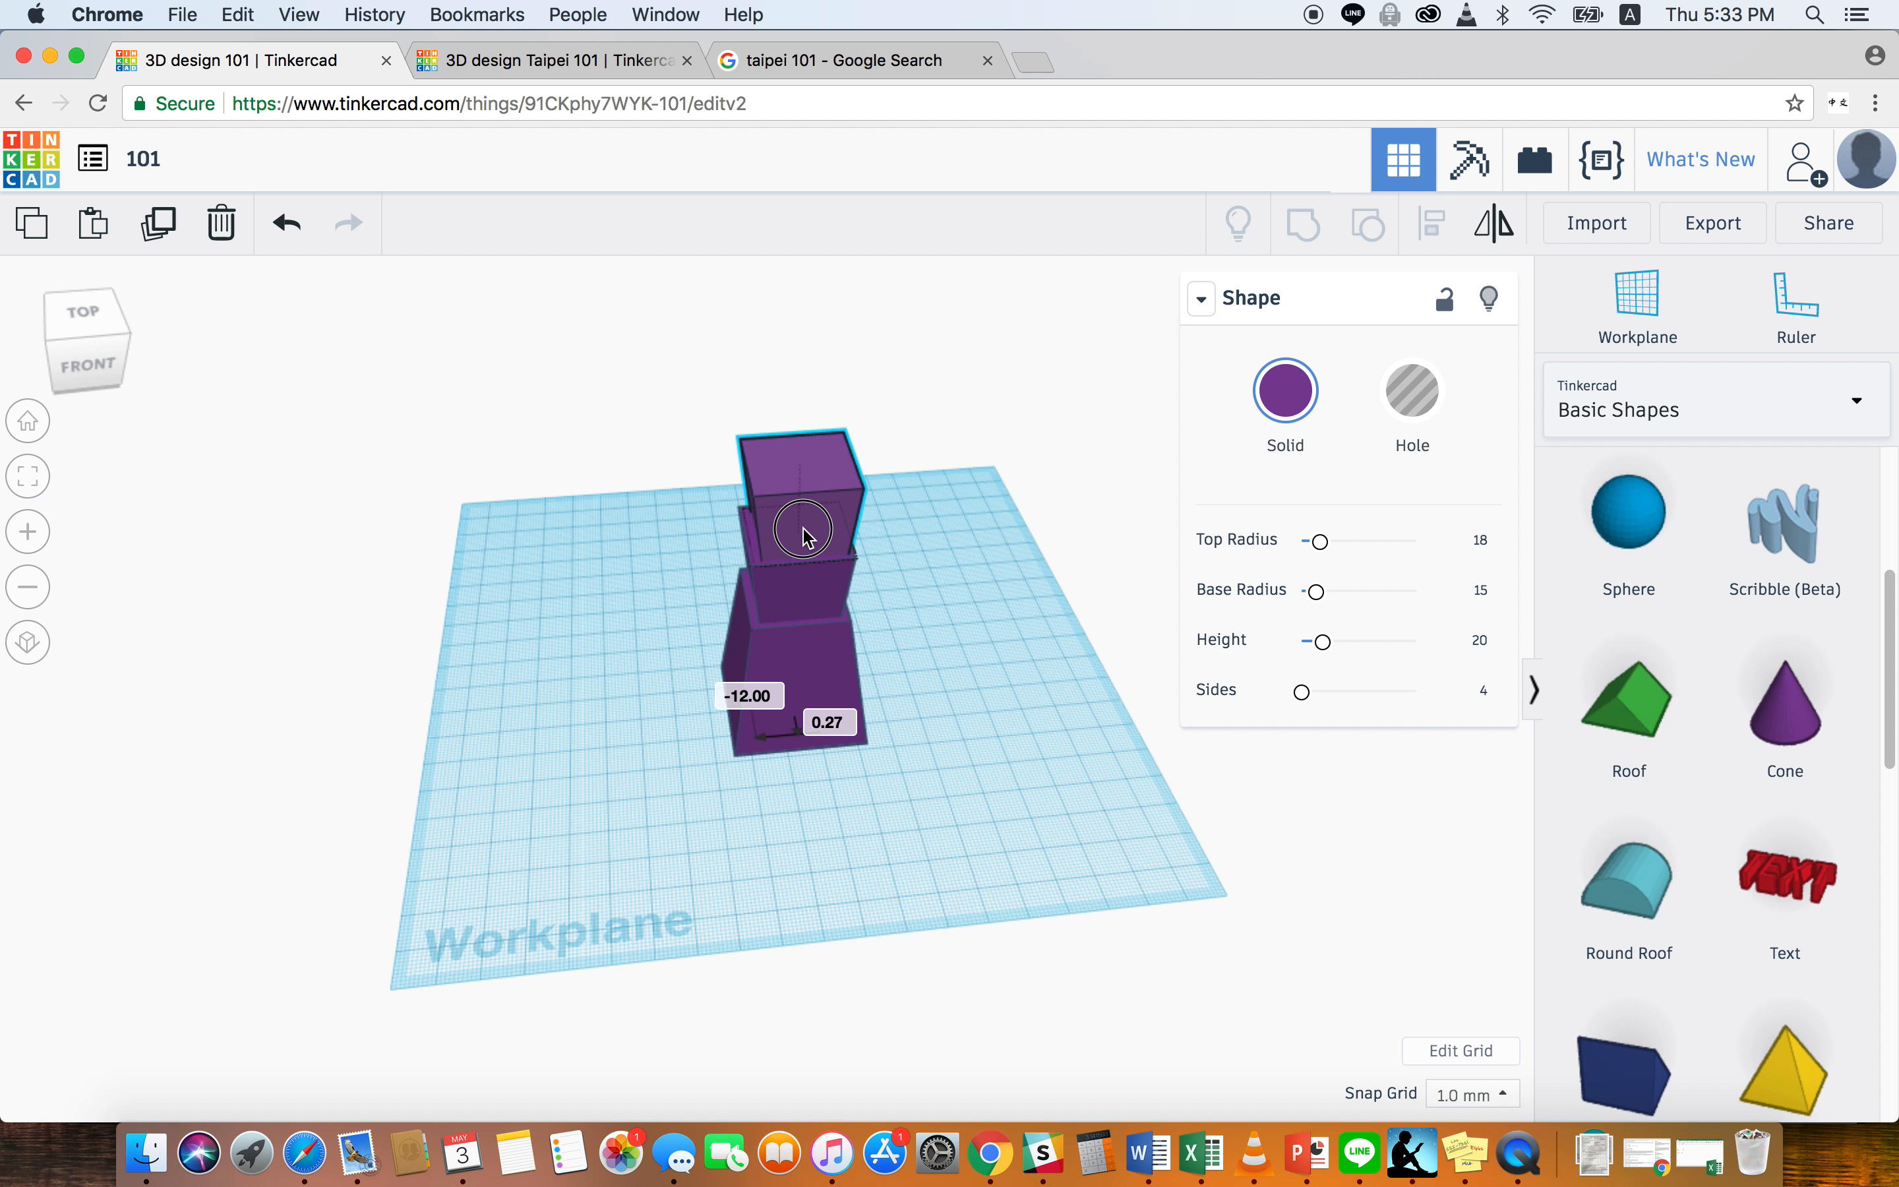
left_click_drag(799, 533, 799, 544)
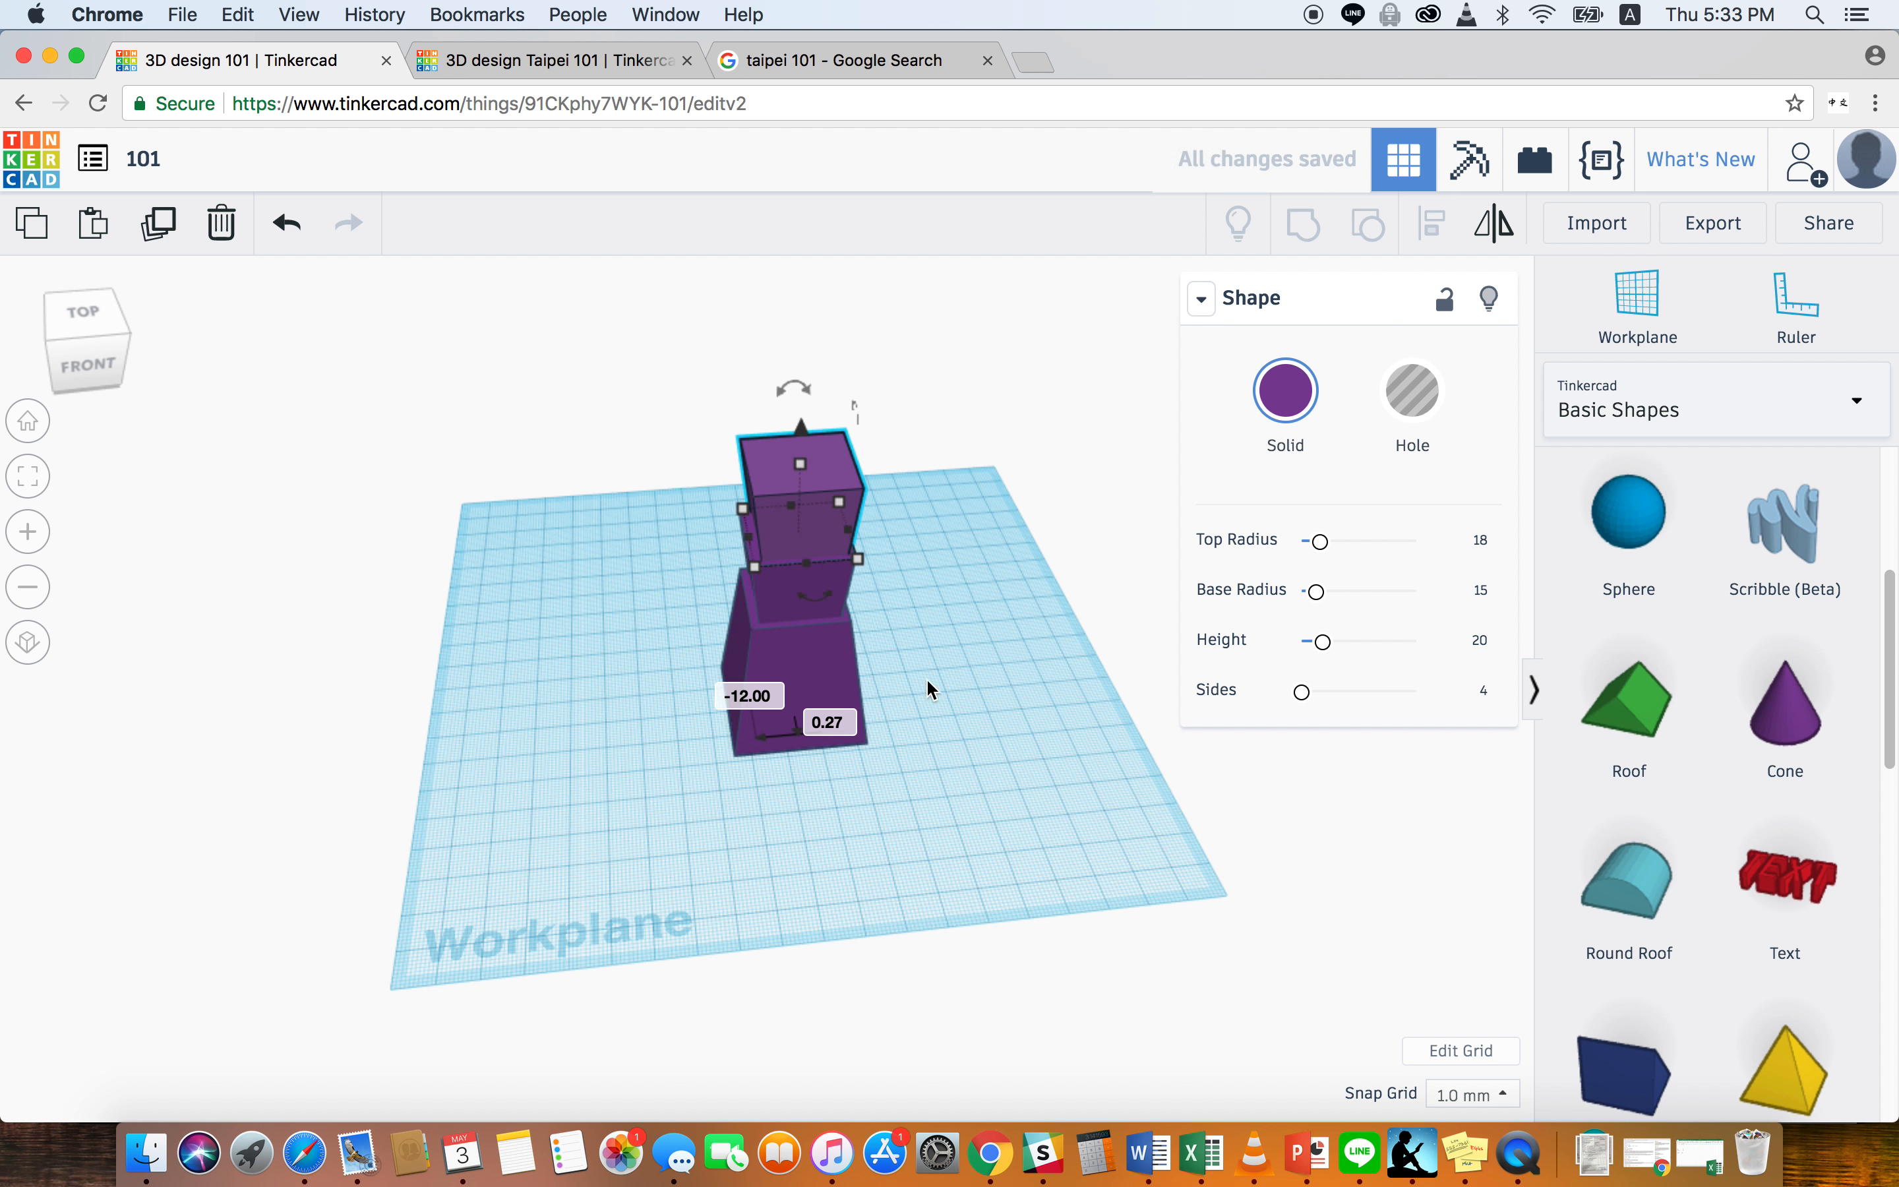
- Select all three pieces and center them over one another
left_click(933, 690)
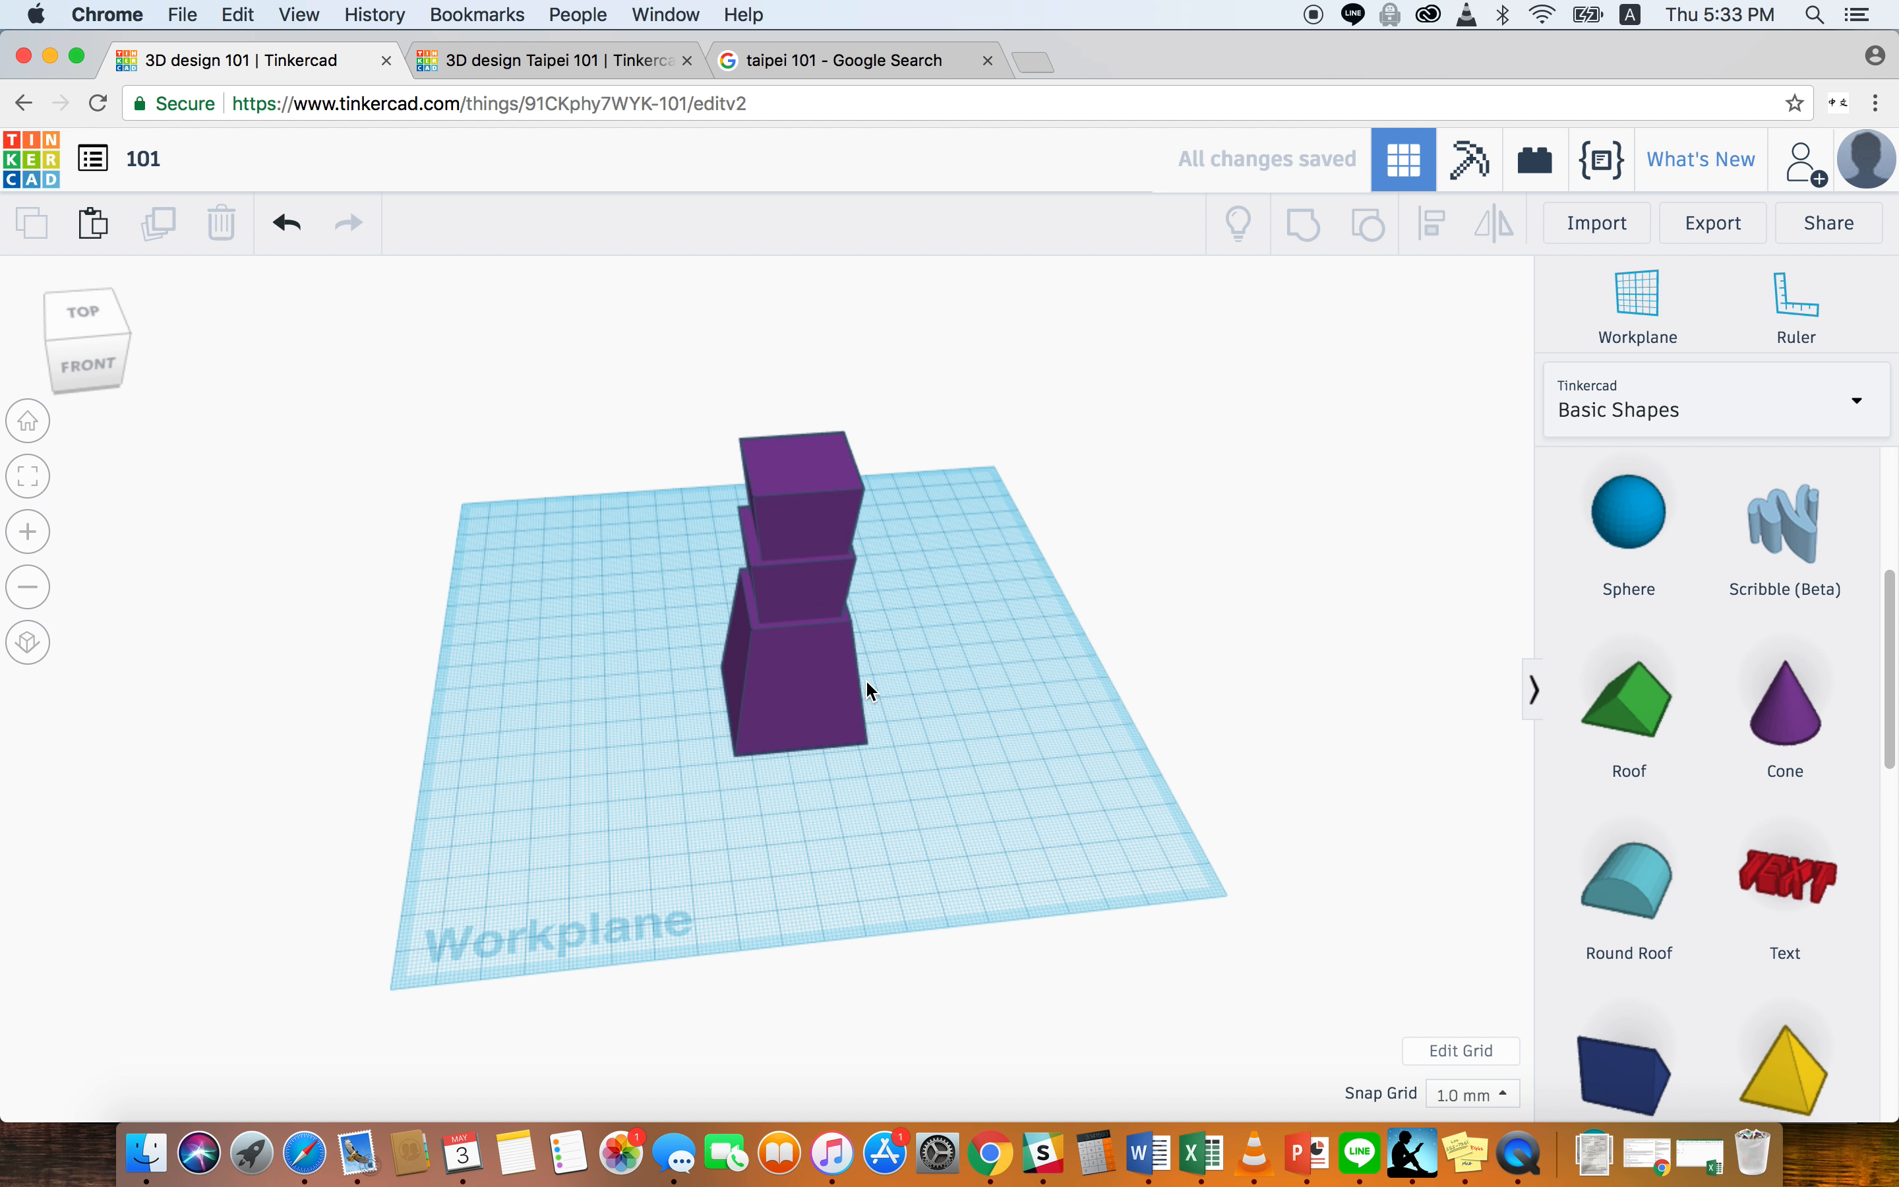
left_click(796, 673)
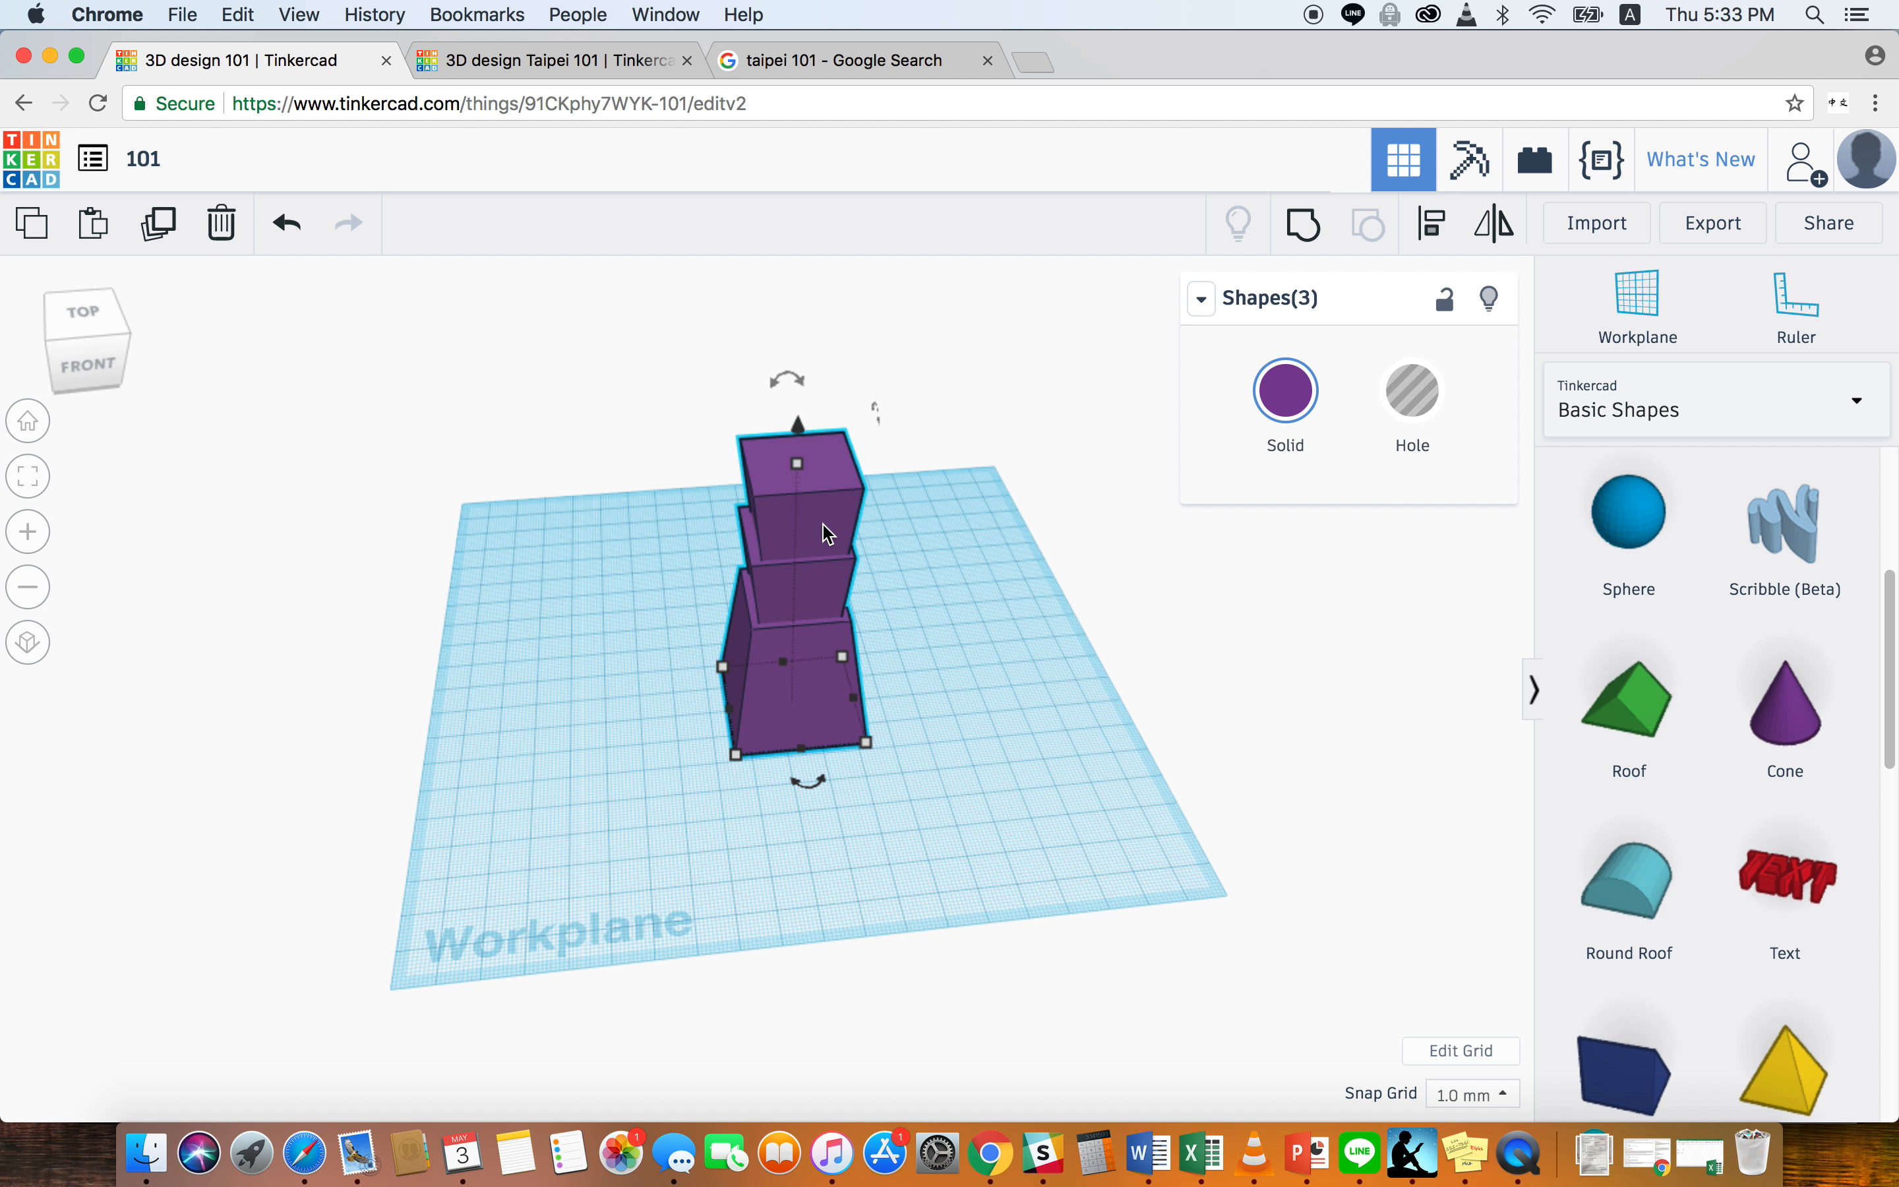
left_click(1428, 223)
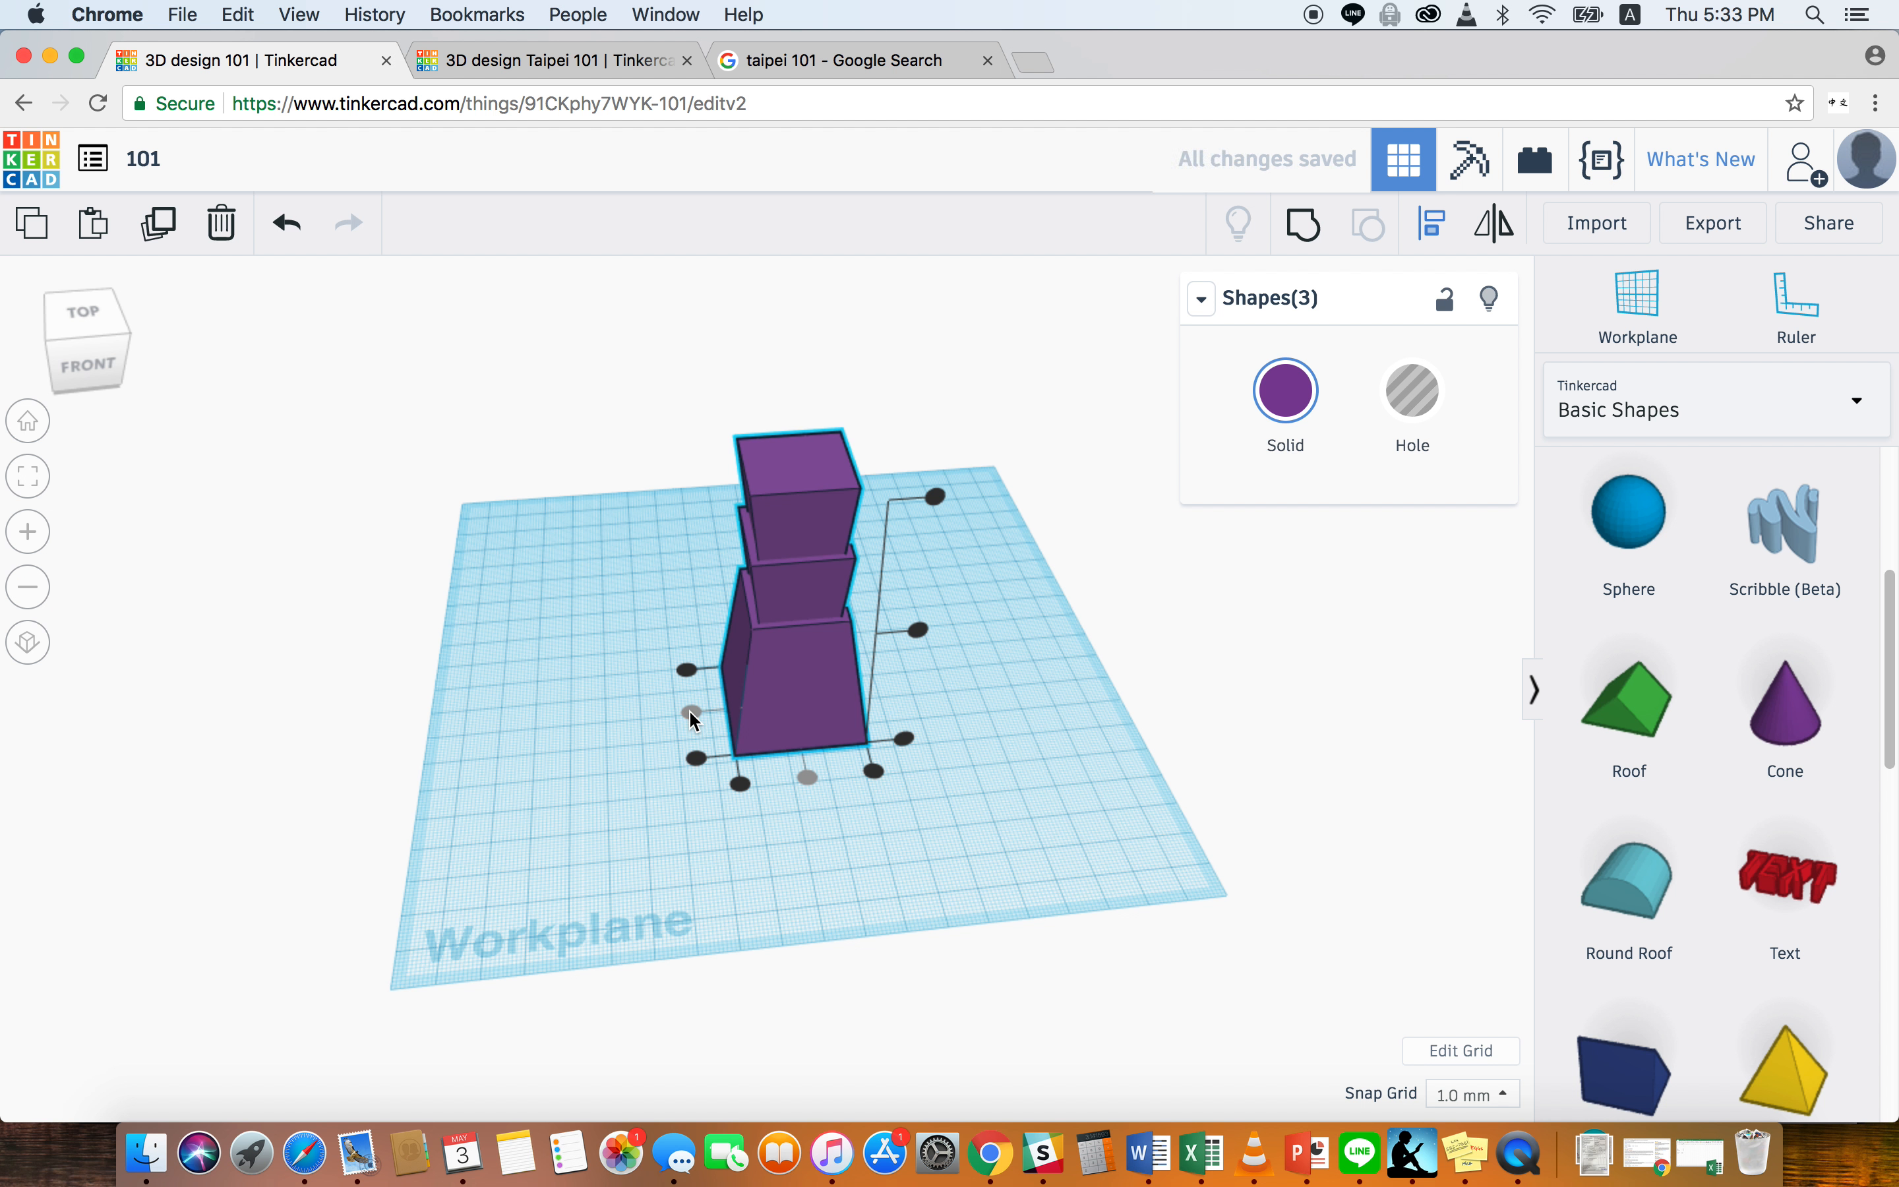
left_click(933, 579)
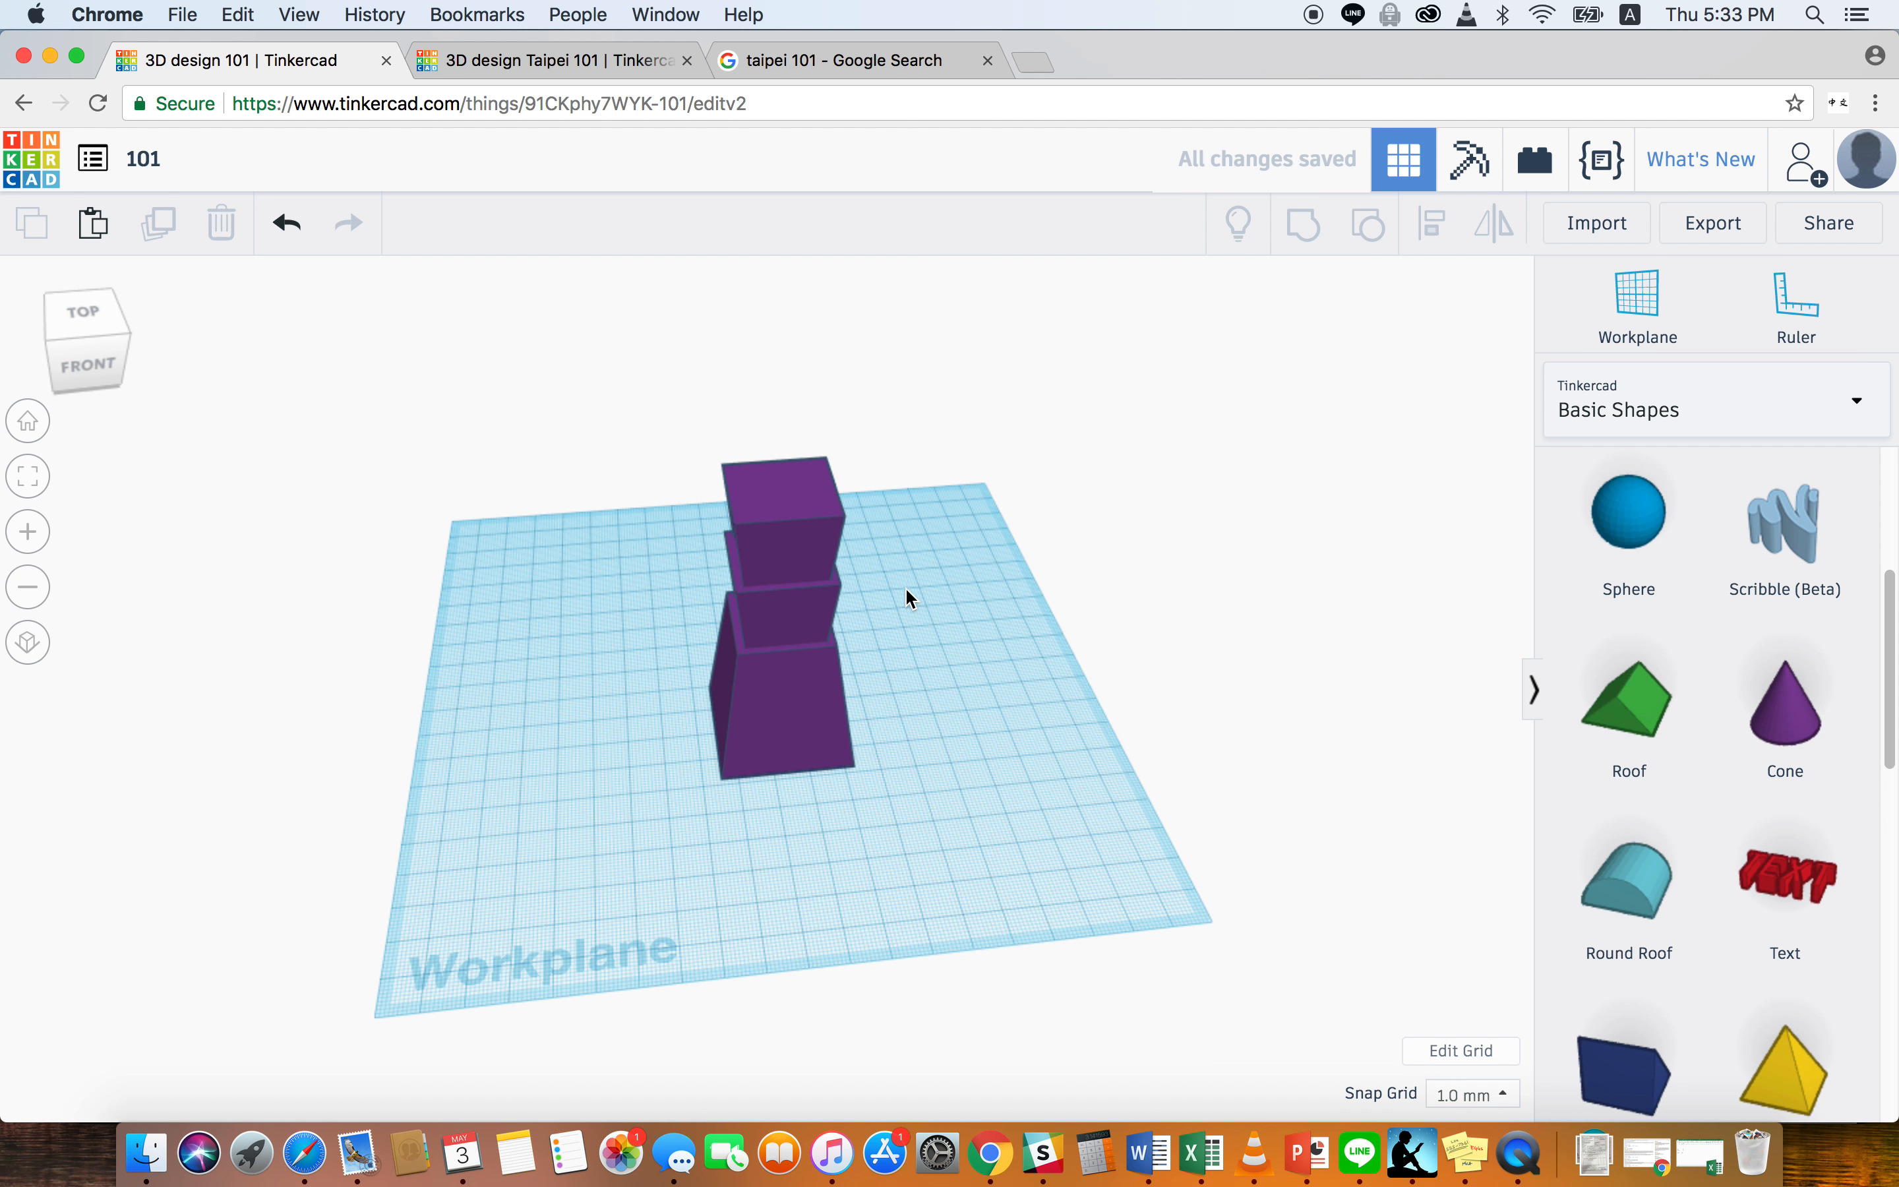
mouse_move(812, 639)
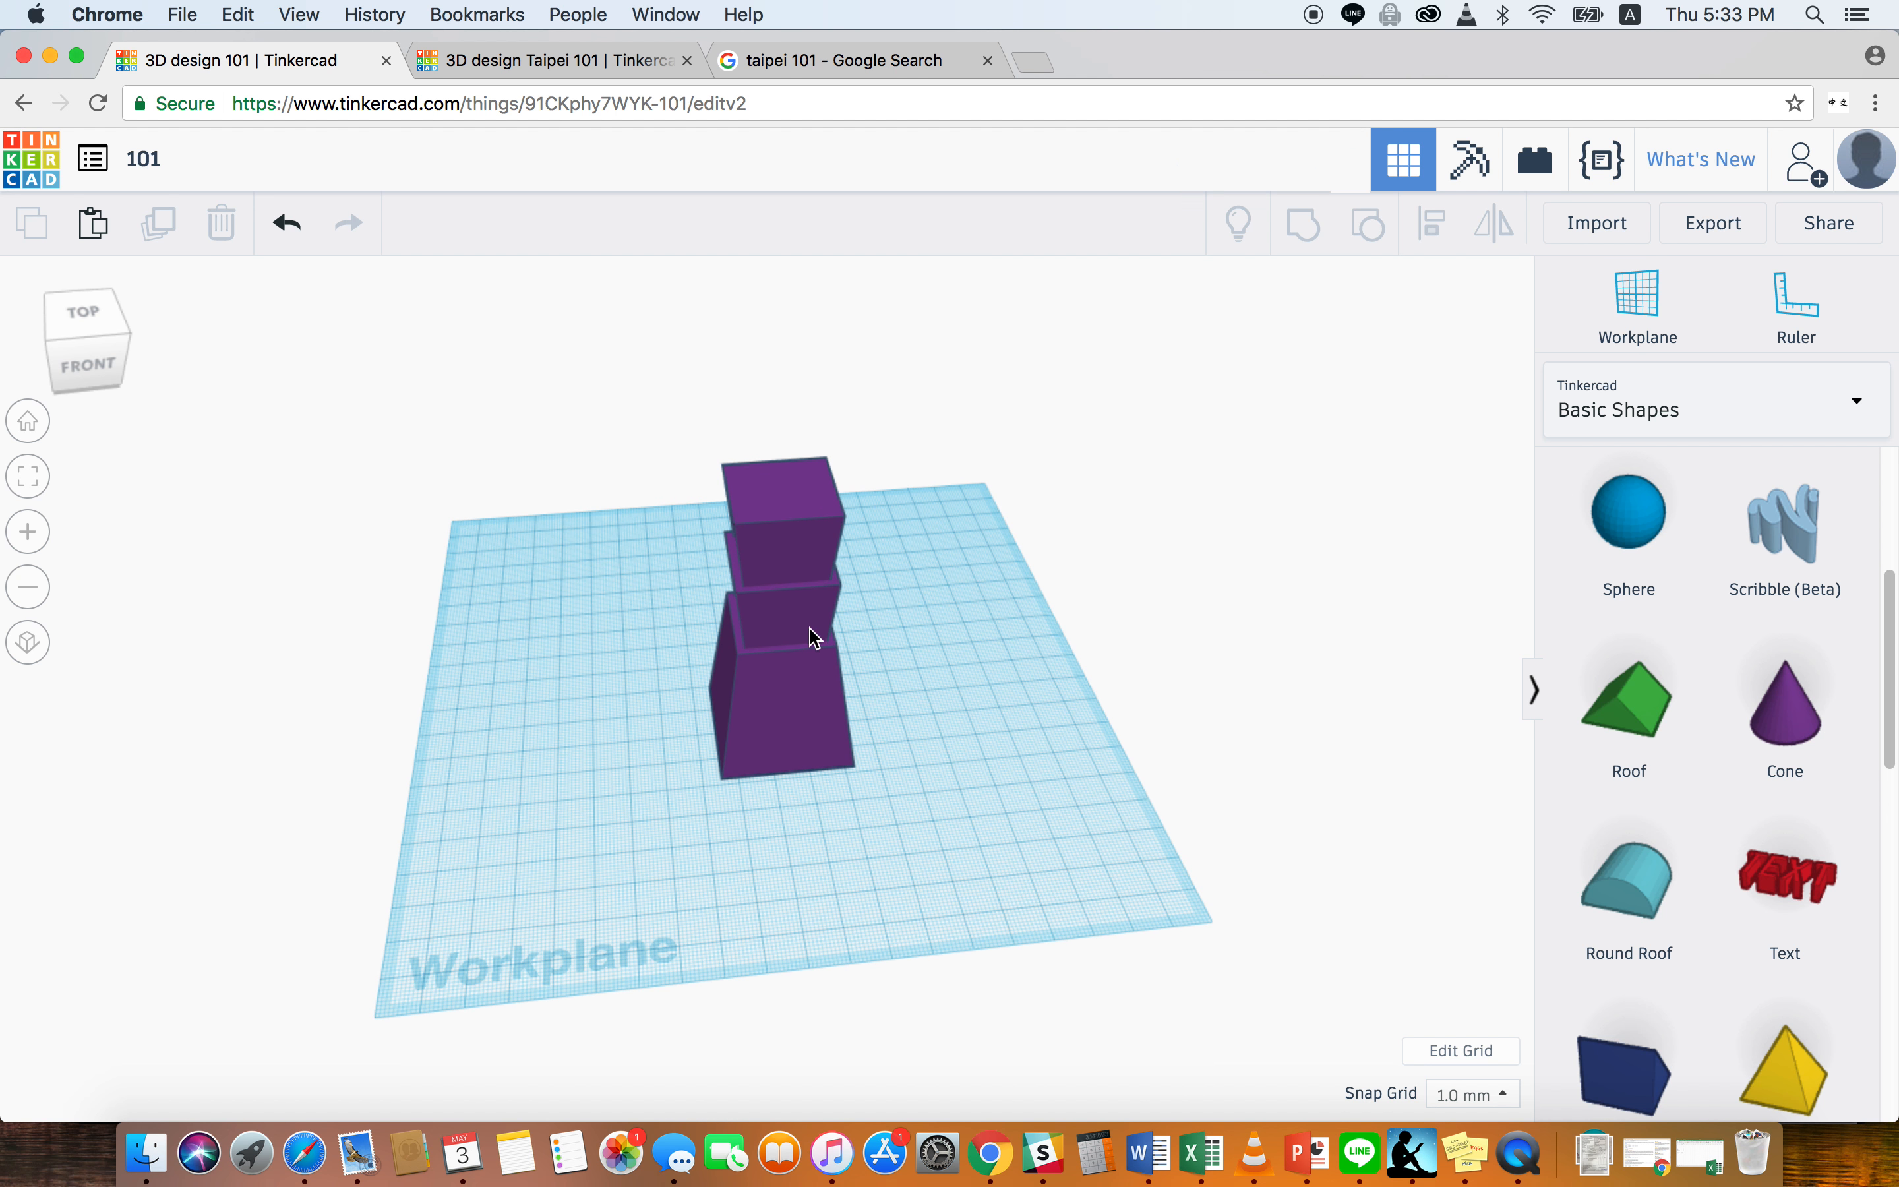
- Group the two upper tiers, lift a copy onto the stack, and select everything for alignment
left_click(781, 612)
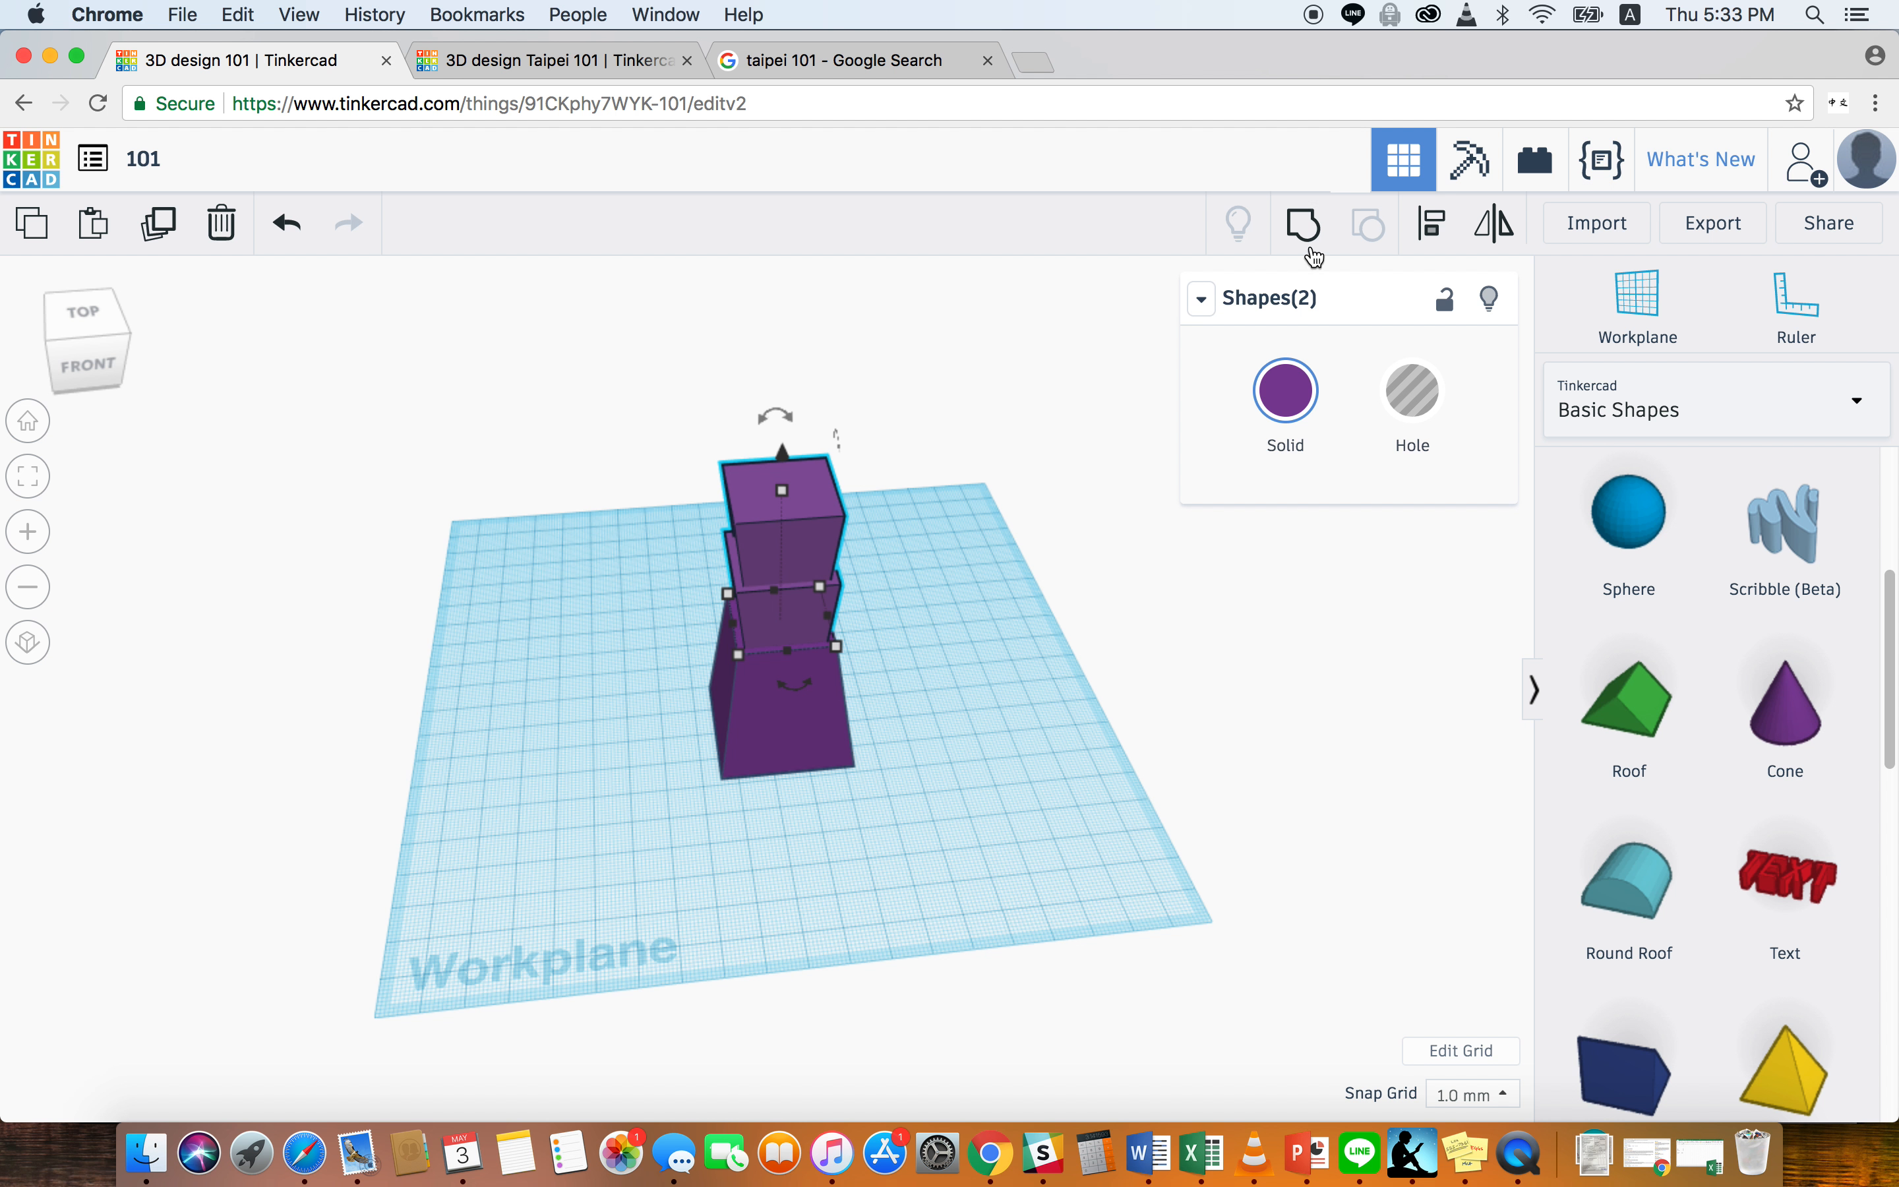
mouse_move(1304, 226)
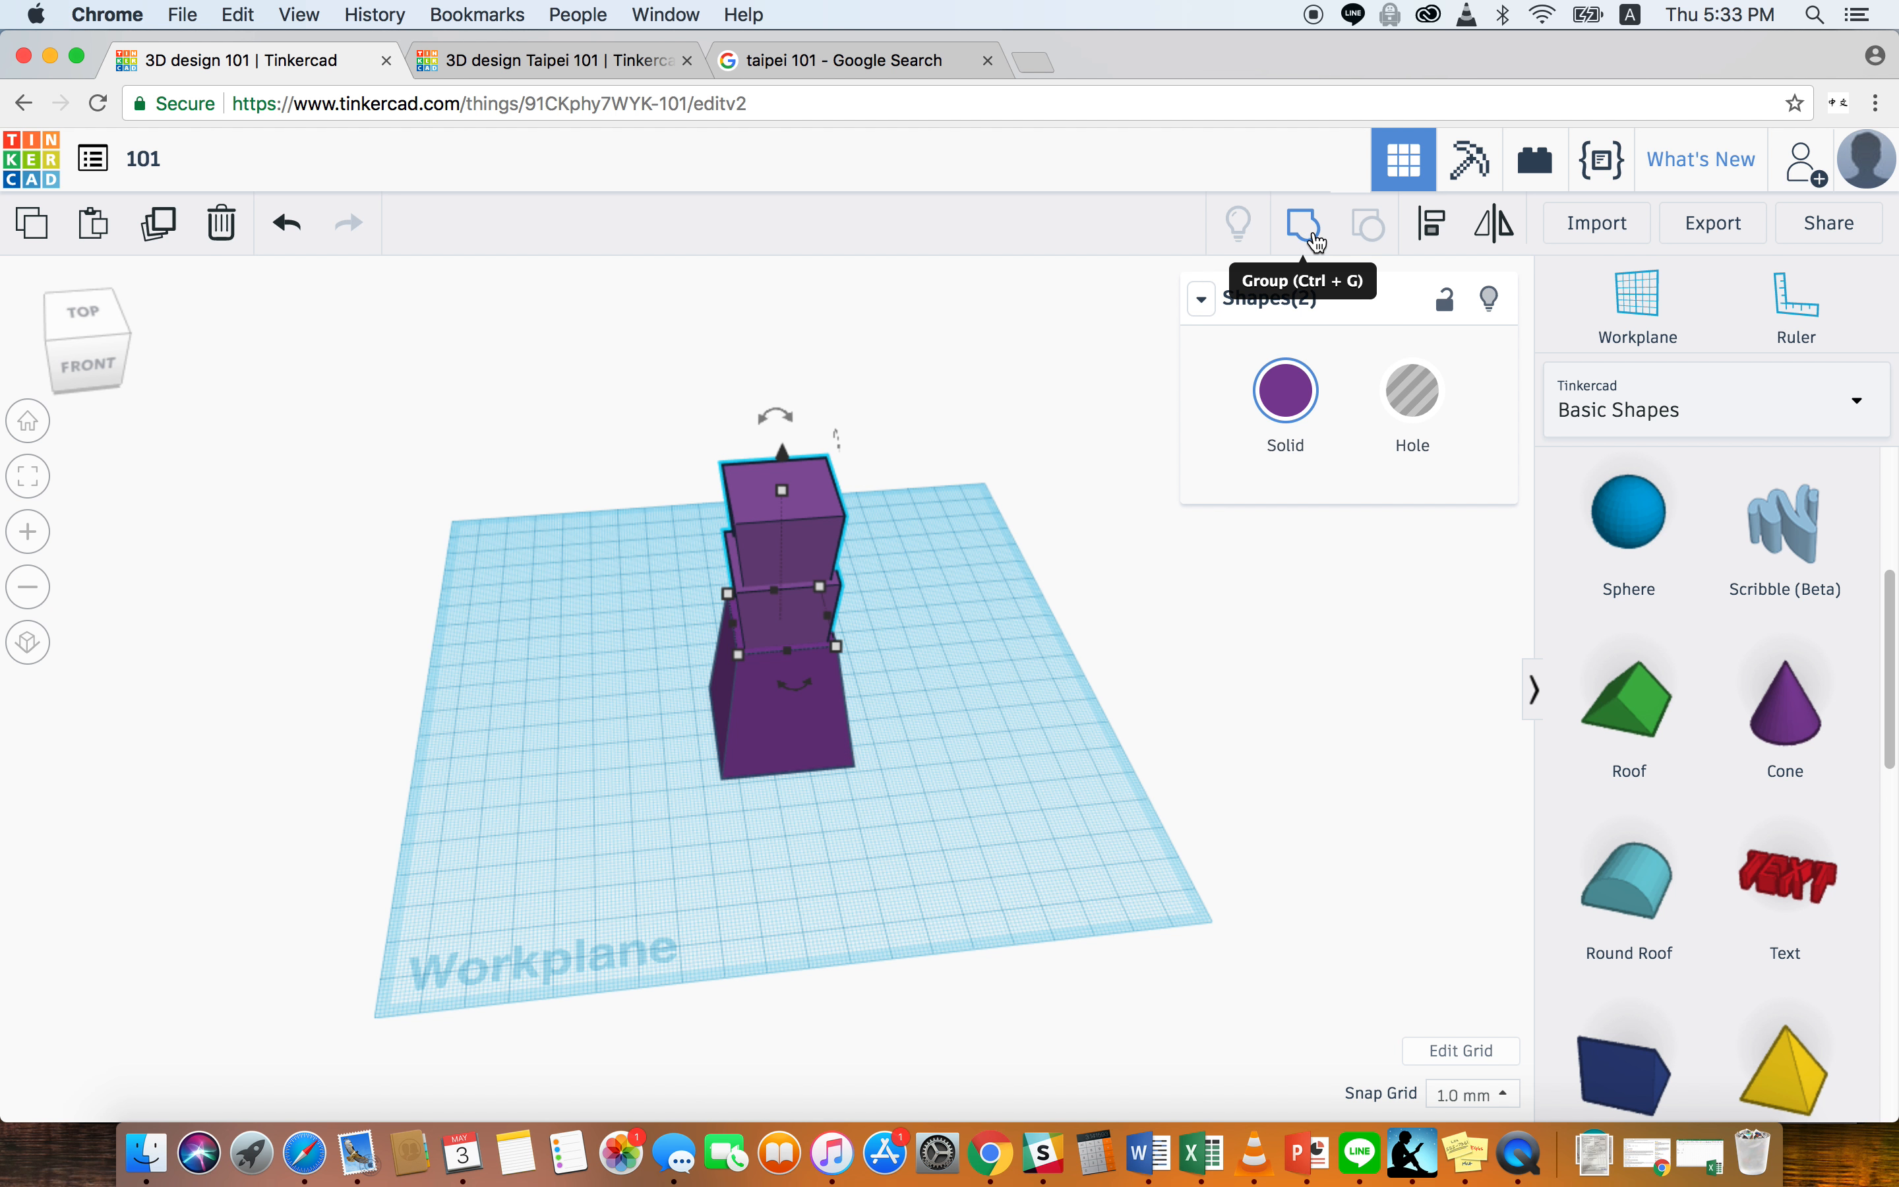
left_click(1304, 224)
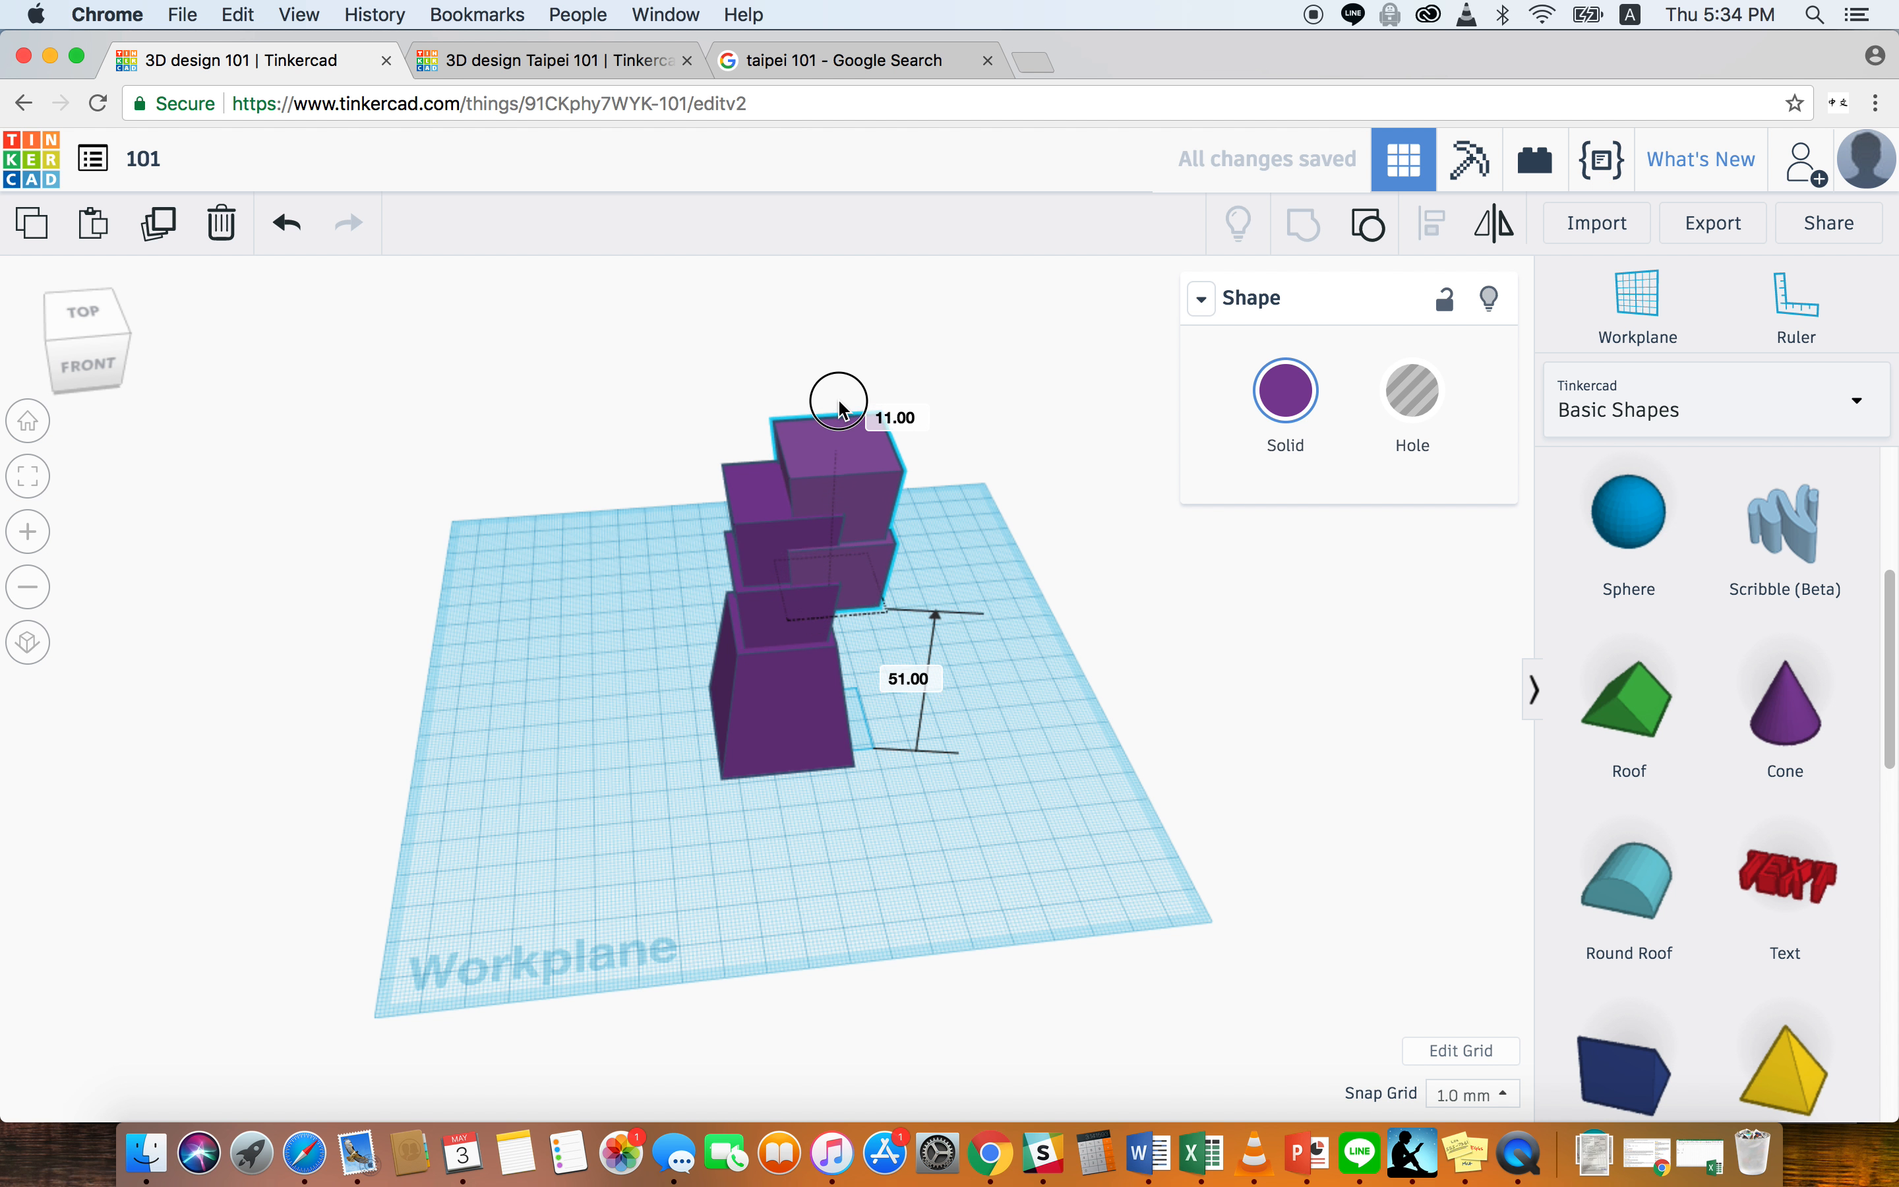
left_click_drag(838, 401, 820, 291)
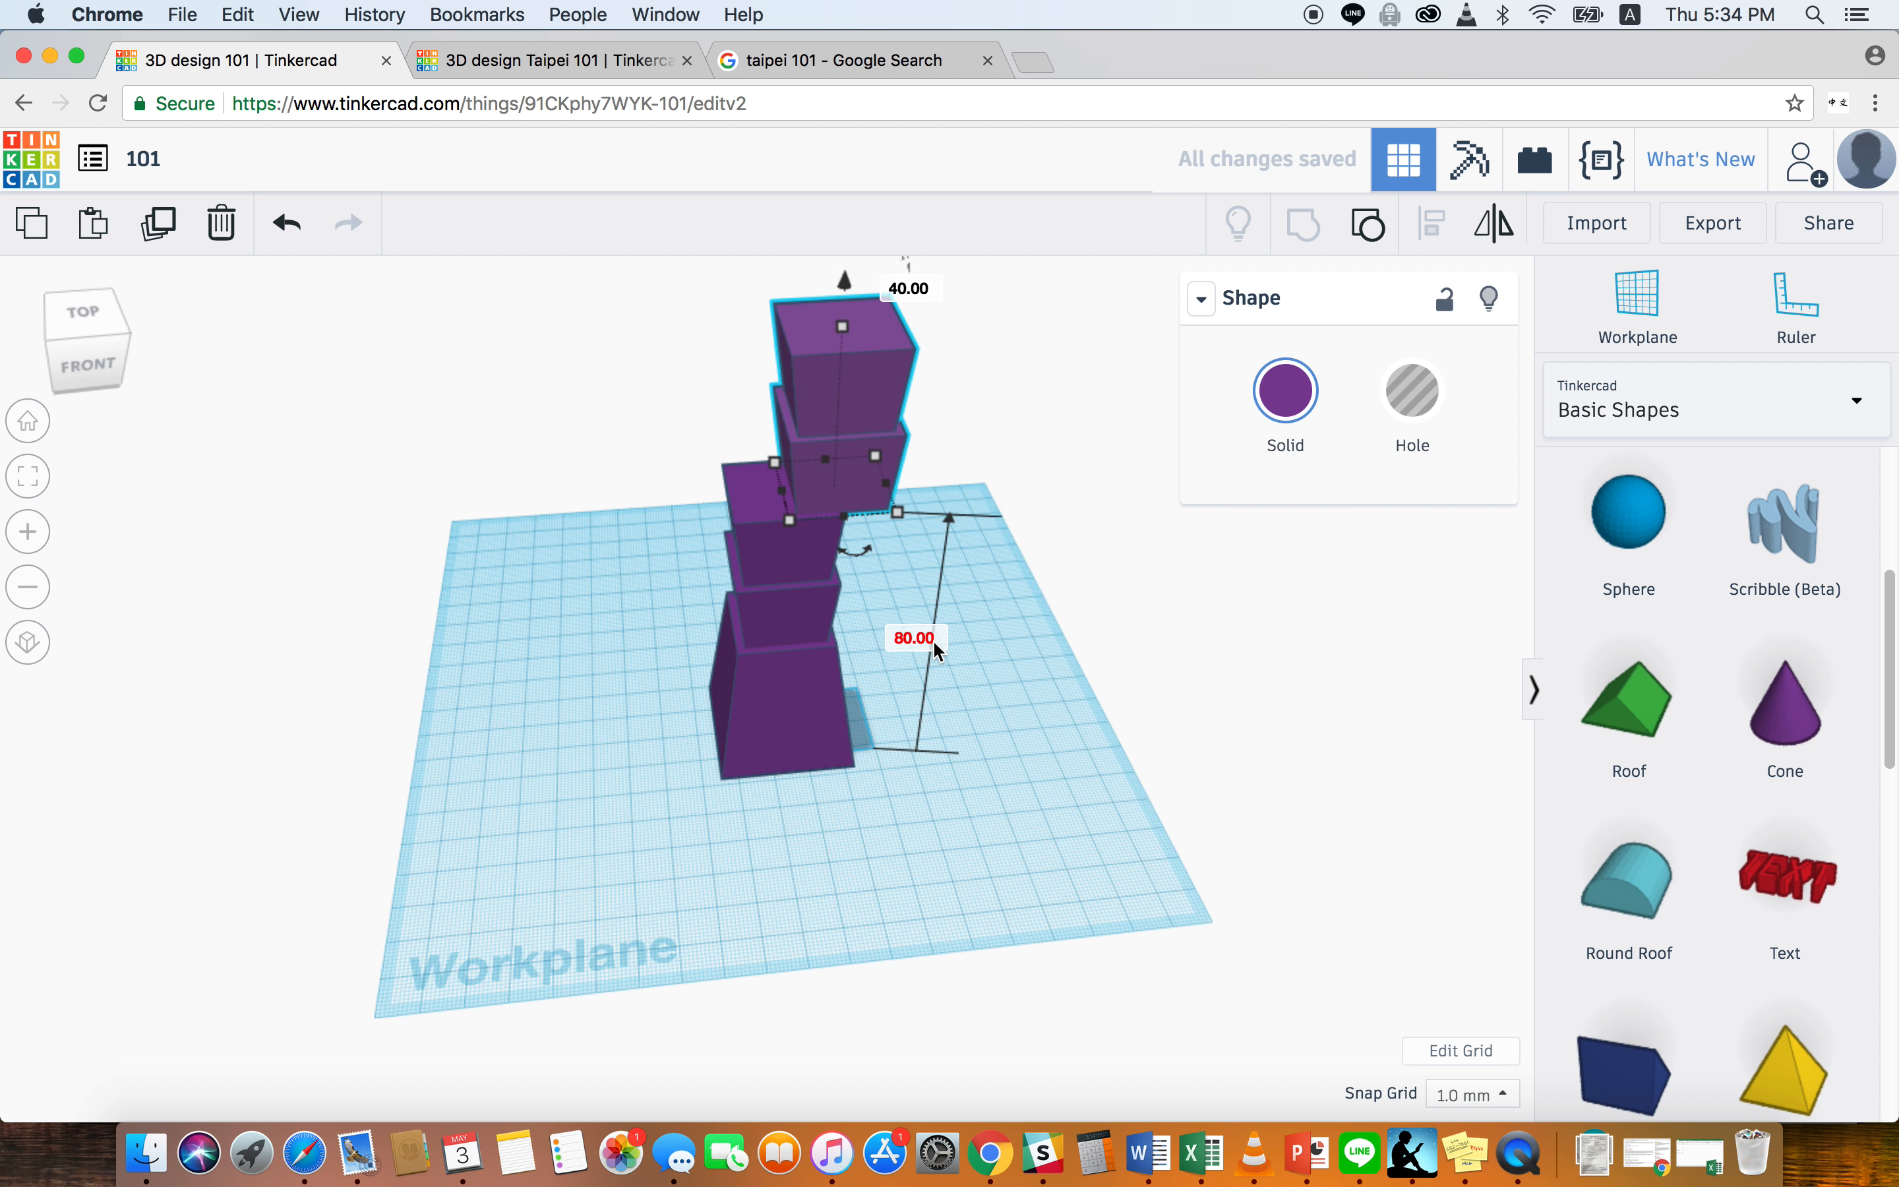
mouse_move(844, 442)
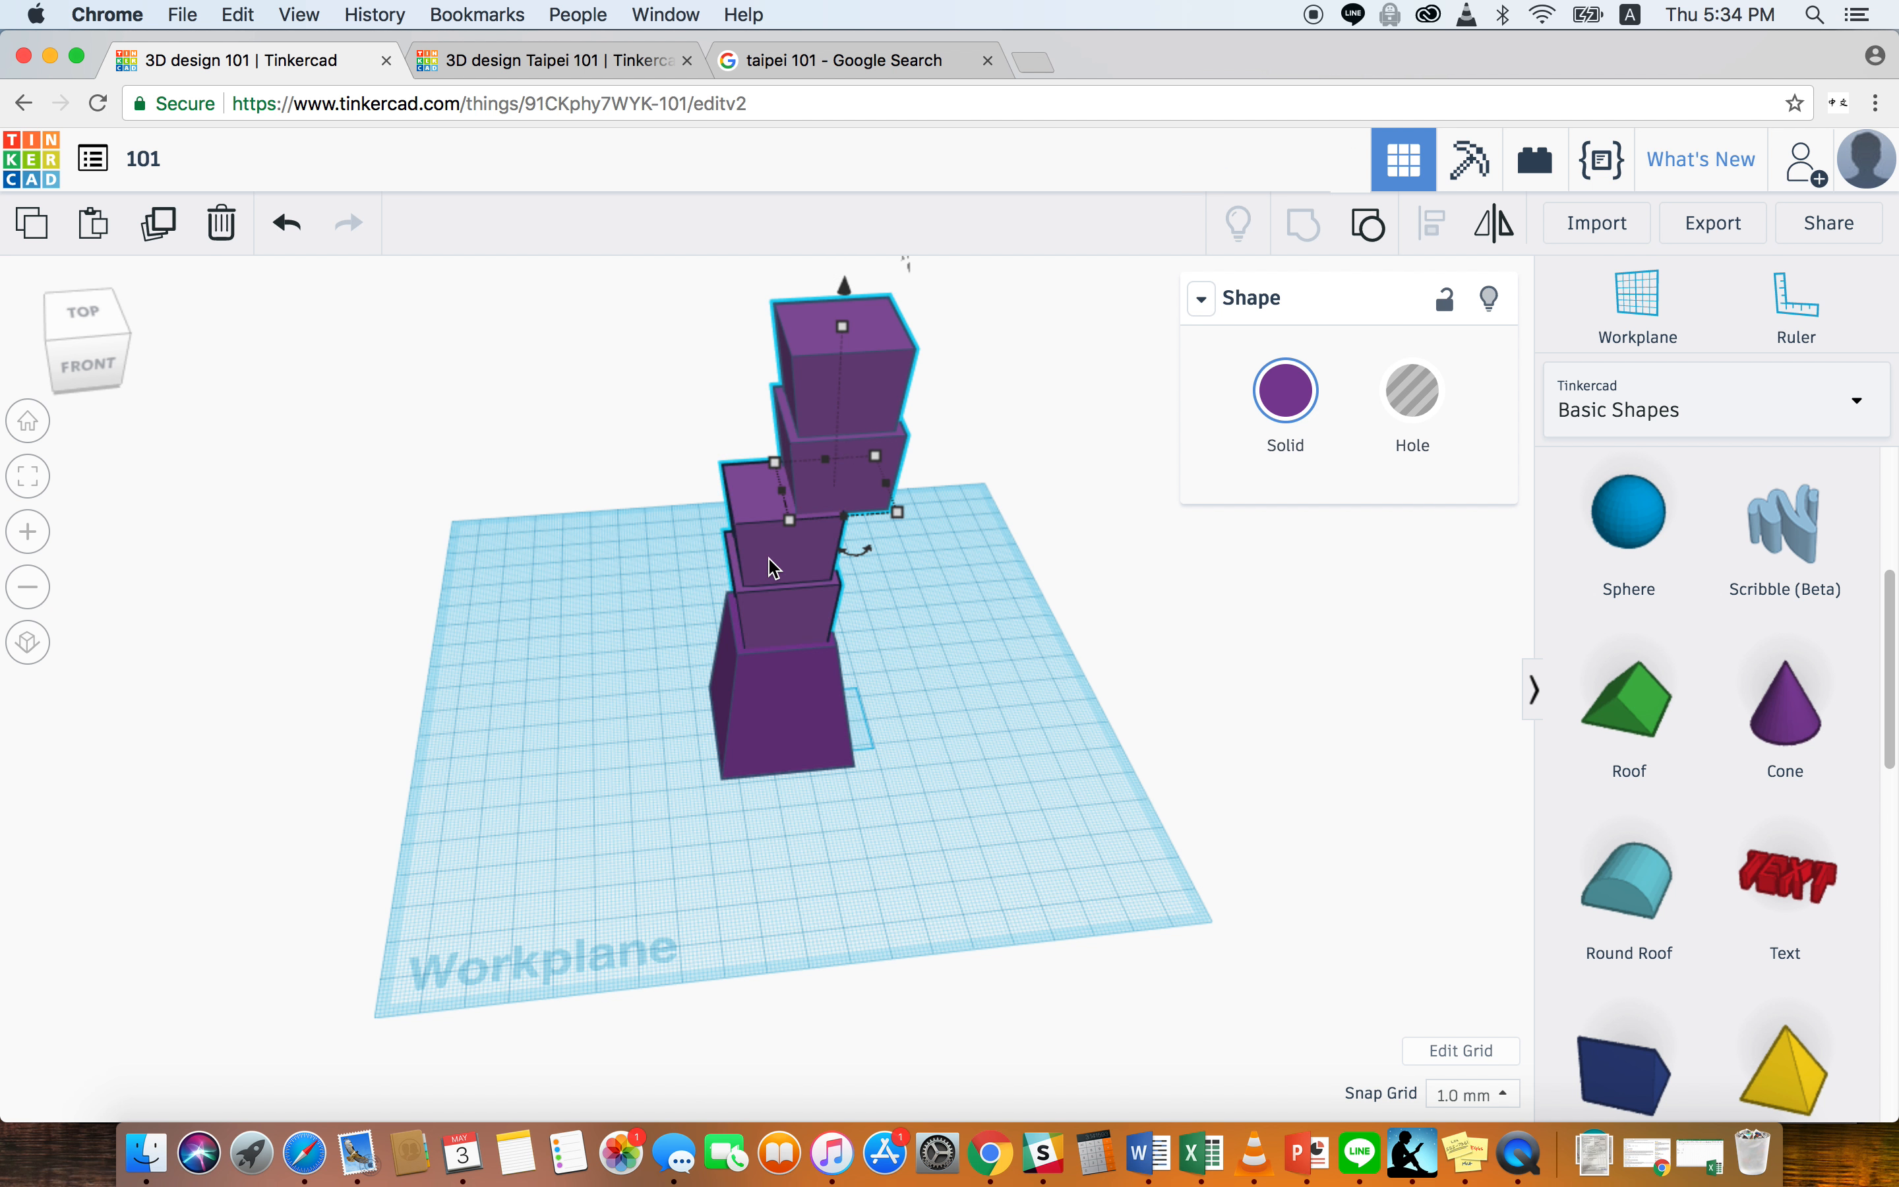
left_click(775, 706)
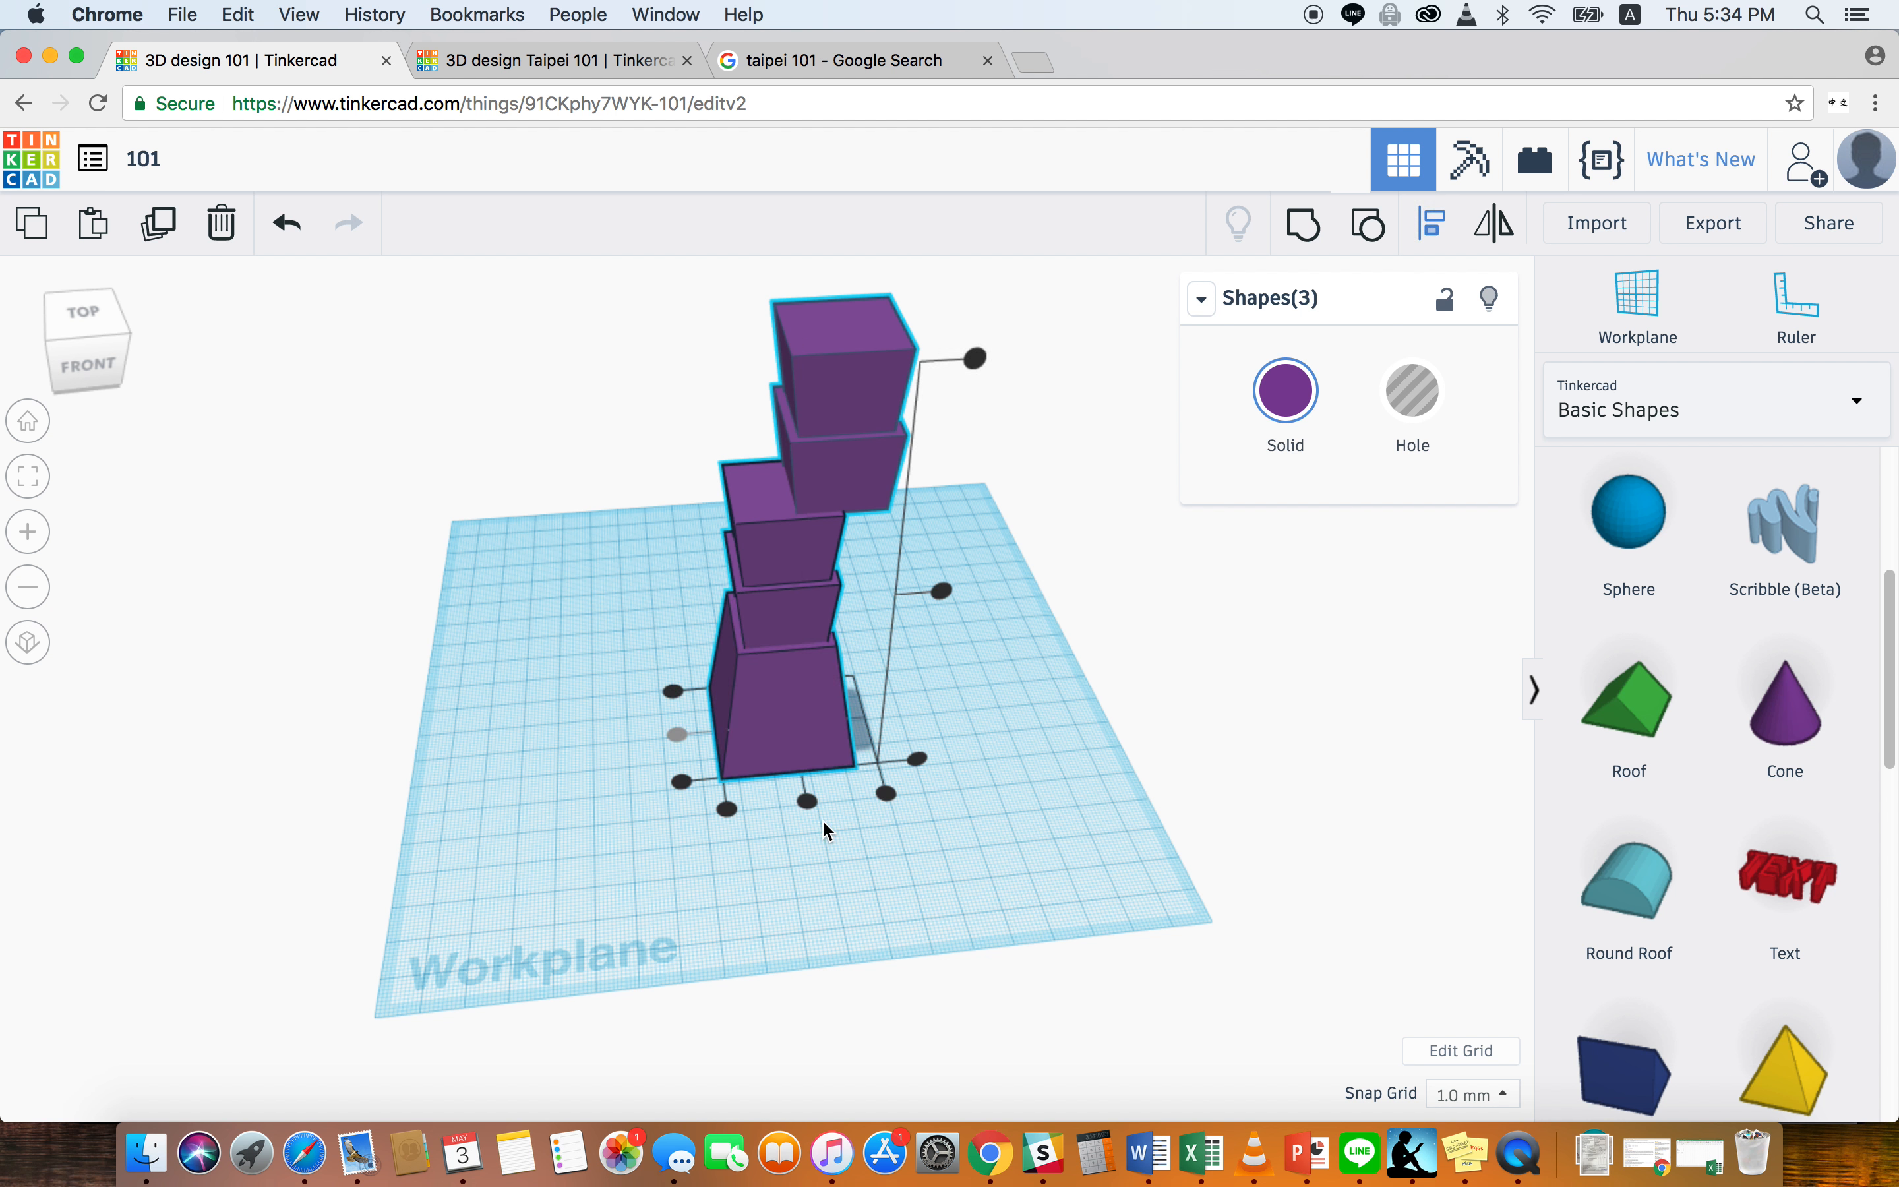
- Center the new tiers over the base and select the four tiers together
left_click(984, 730)
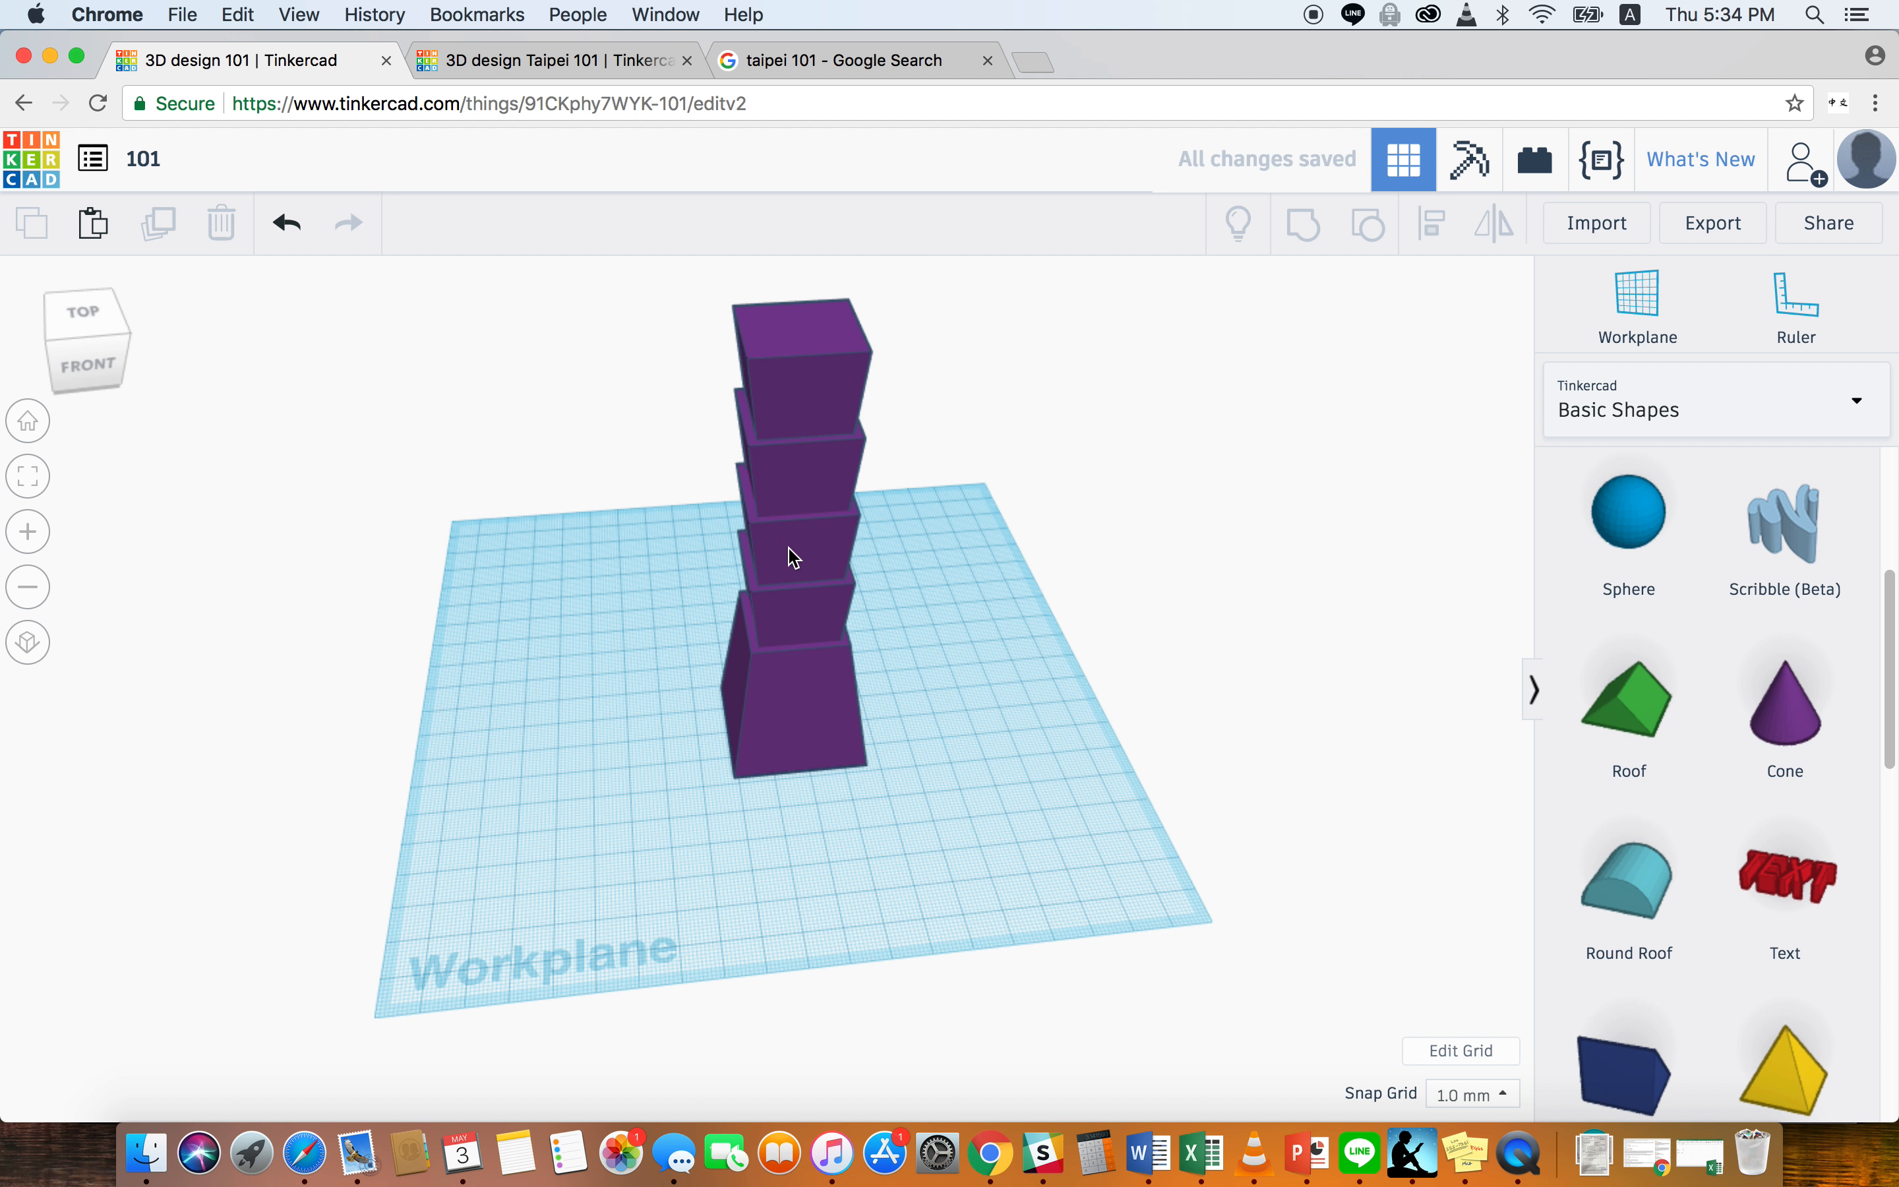
left_click(793, 560)
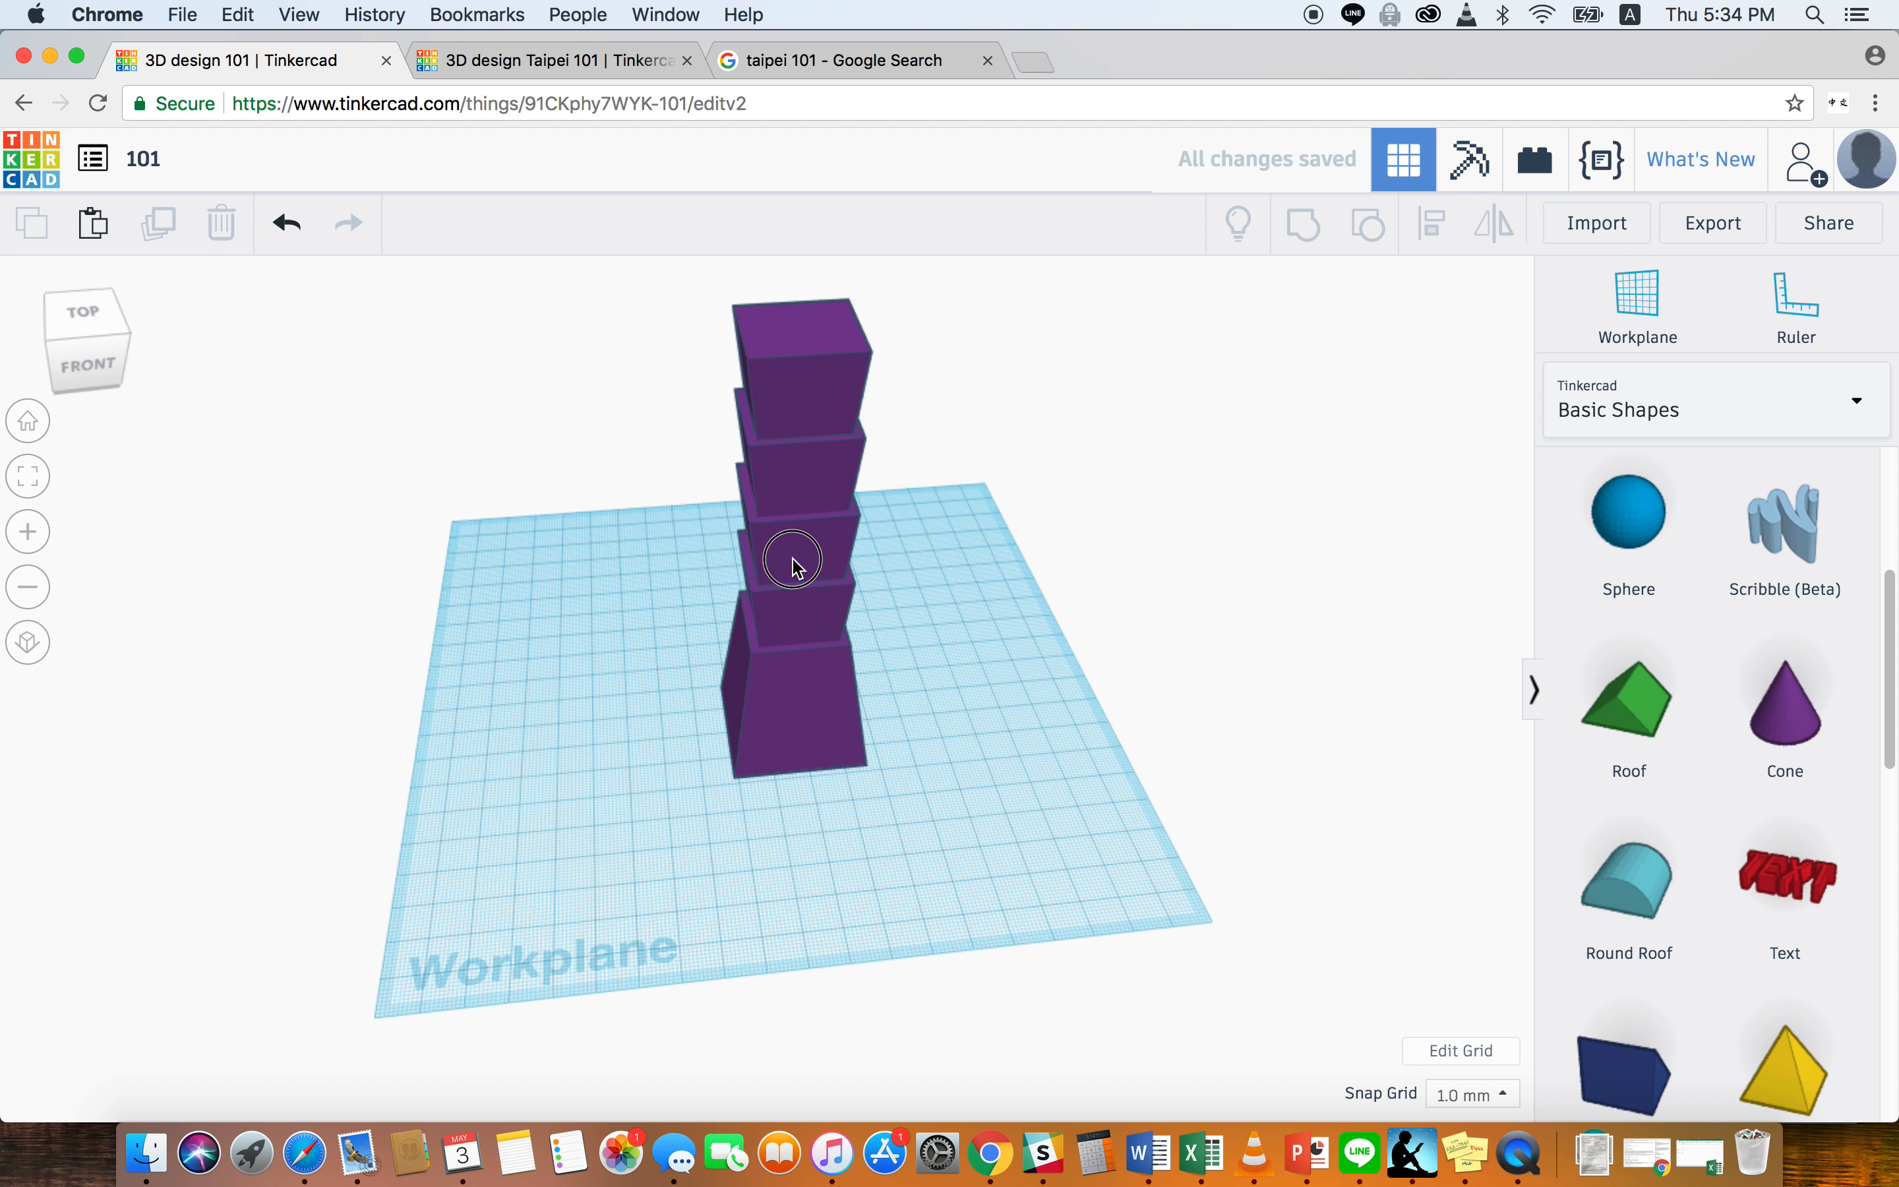
left_click(794, 561)
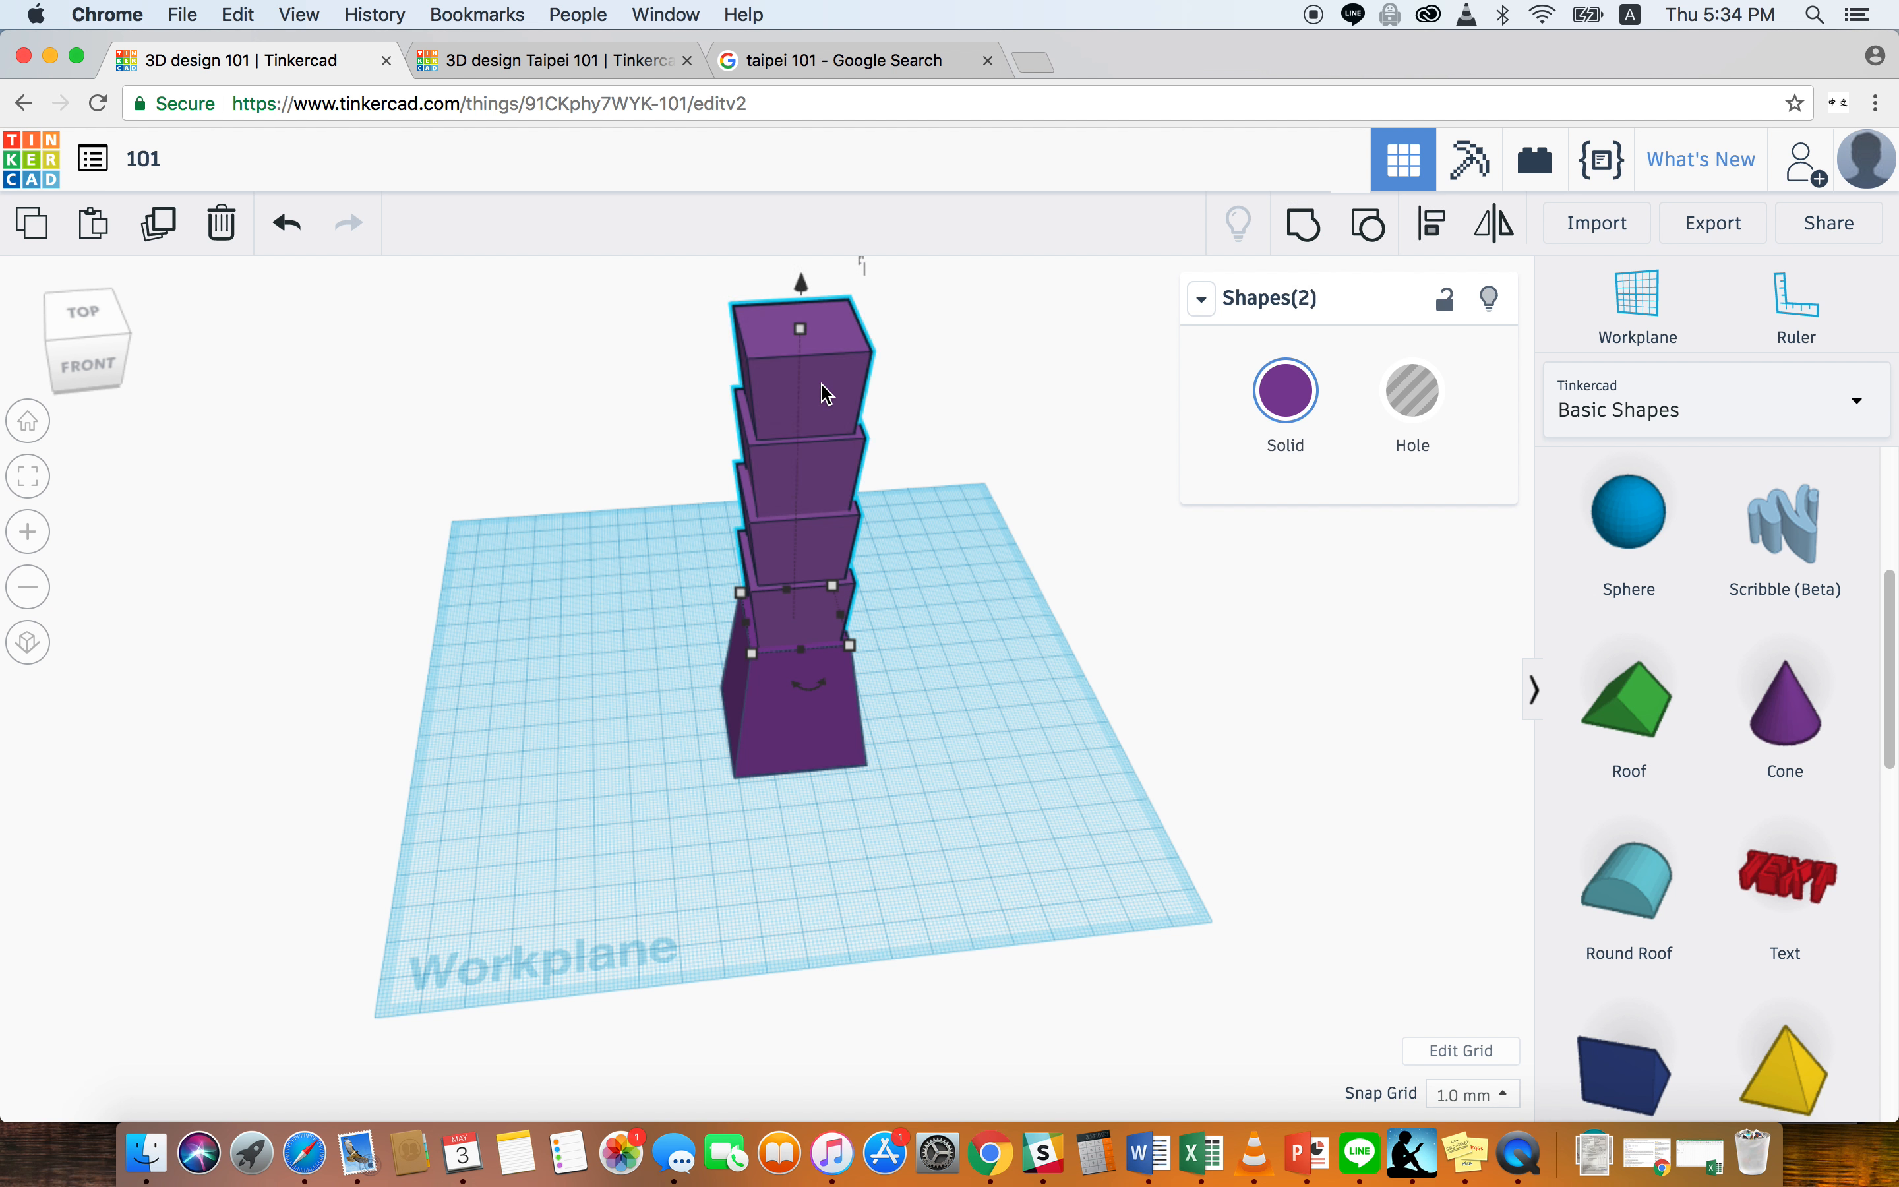
mouse_move(1297, 223)
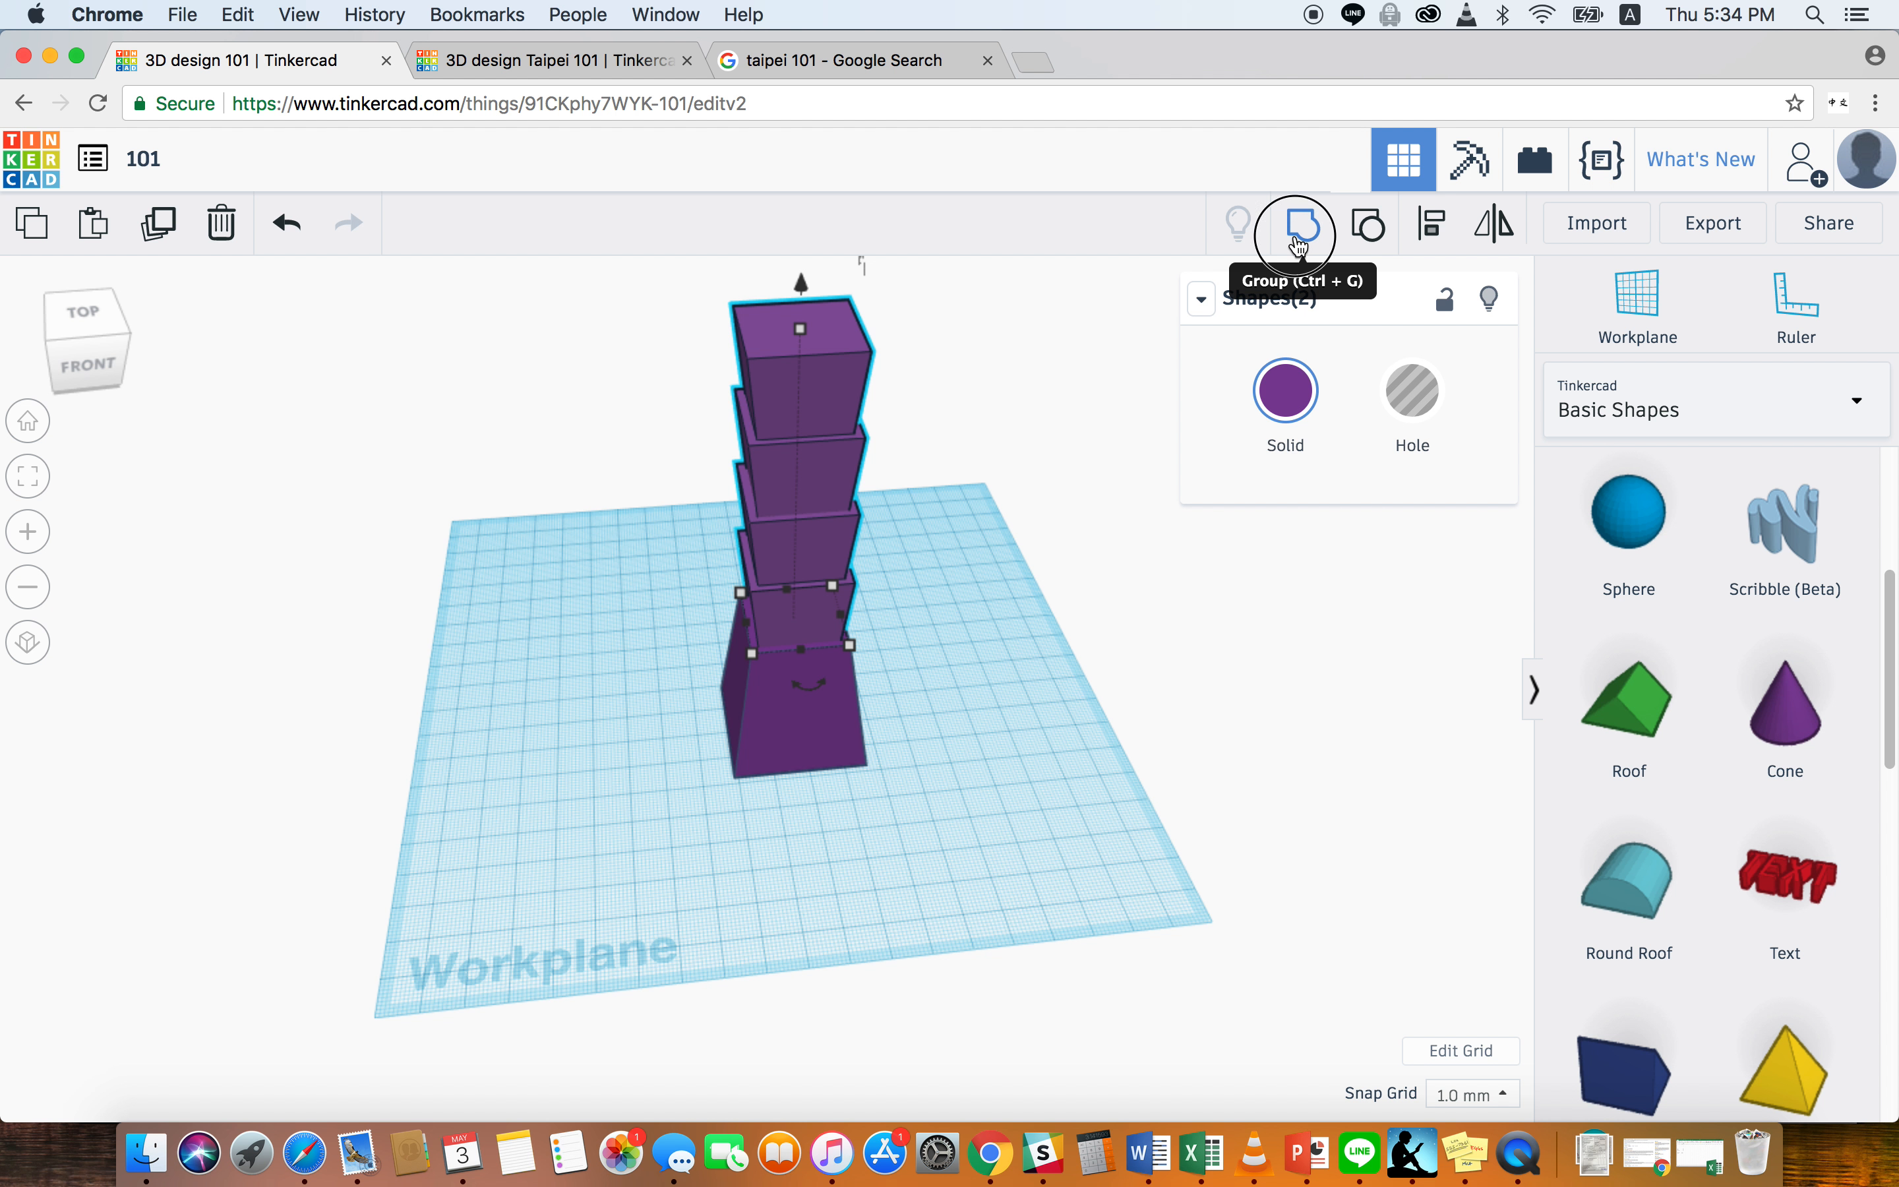
- Group the four tiers into one piece and lift a copy onto the top of the tower
left_click(1296, 223)
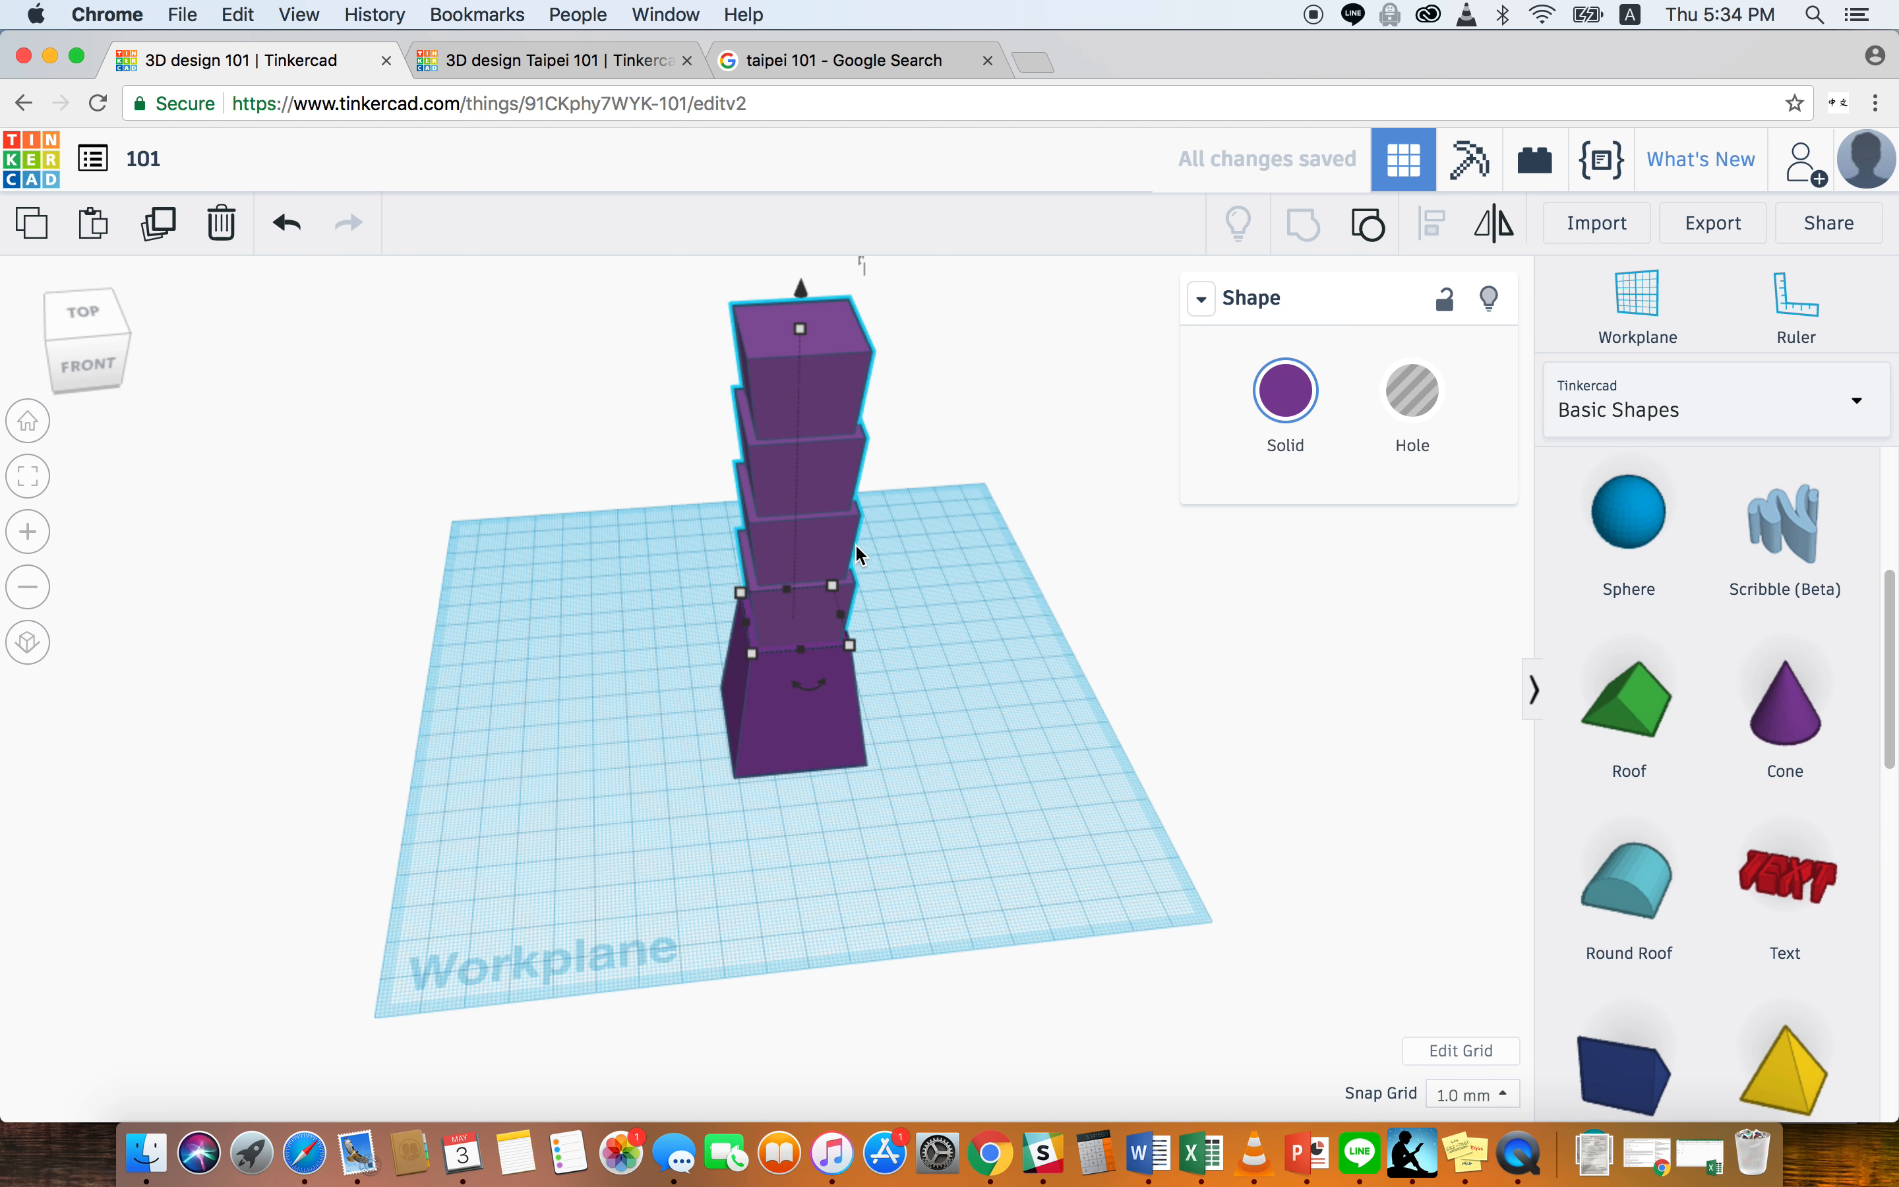
left_click_drag(858, 555, 898, 467)
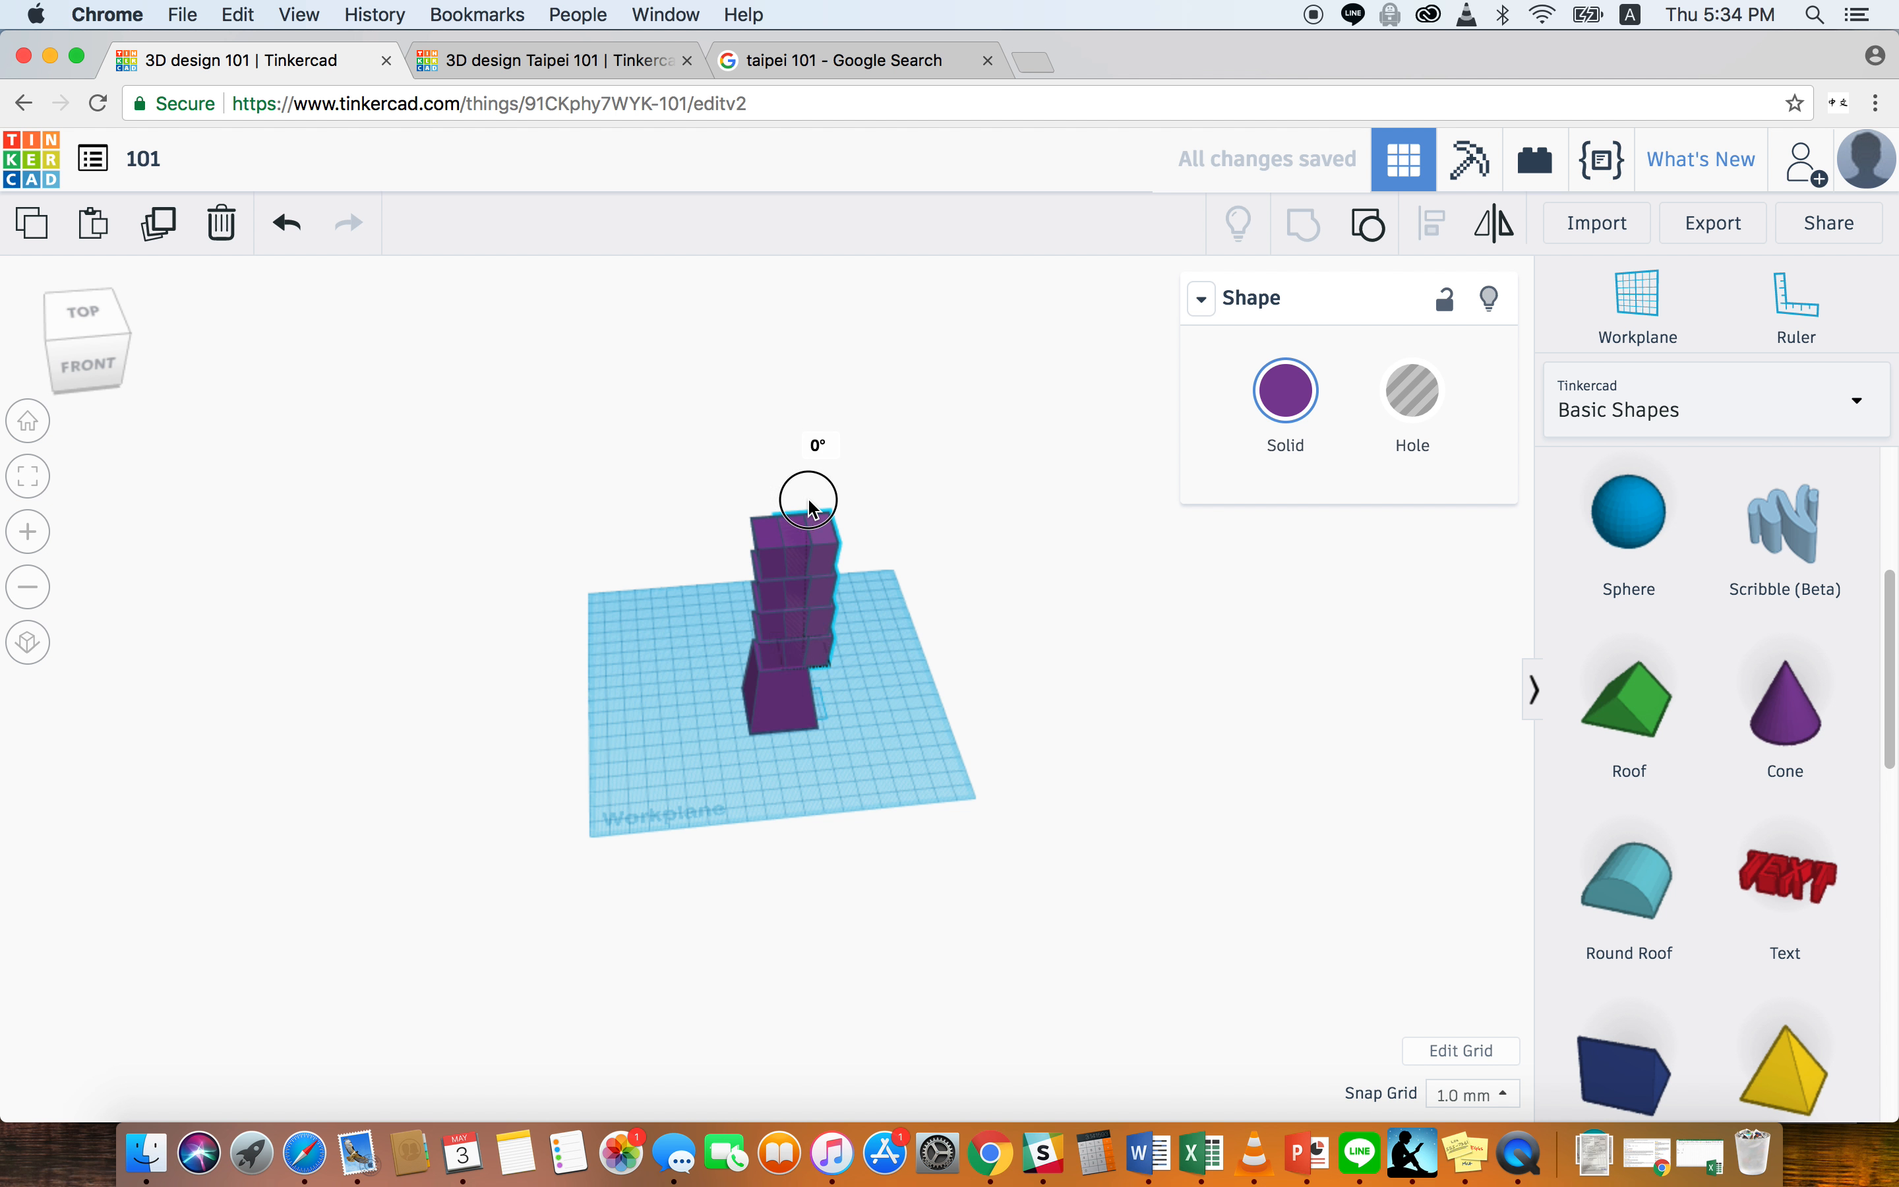
left_click_drag(809, 500, 794, 355)
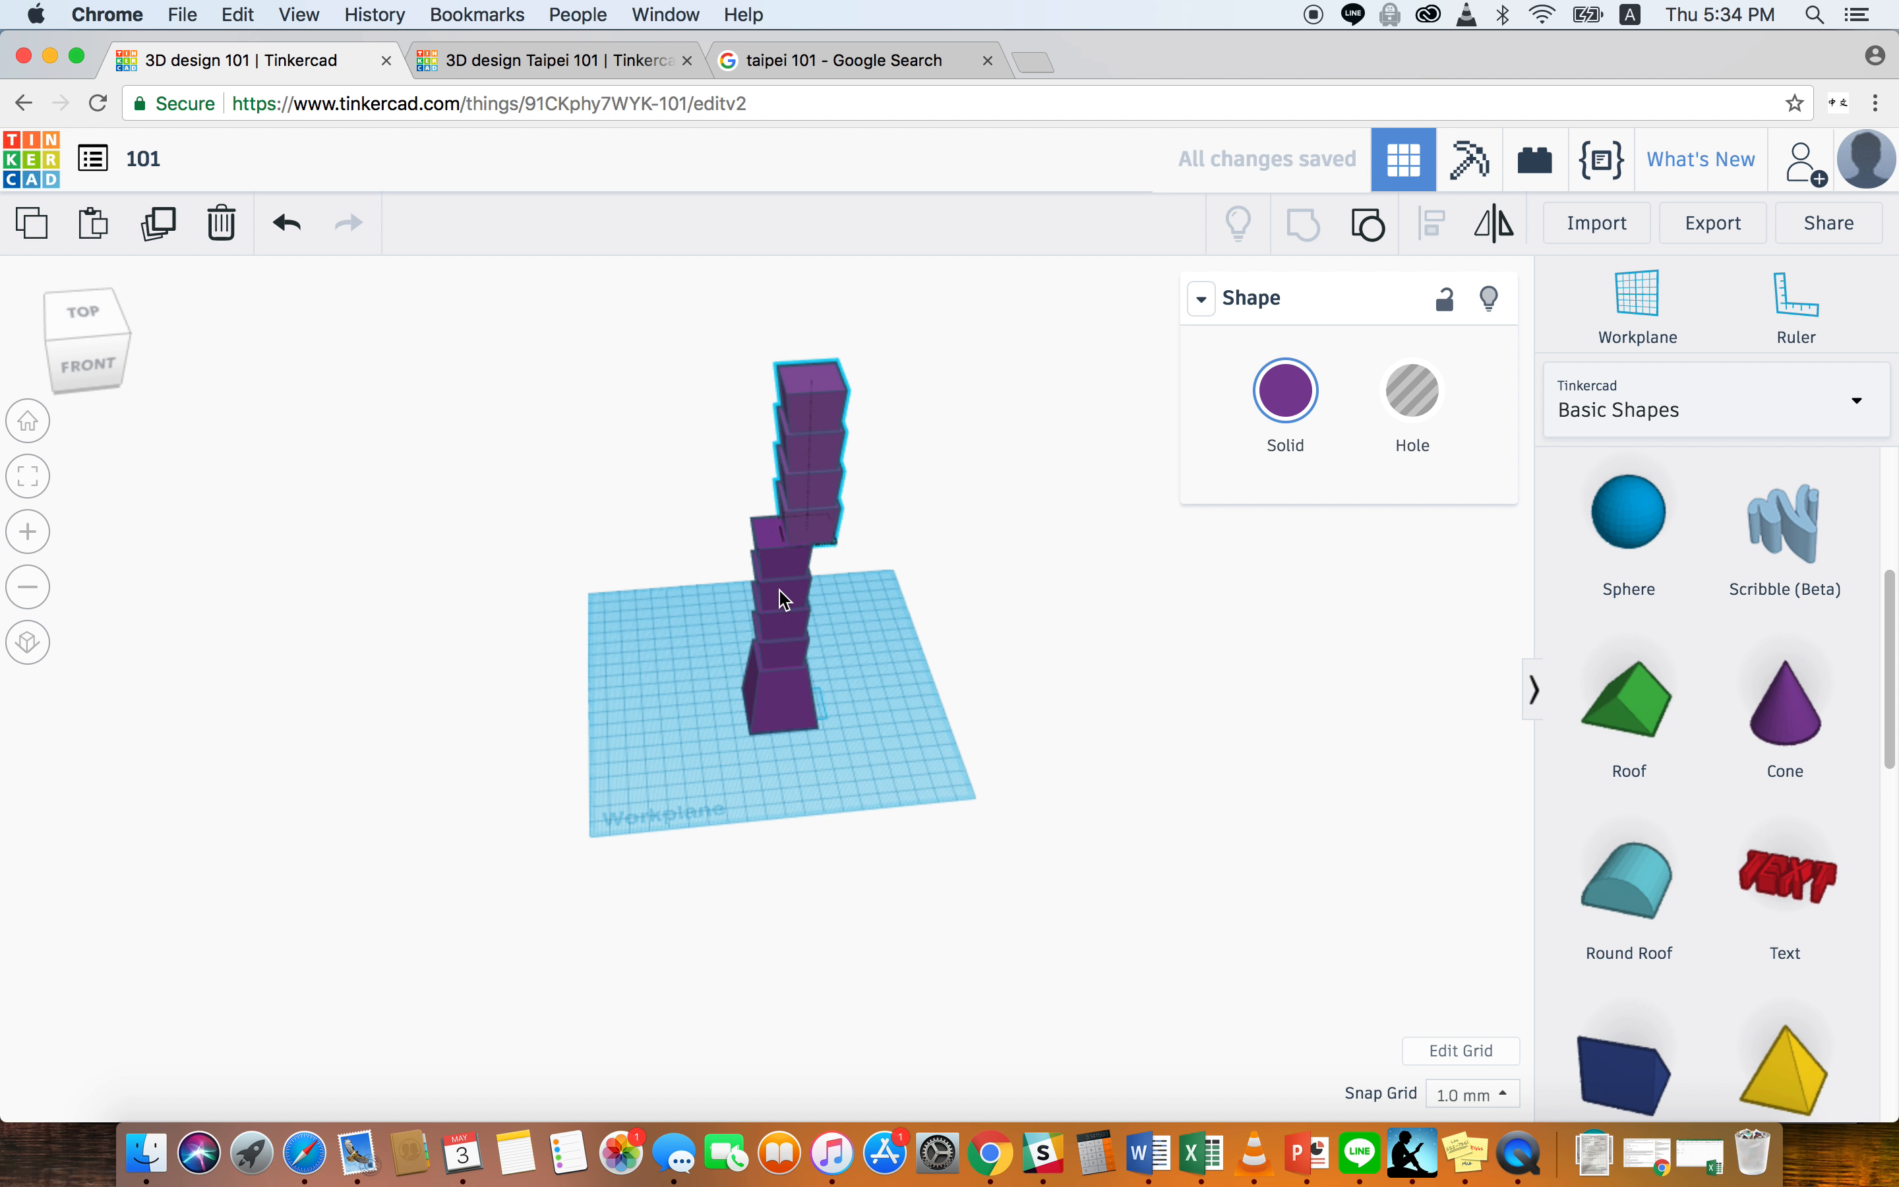
- Center all eight tiers over the base, then group the whole tower into one piece
left_click(781, 715)
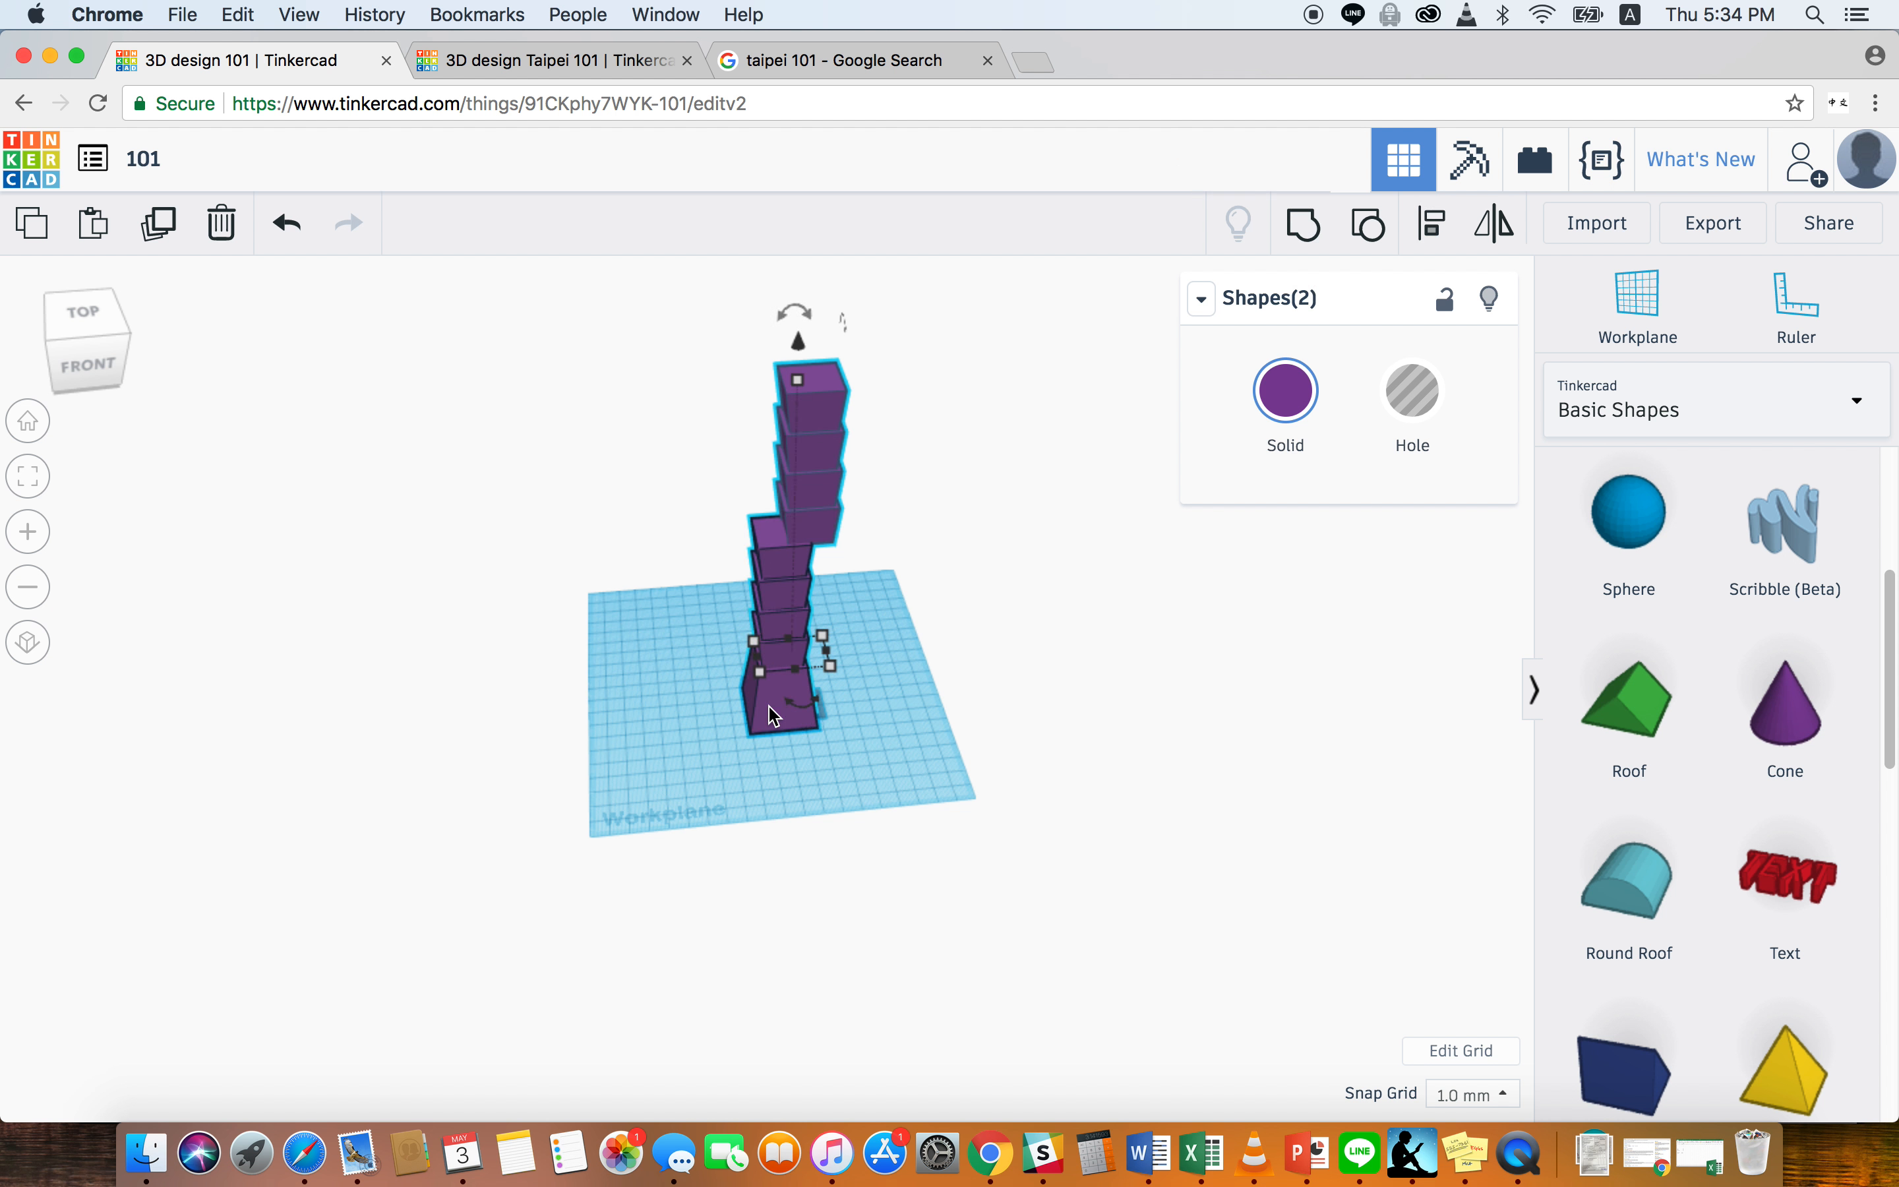
left_click(1431, 222)
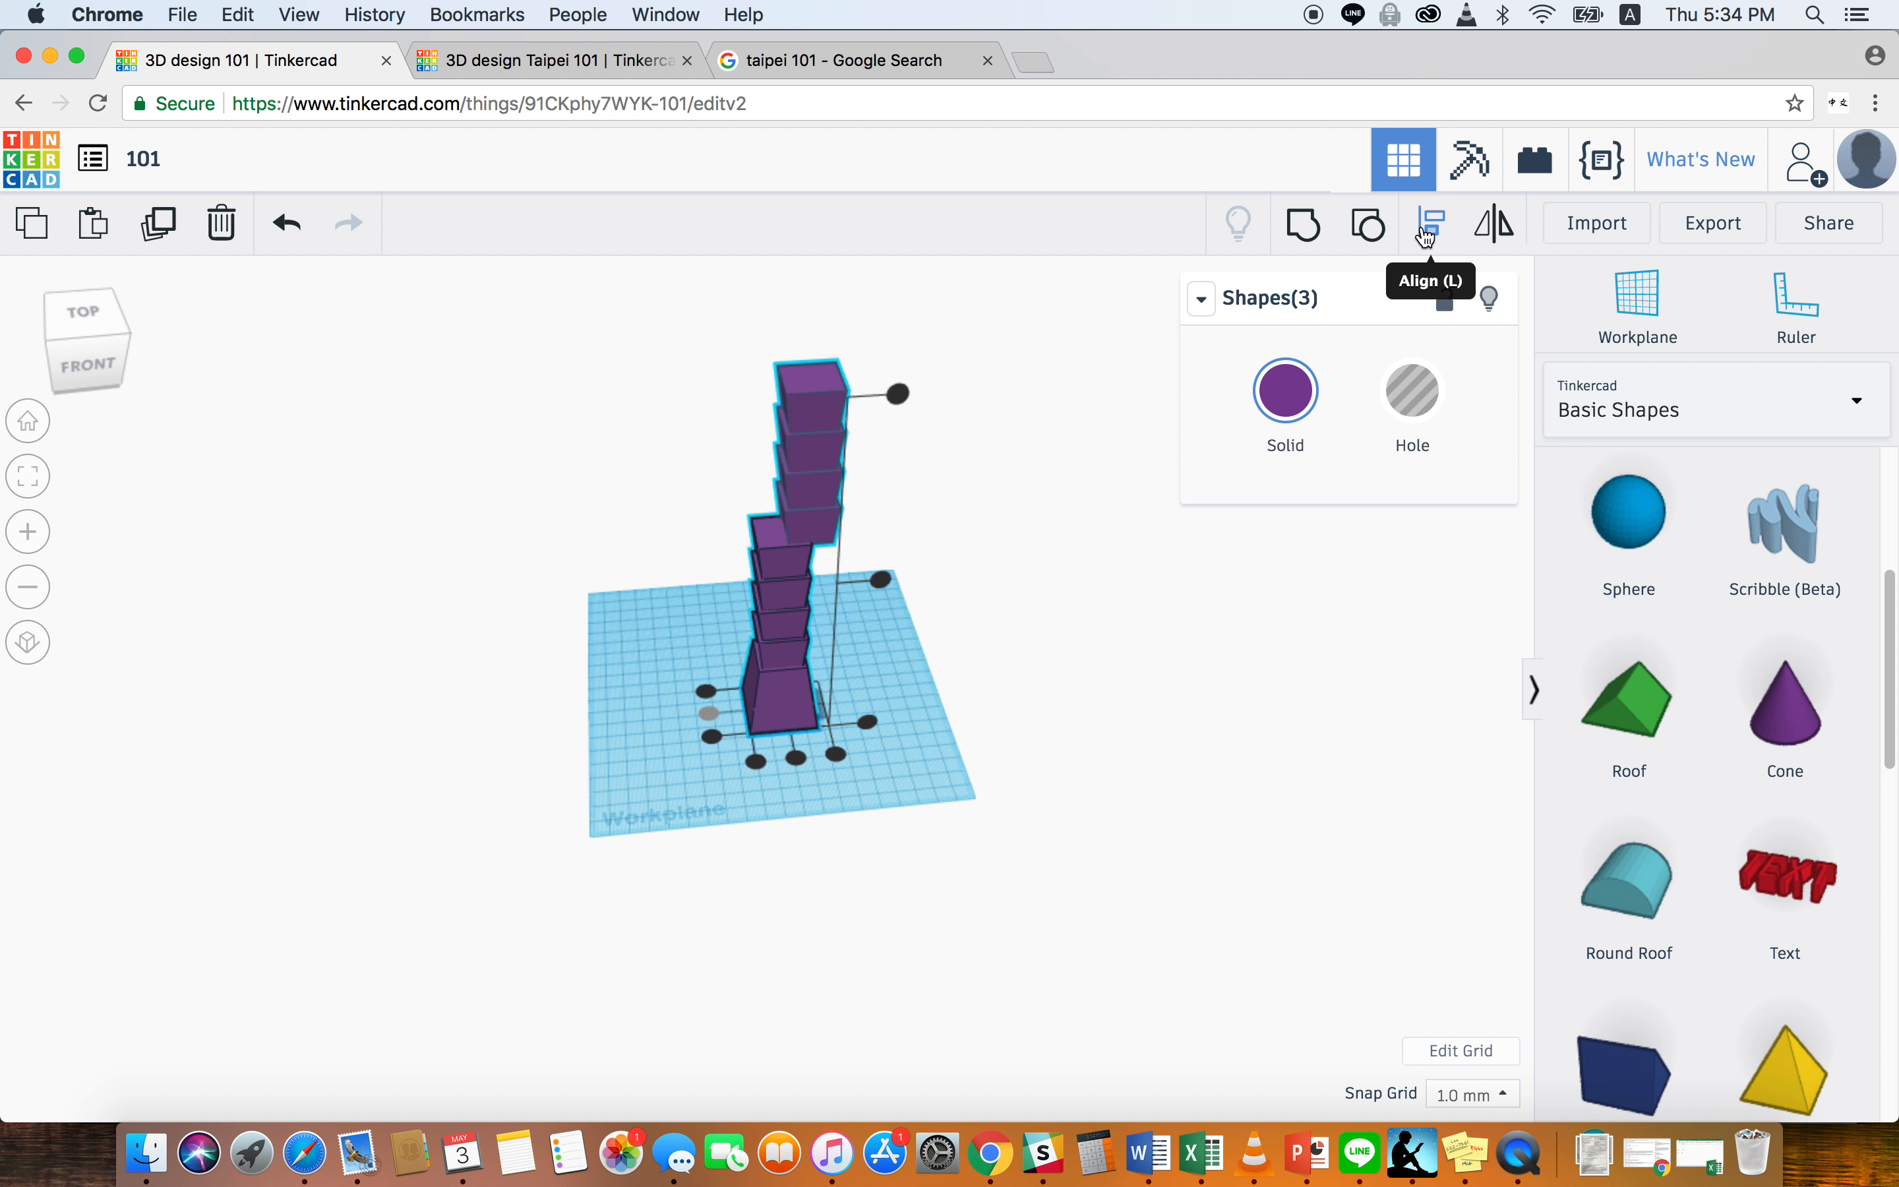
left_click(1430, 223)
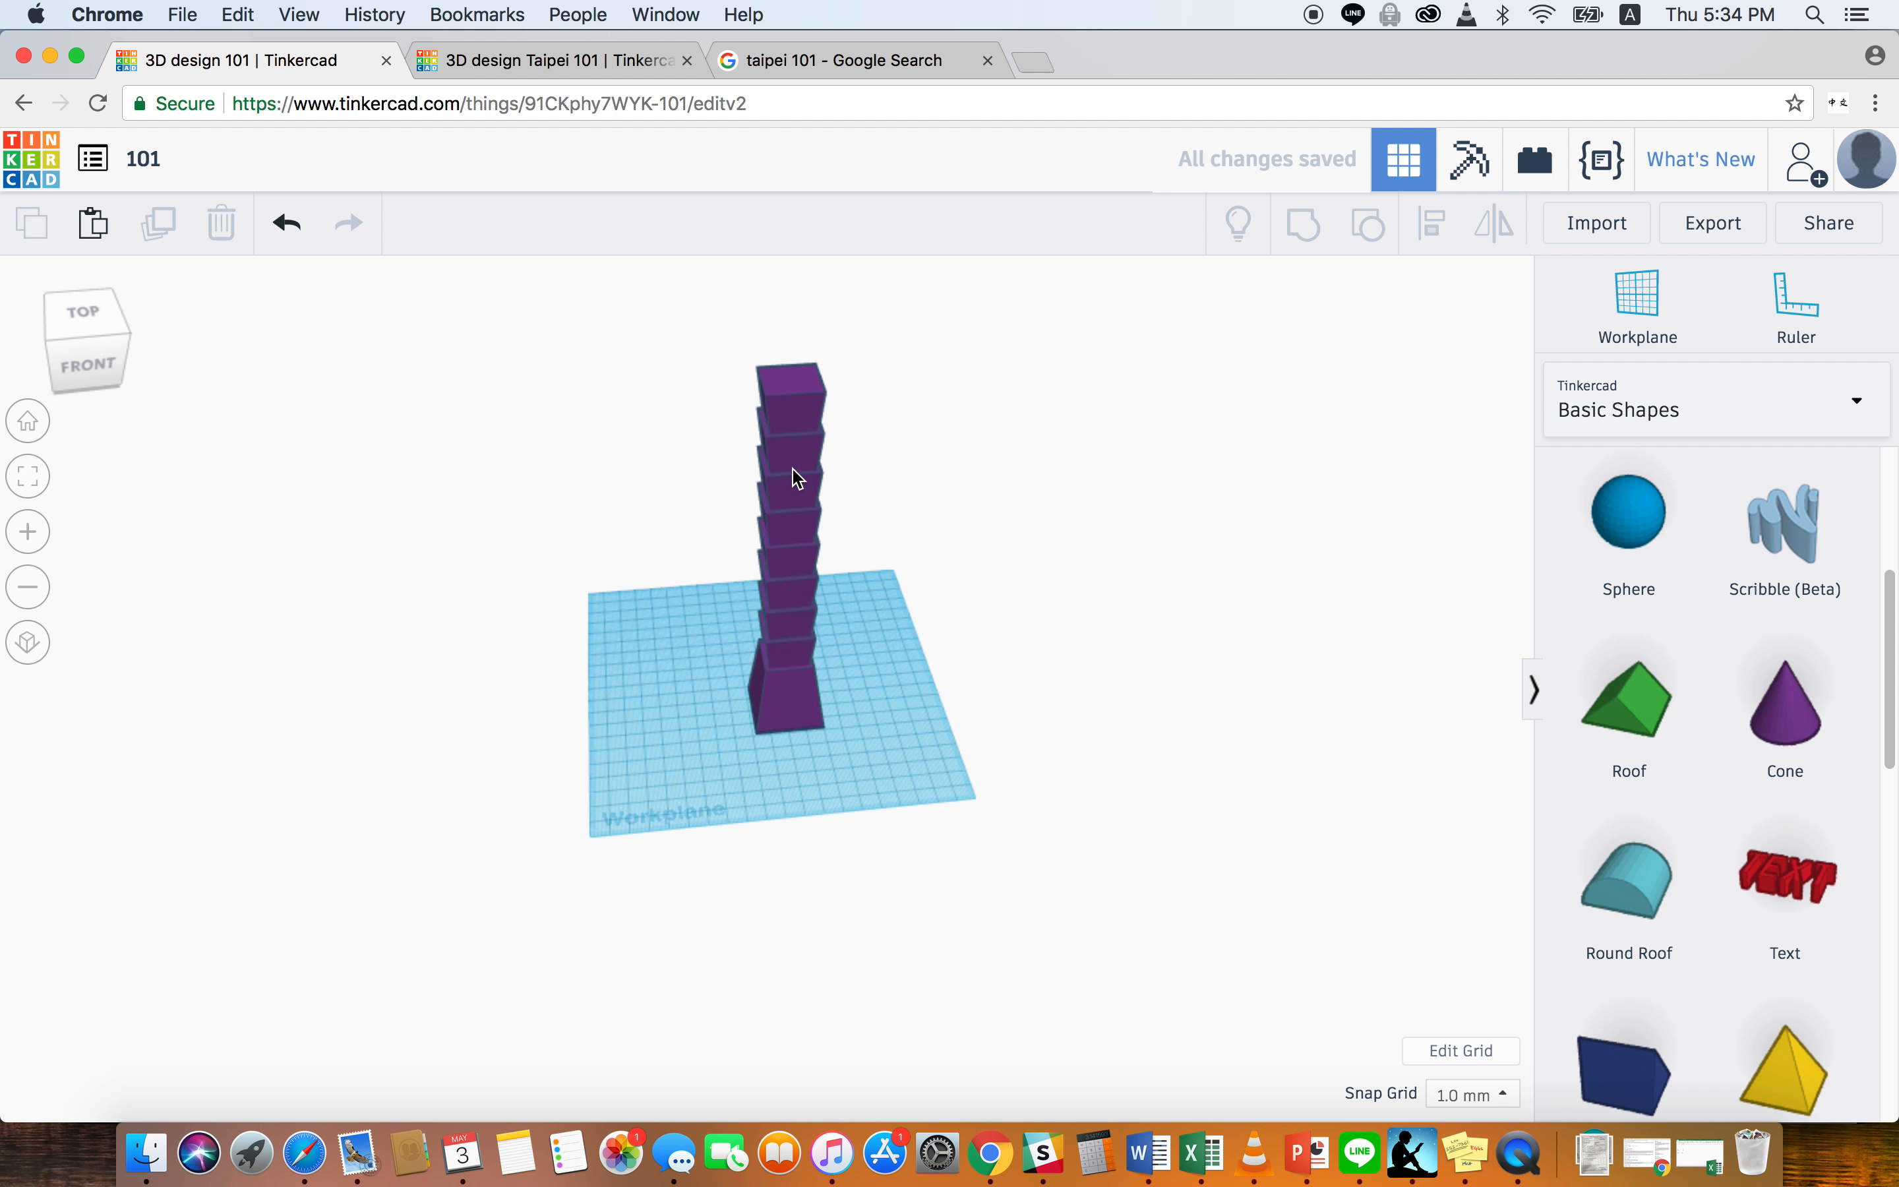
left_click(789, 472)
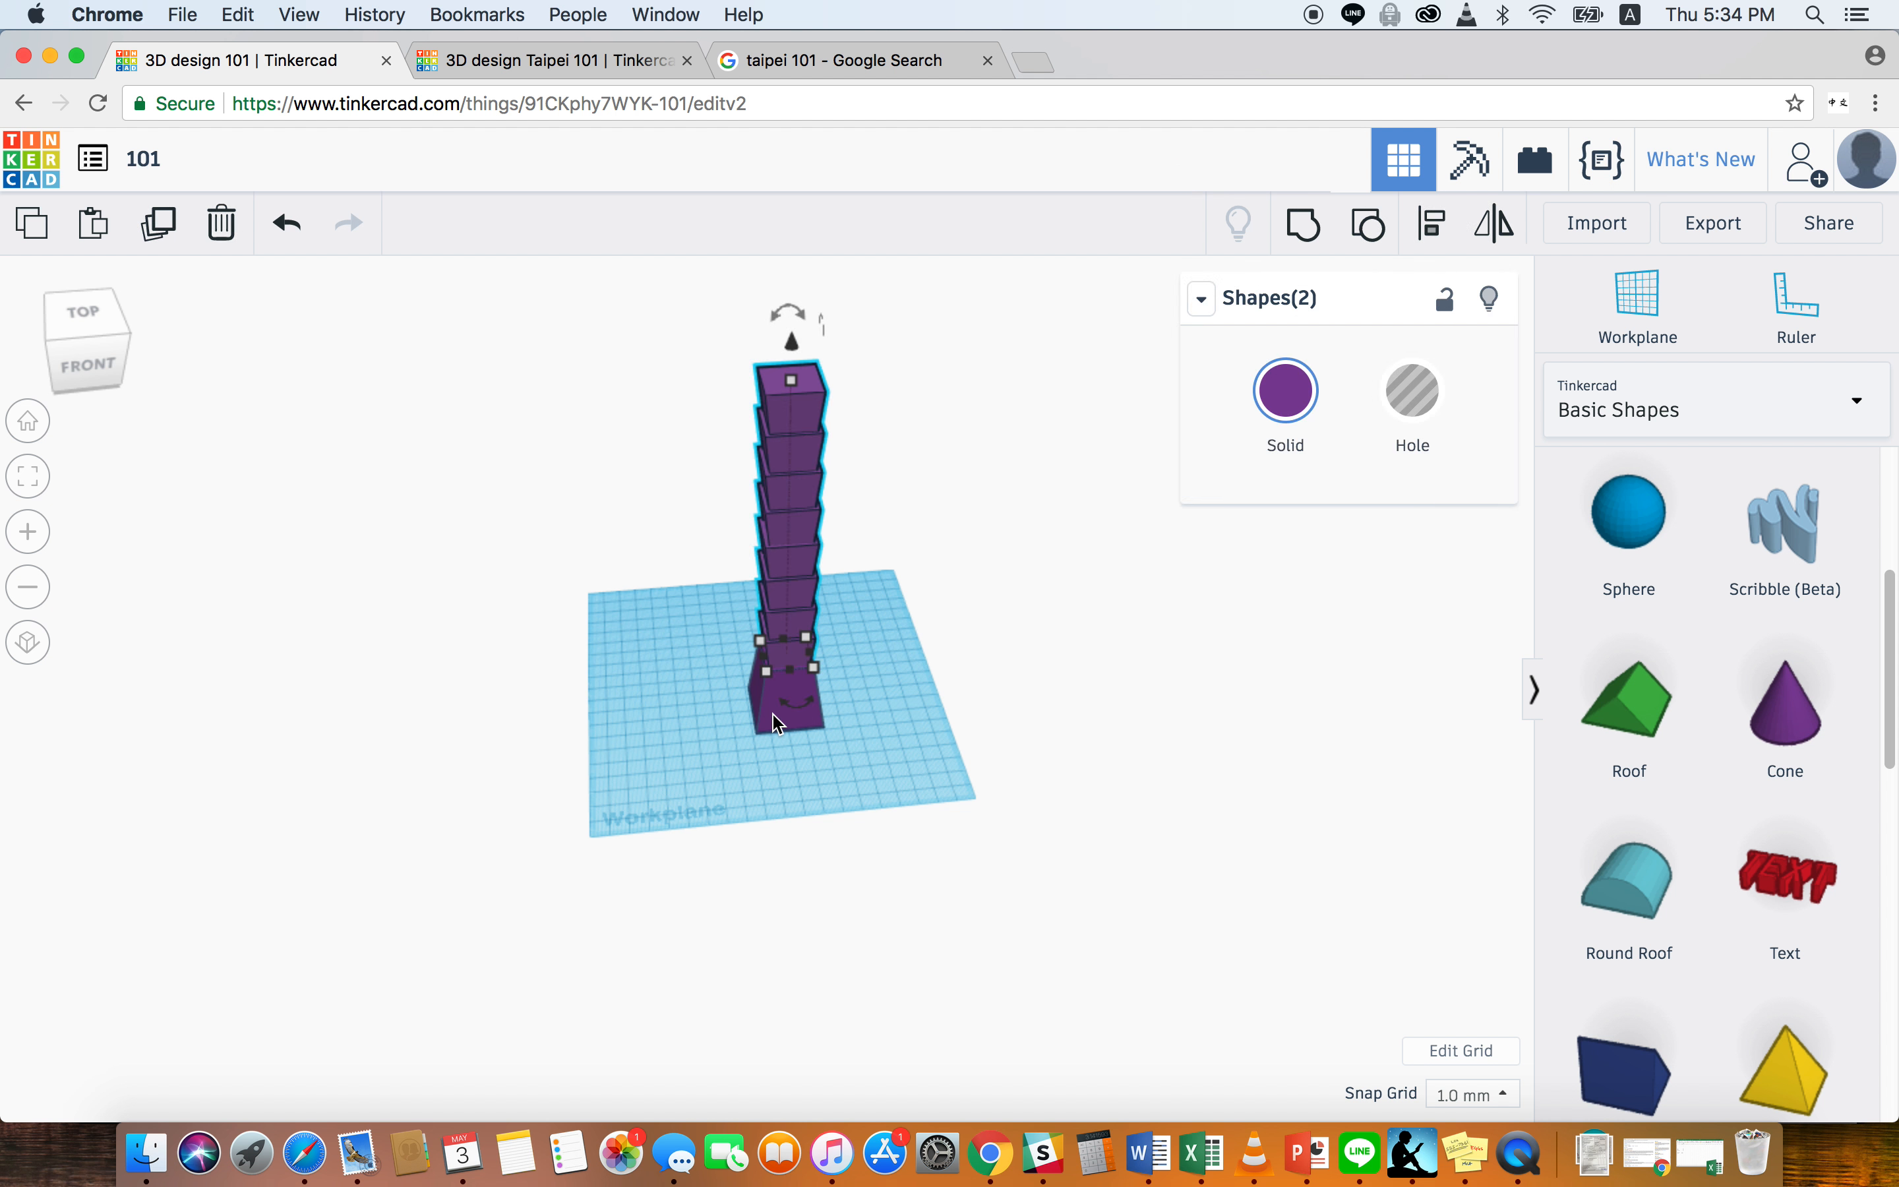
mouse_move(1302, 230)
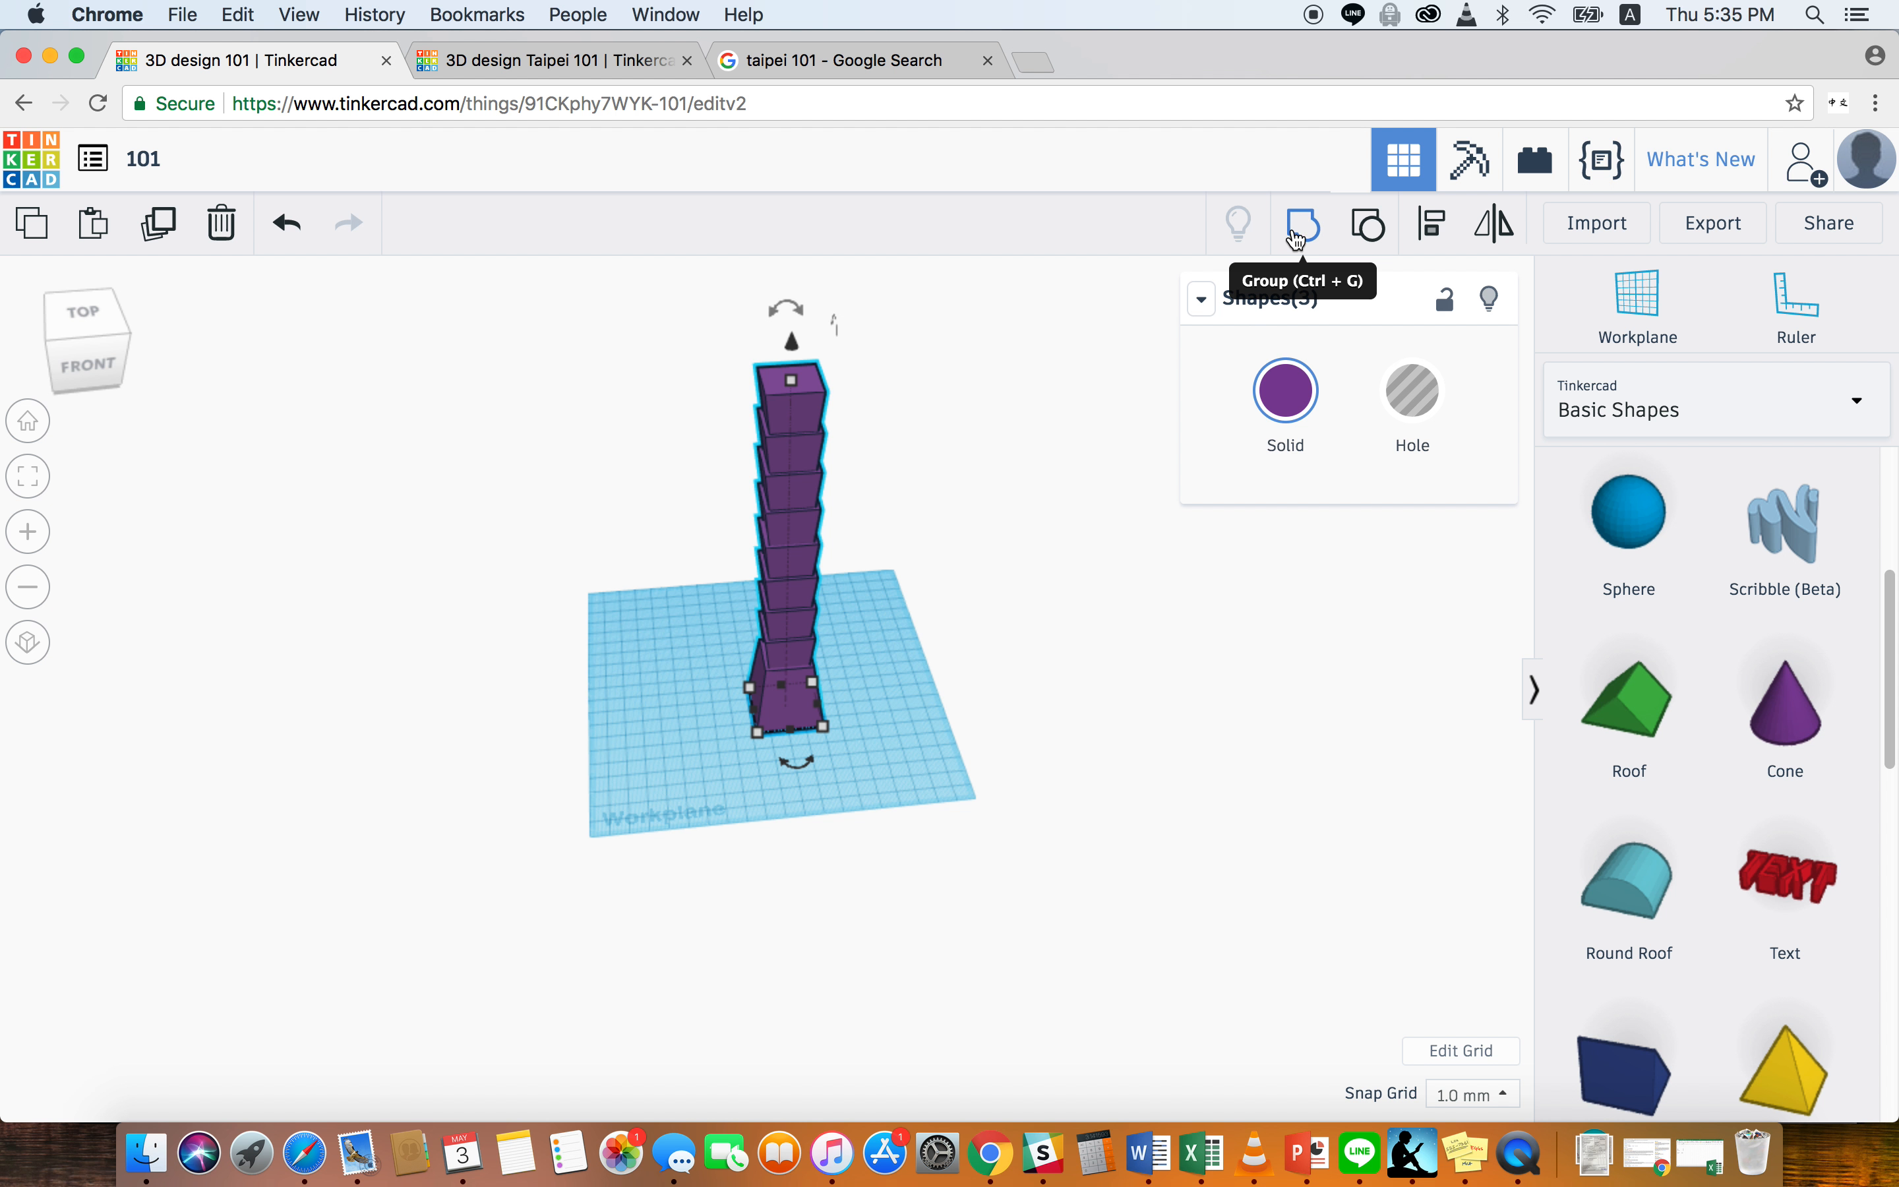
left_click(1301, 223)
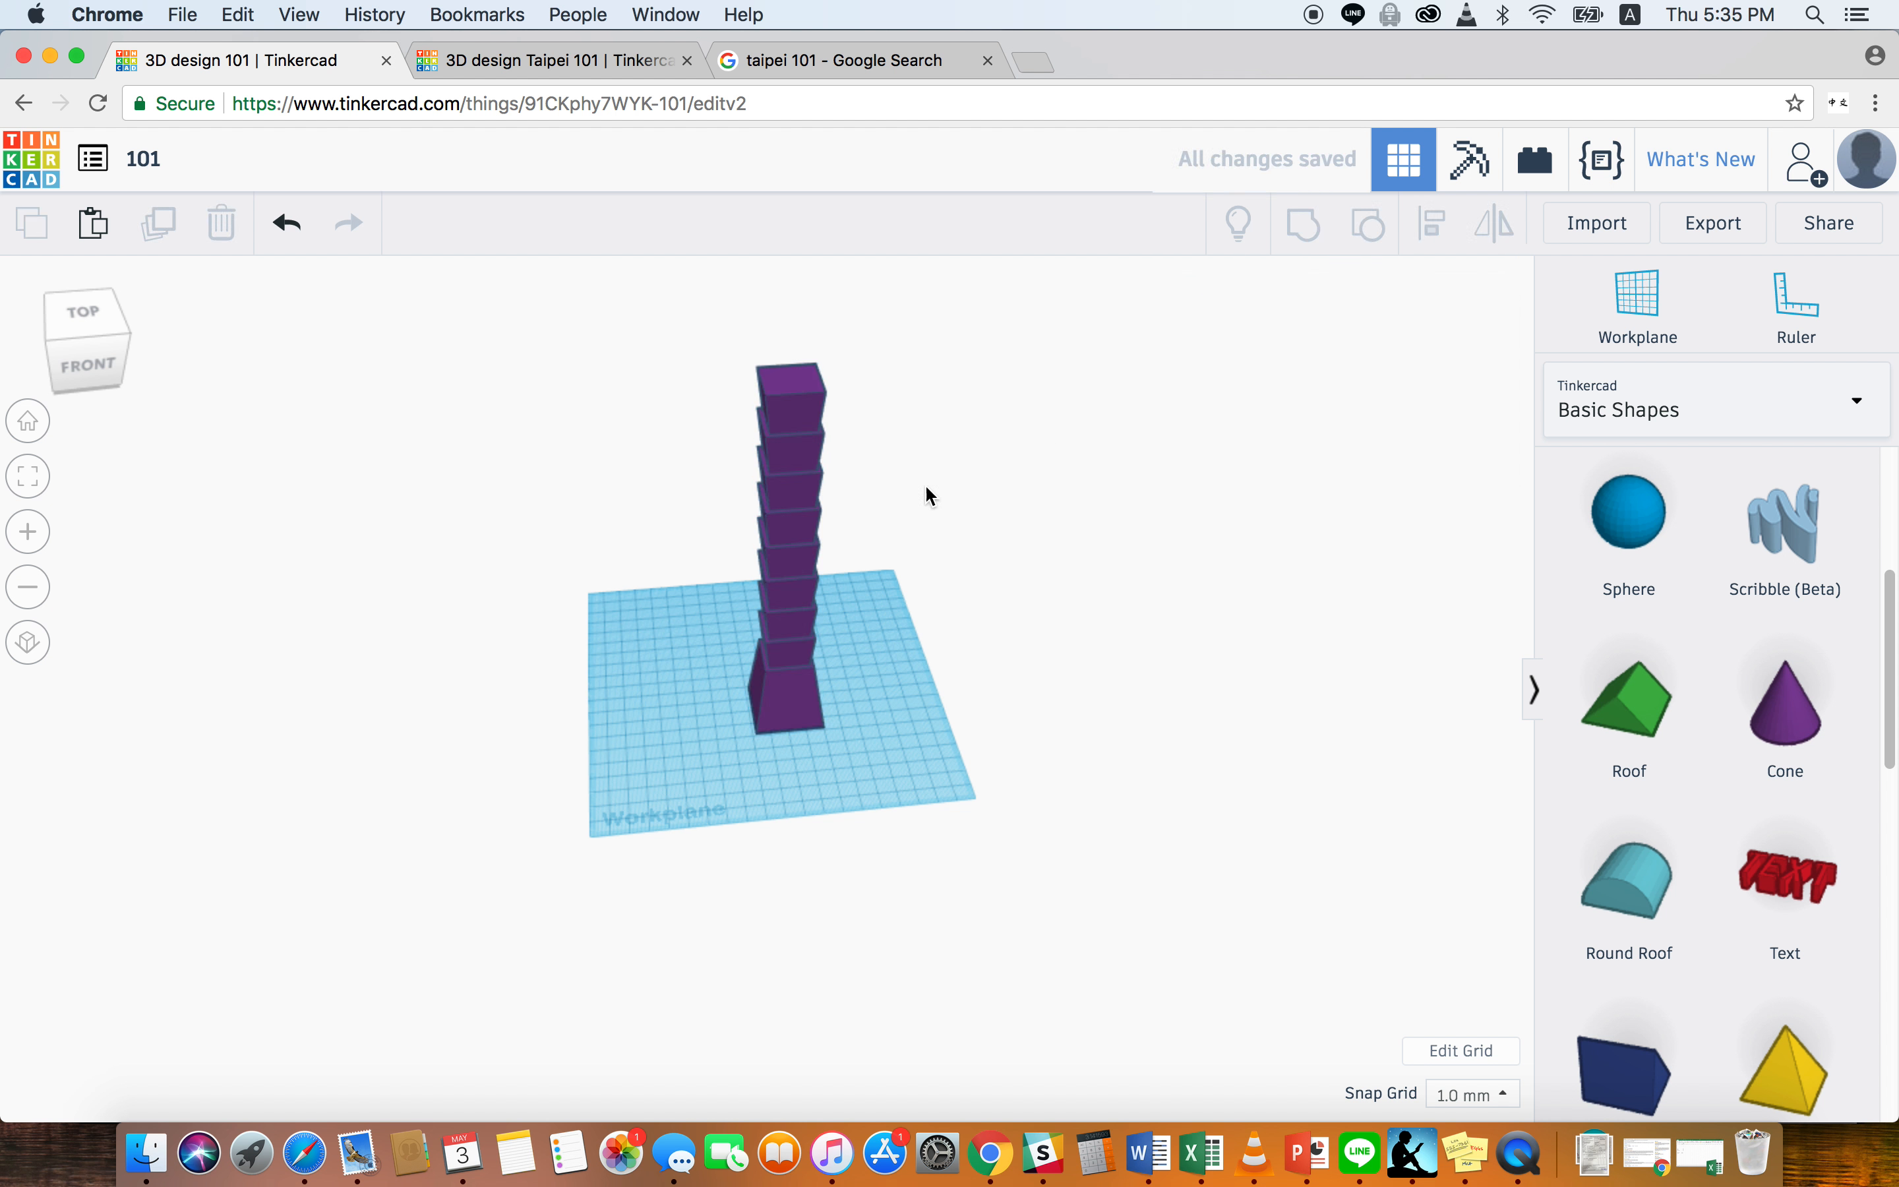